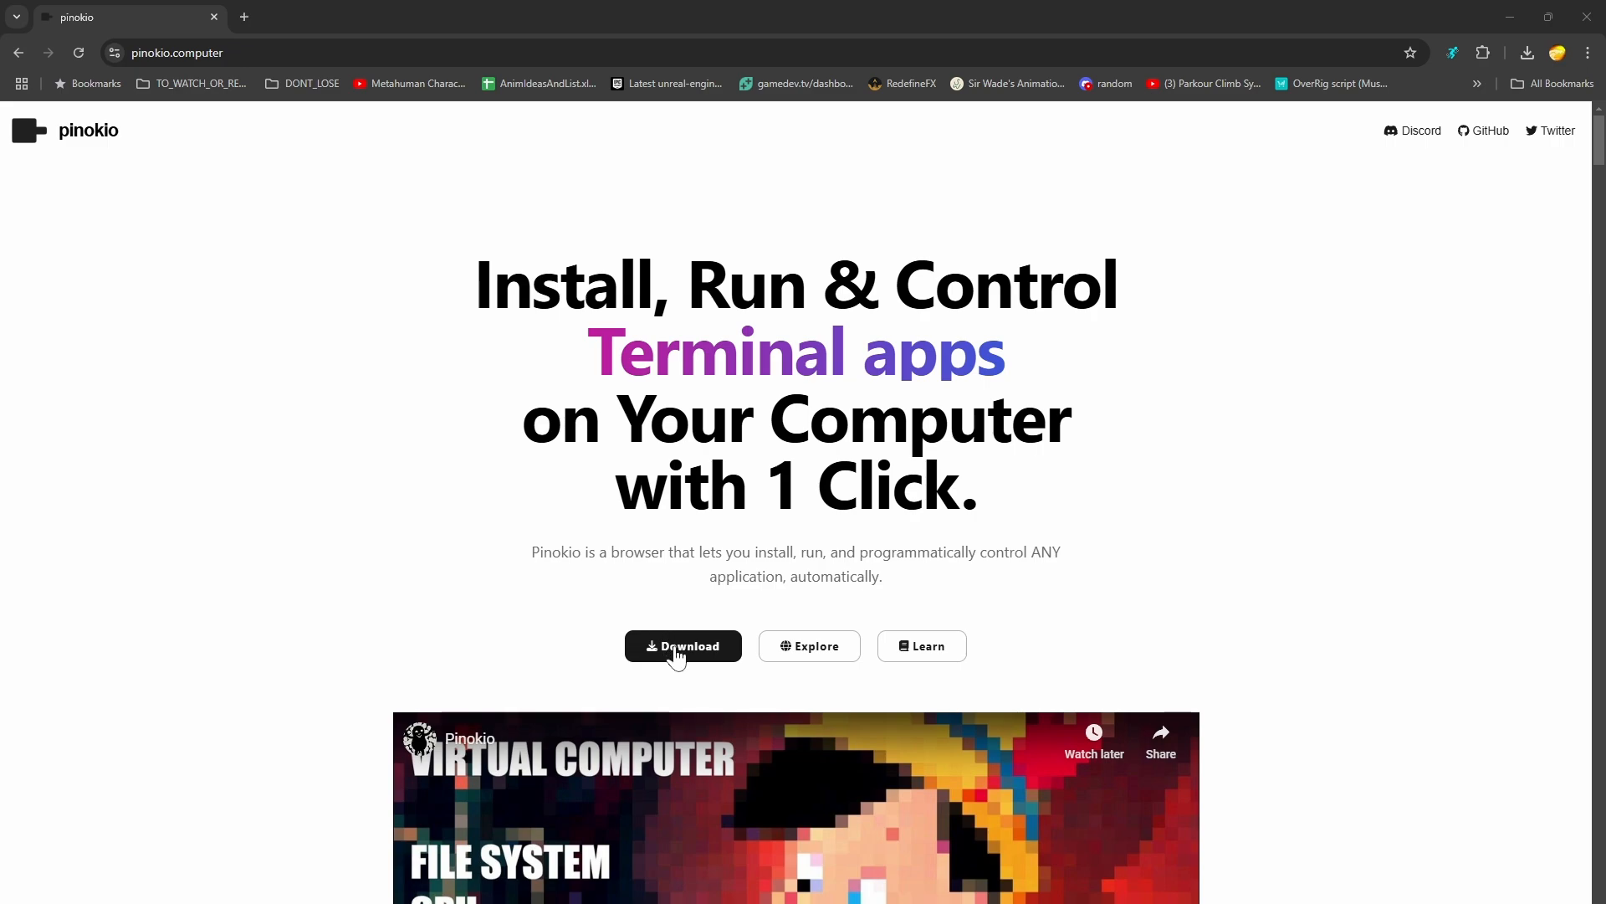
# Step: Download Pinokio from pinokio.computer and allow it through the Windows firewall
pyautogui.click(682, 646)
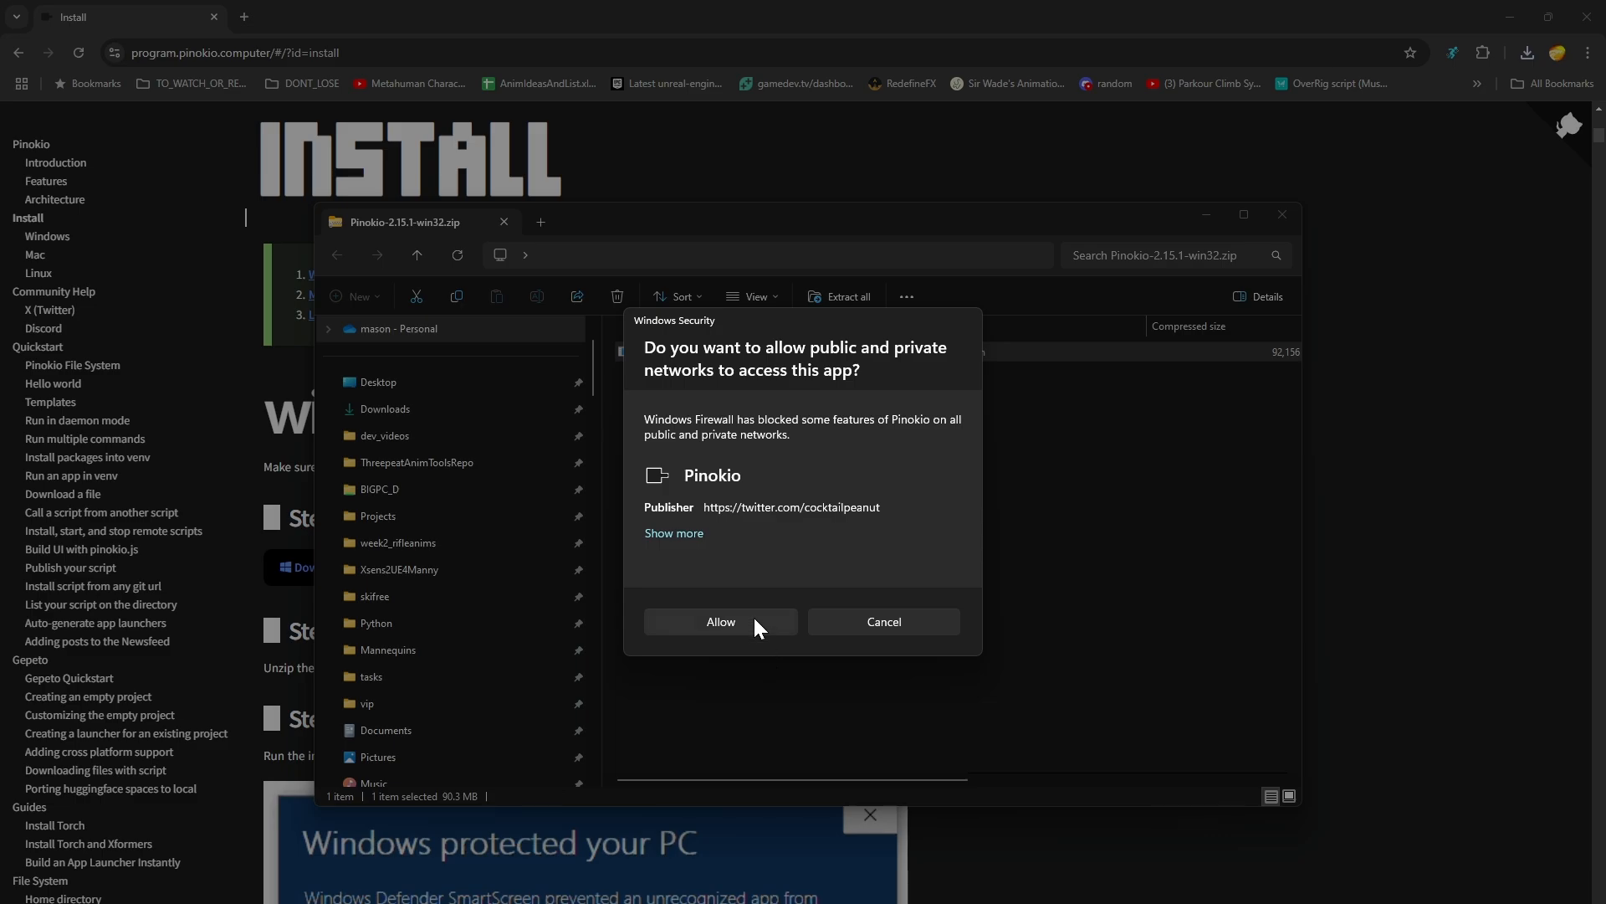
pyautogui.click(721, 622)
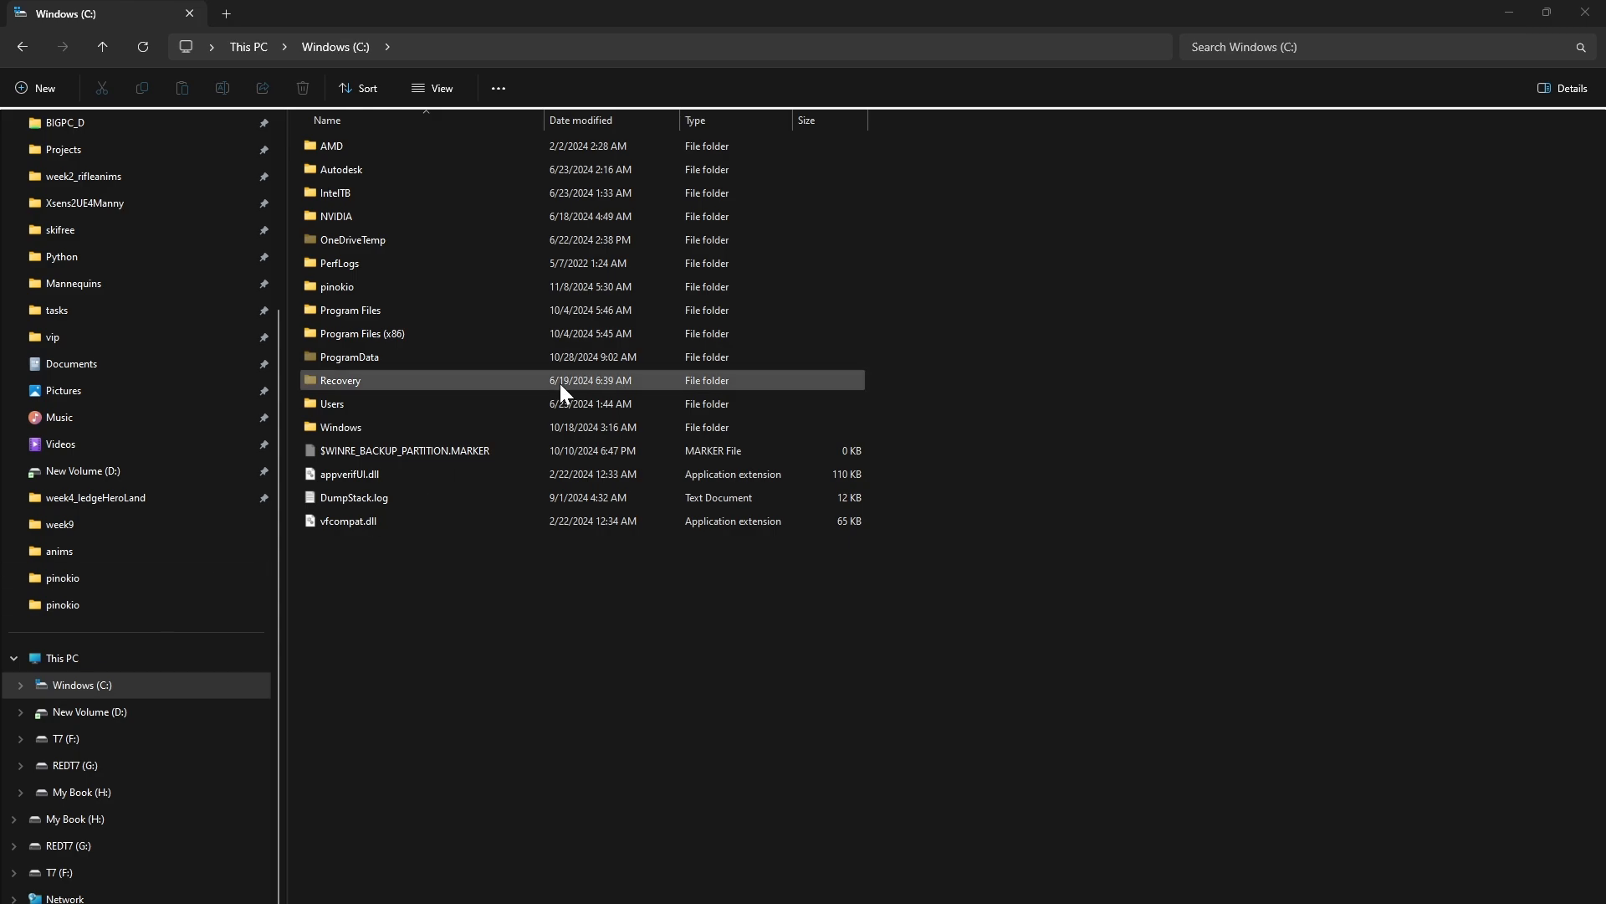
# Step: Check the Windows (C:) drive properties, showing 2.53 TB free of 3.63 TB
pyautogui.click(62, 657)
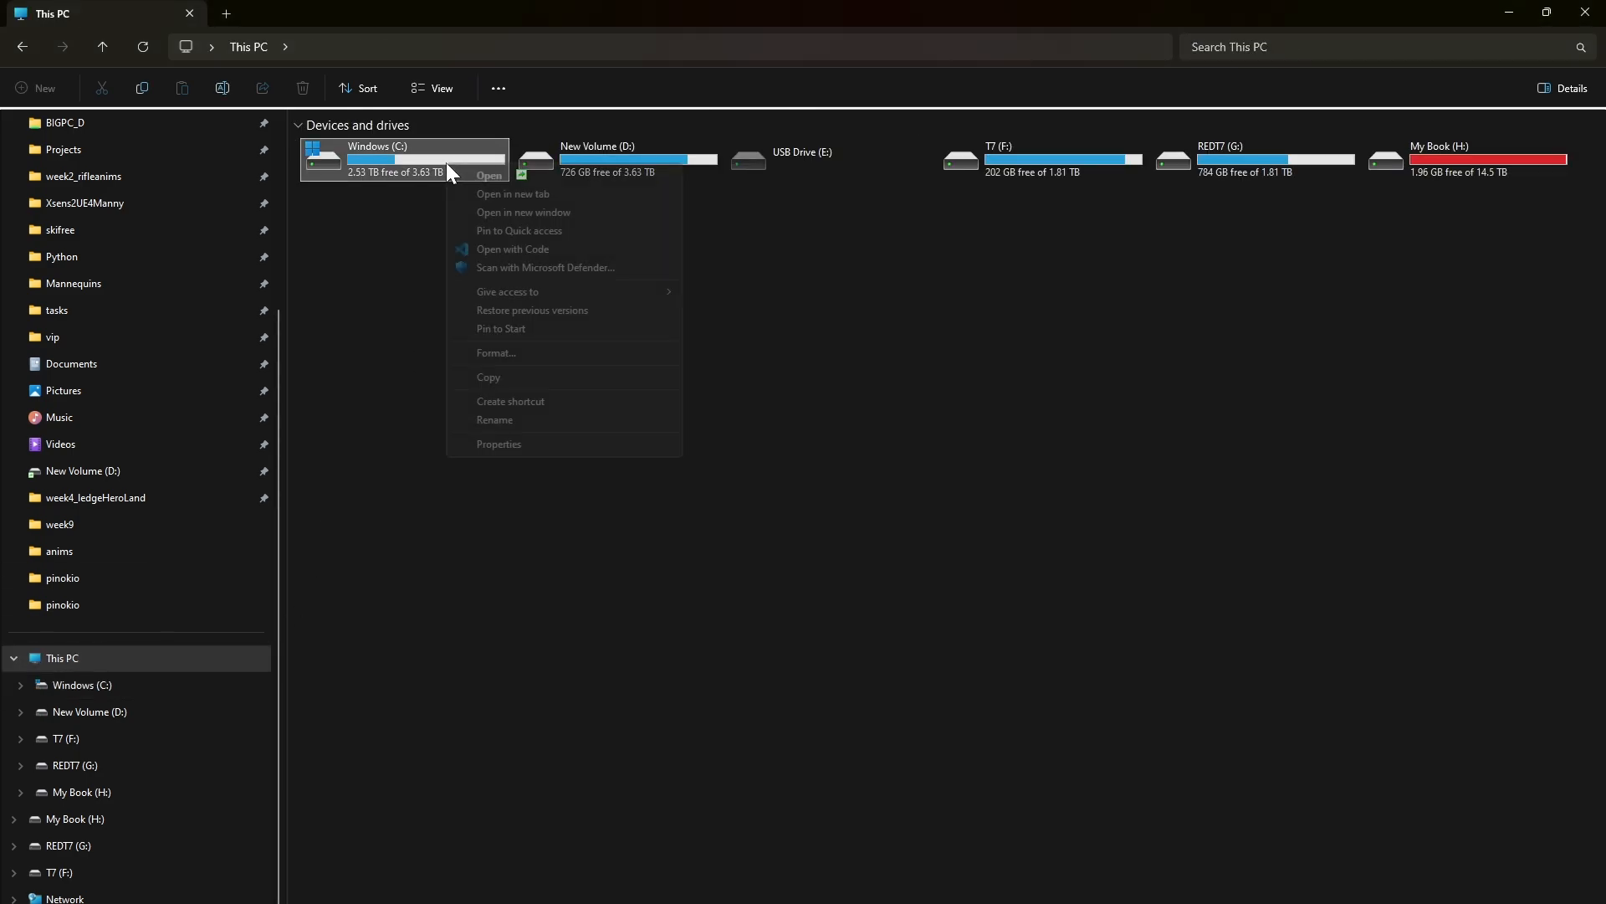
pyautogui.click(499, 444)
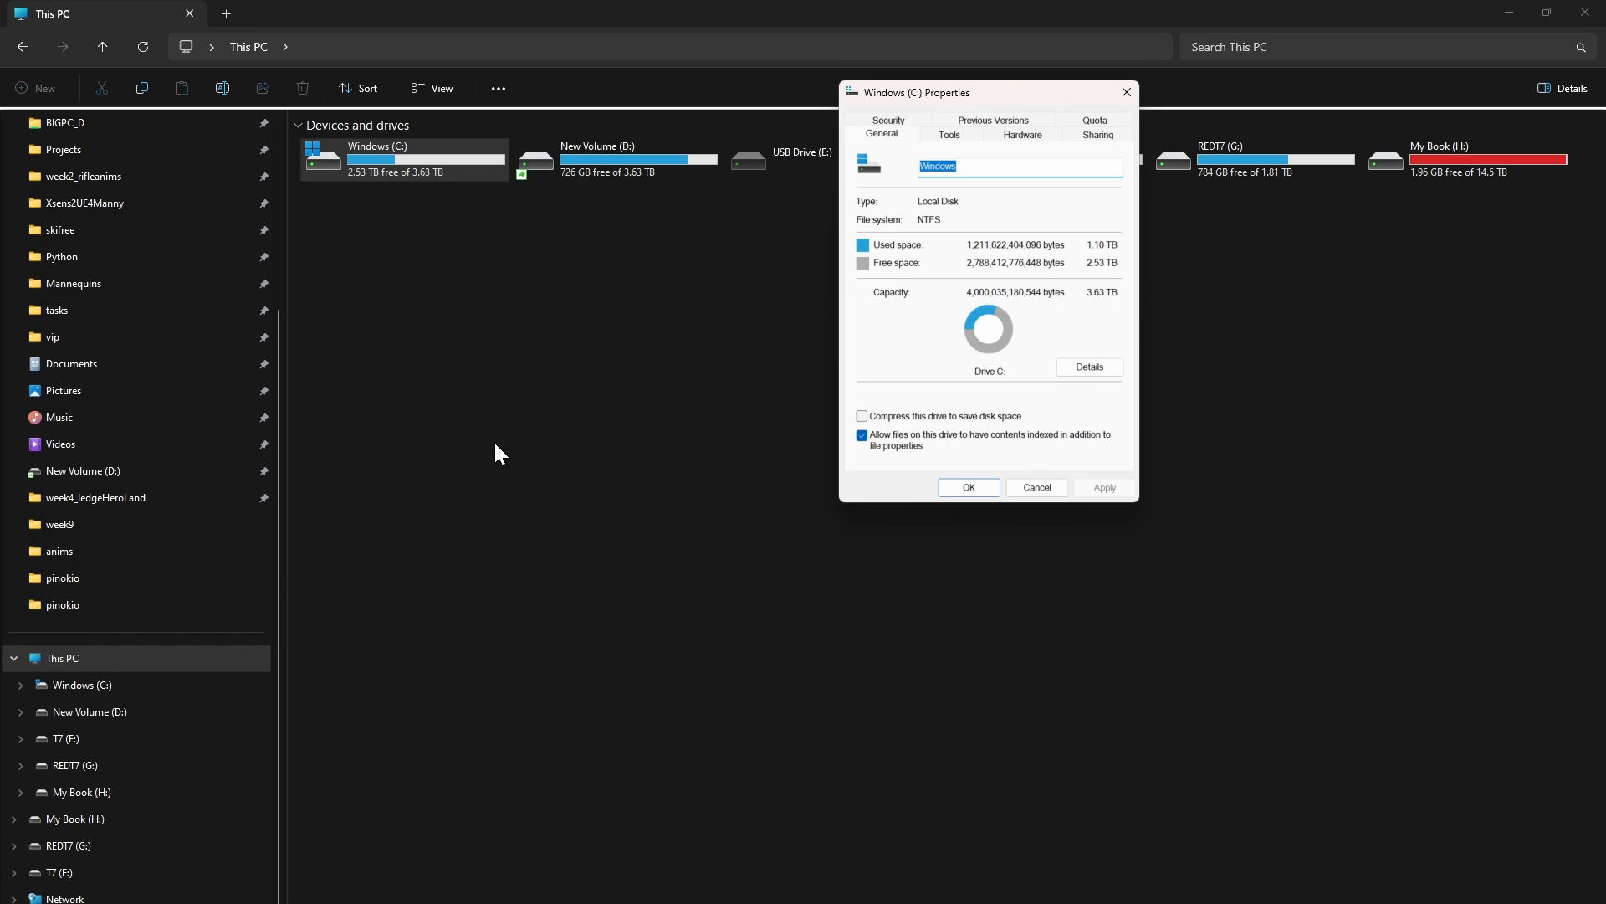
pyautogui.moveTo(944, 249)
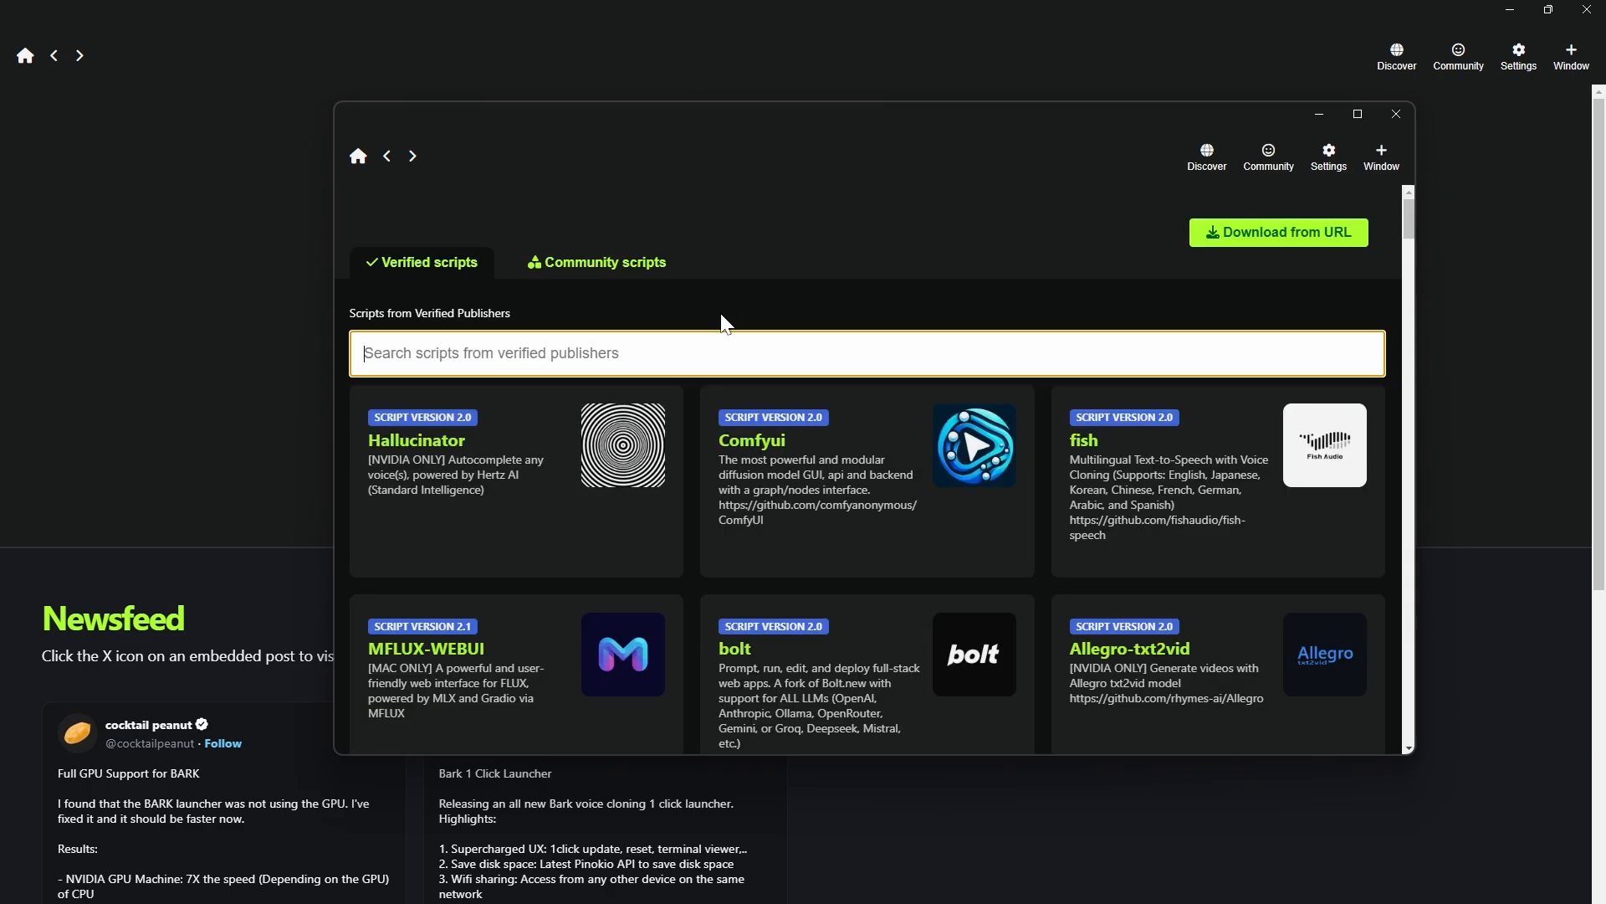
# Step: Search verified scripts for 'tts' and start downloading the Openvoice2 script
pyautogui.write('tts')
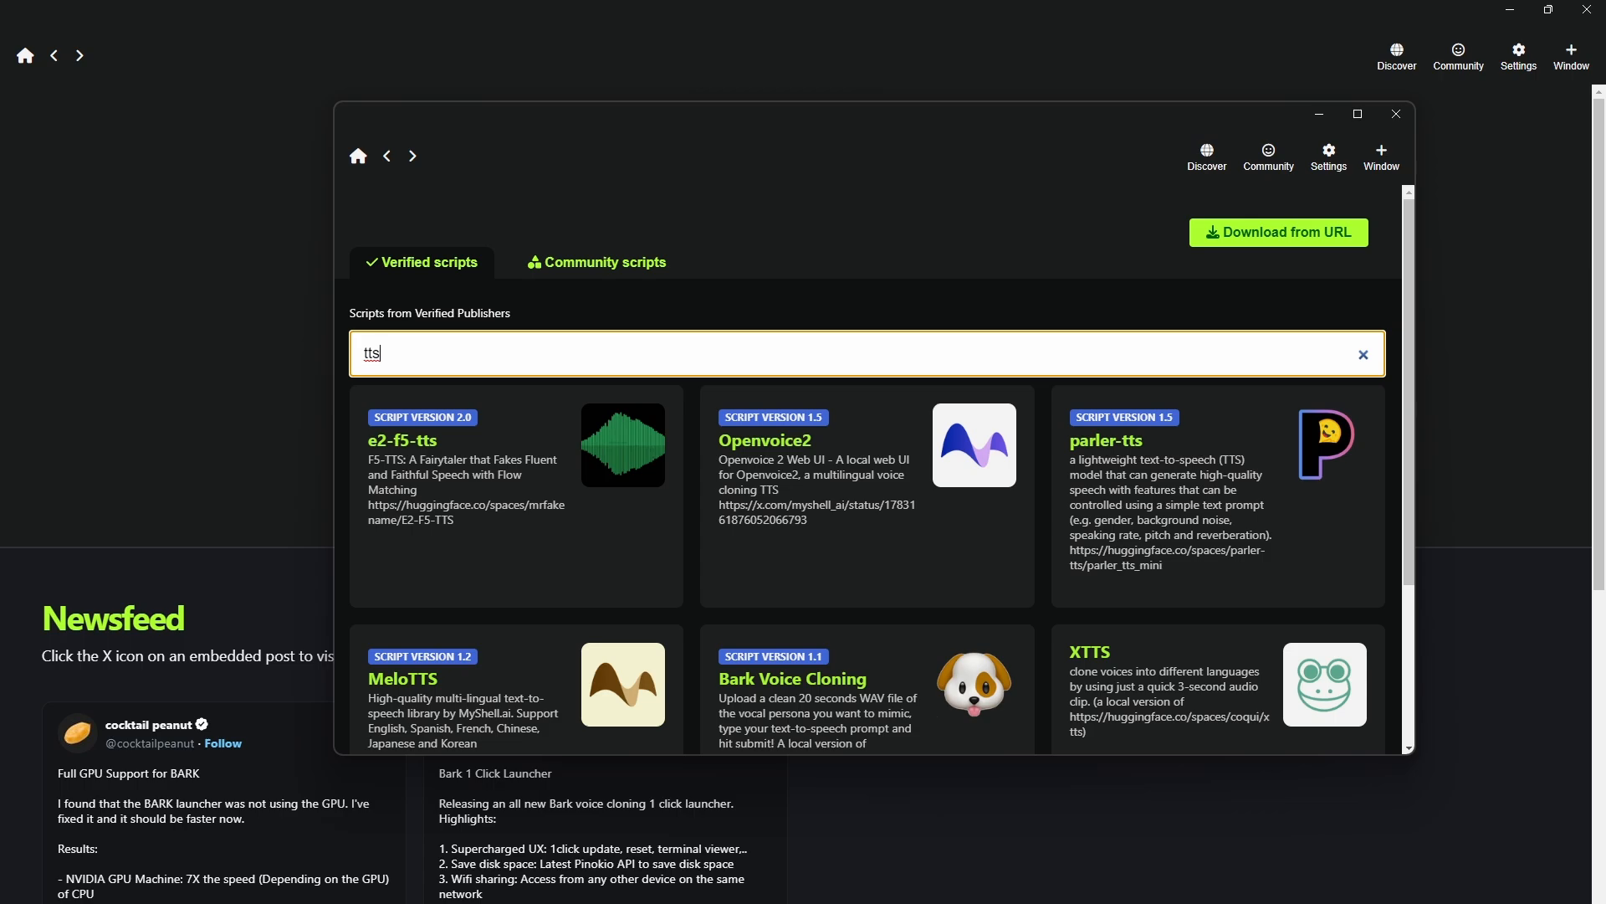
pyautogui.moveTo(831, 496)
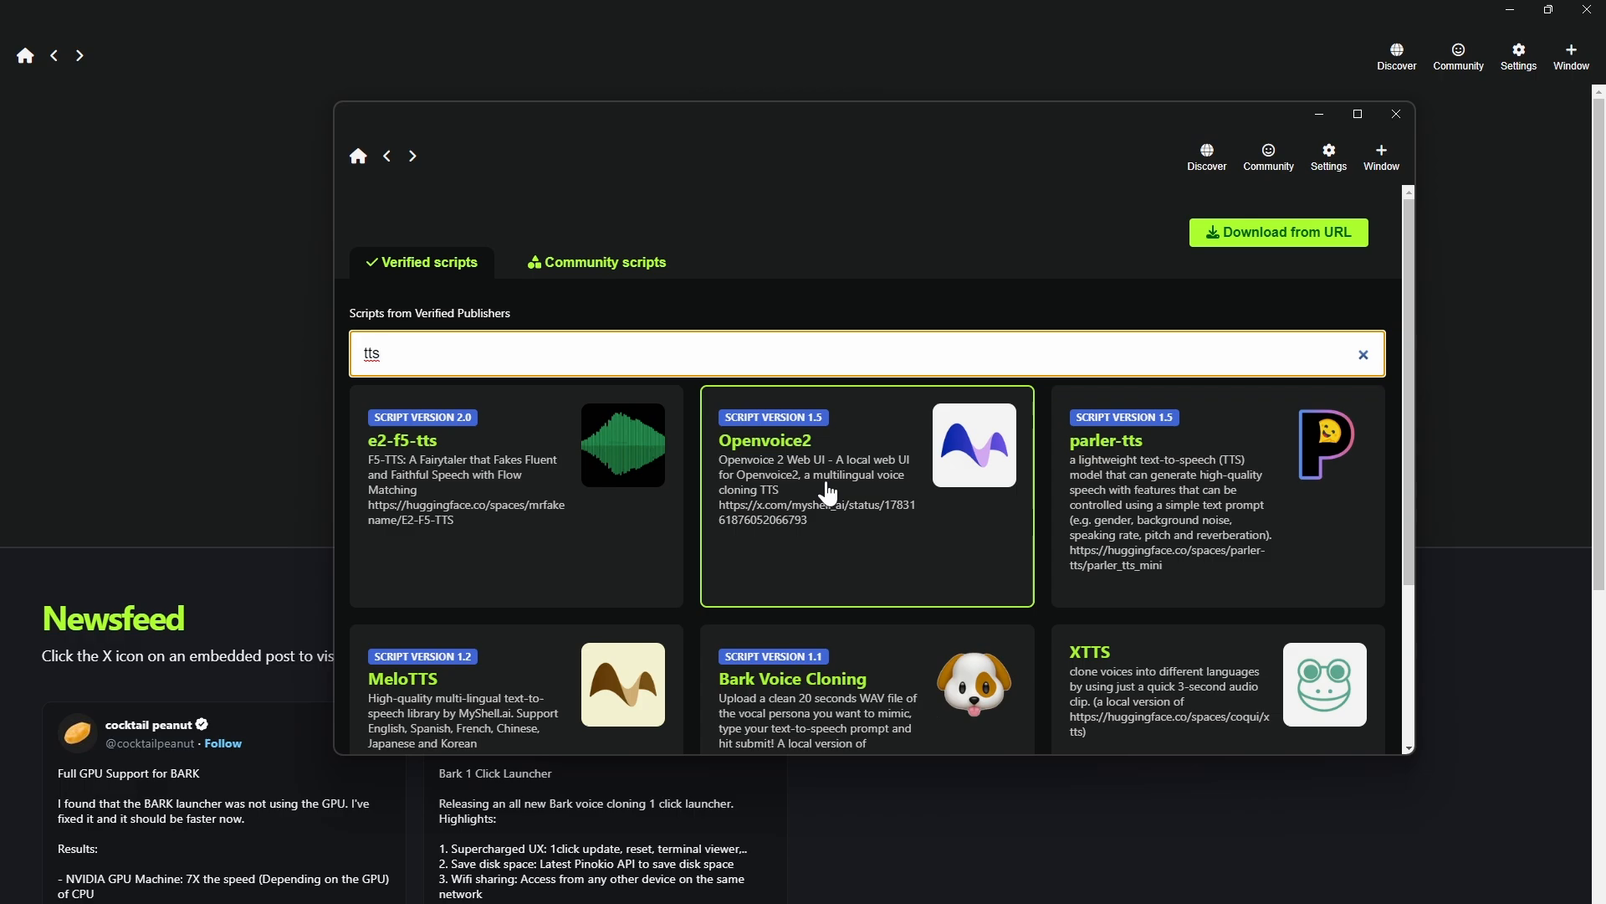
pyautogui.scroll(-3)
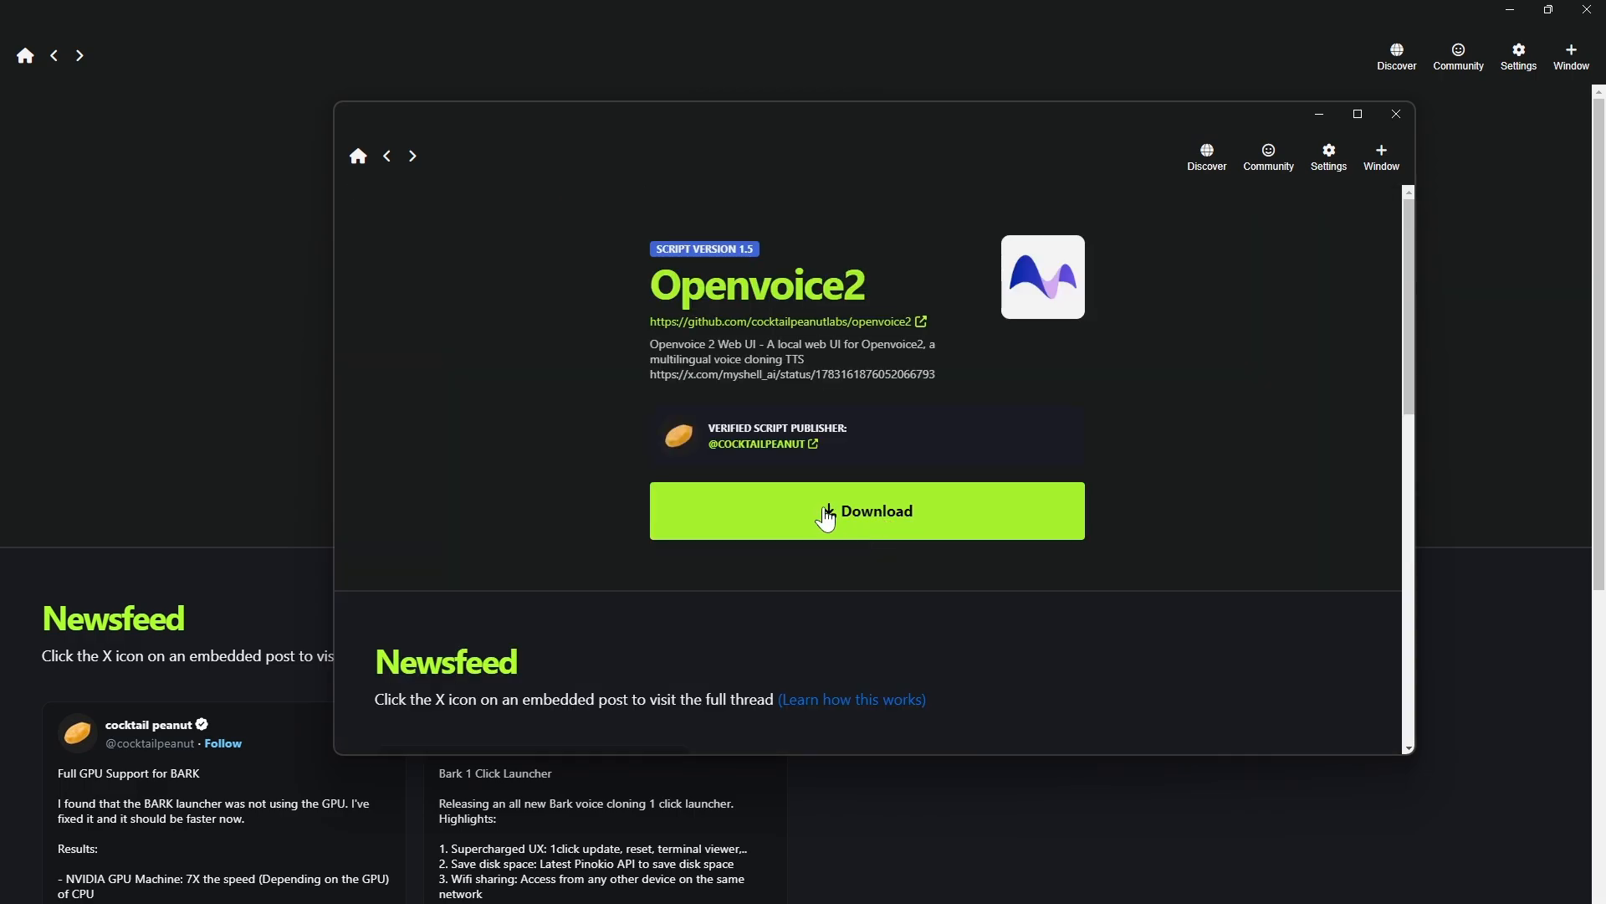
pyautogui.click(826, 510)
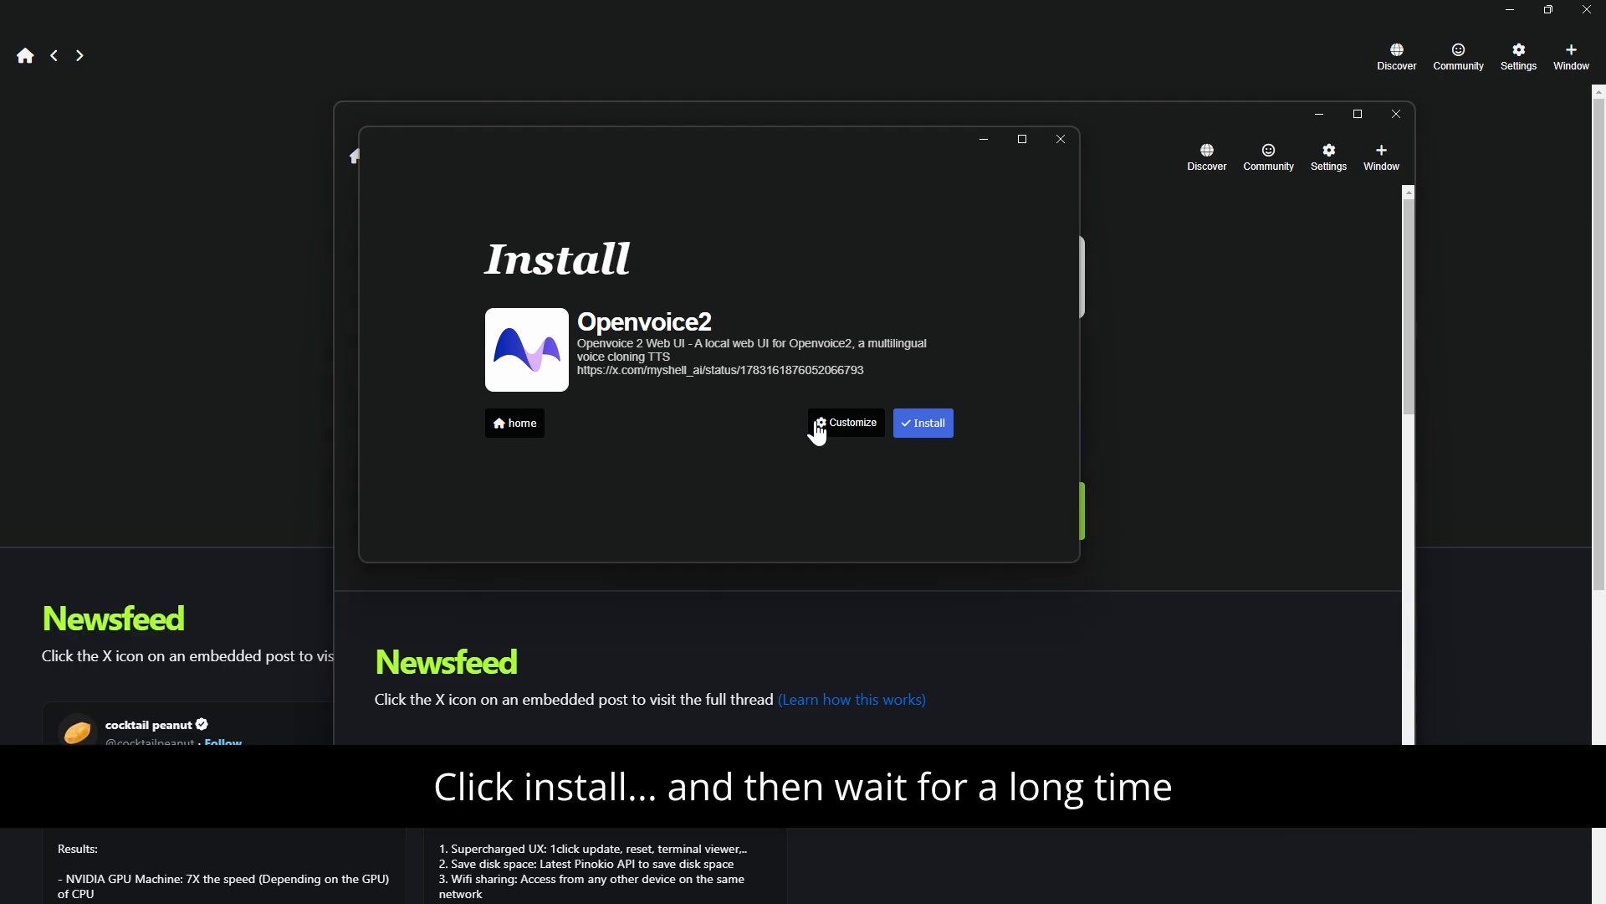
# Step: Install Openvoice2 and launch its English web UI from the sidebar
pyautogui.click(922, 422)
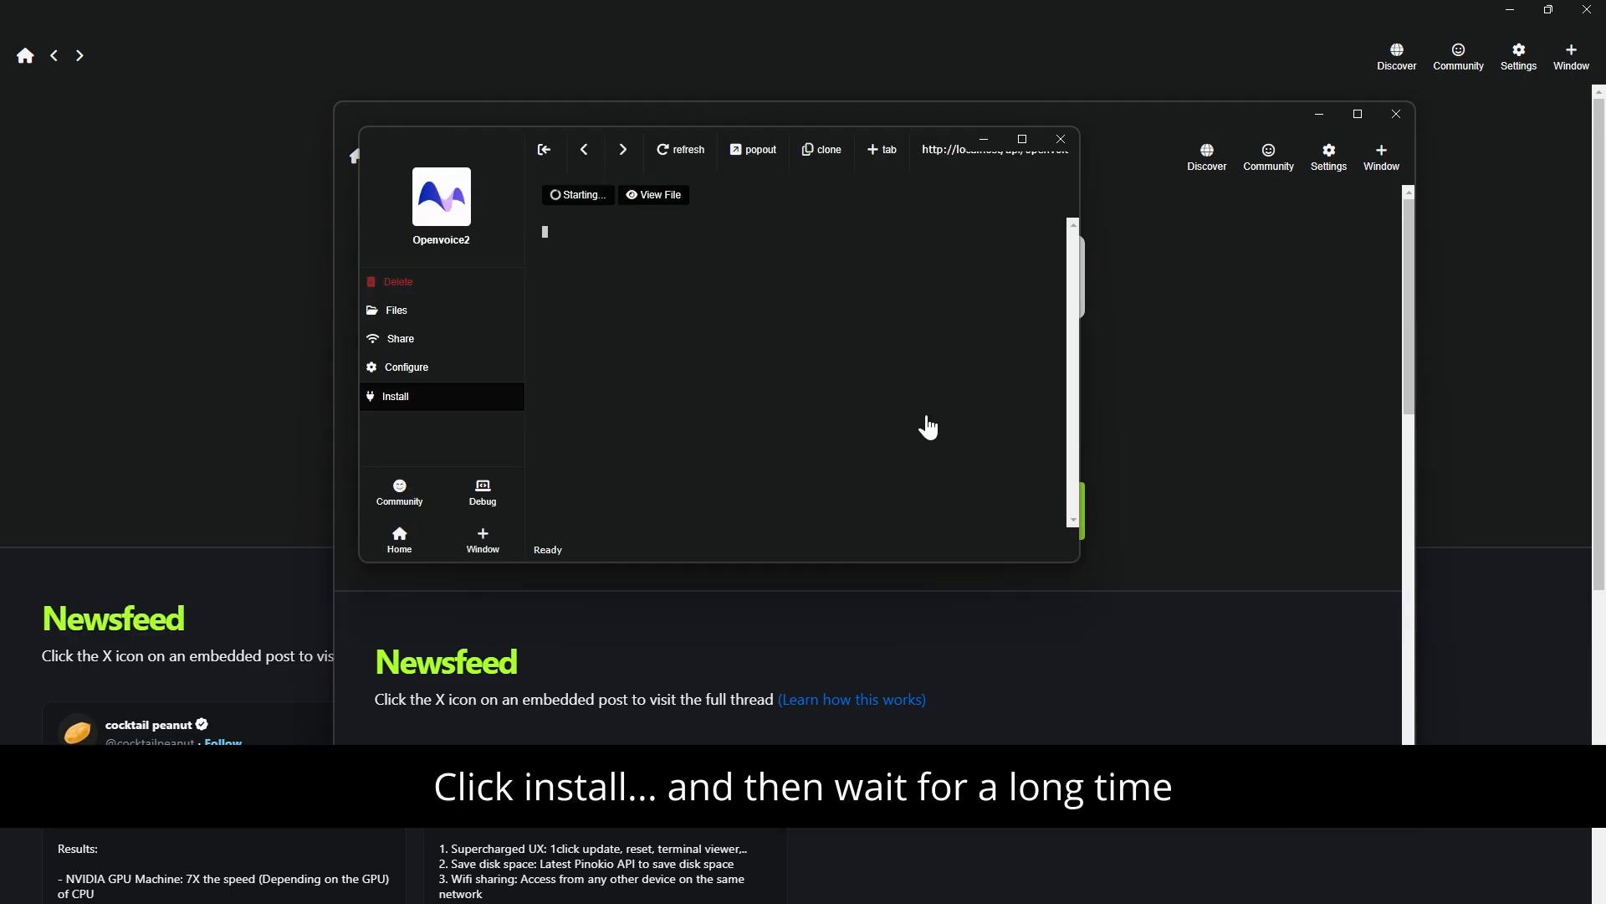
pyautogui.click(394, 396)
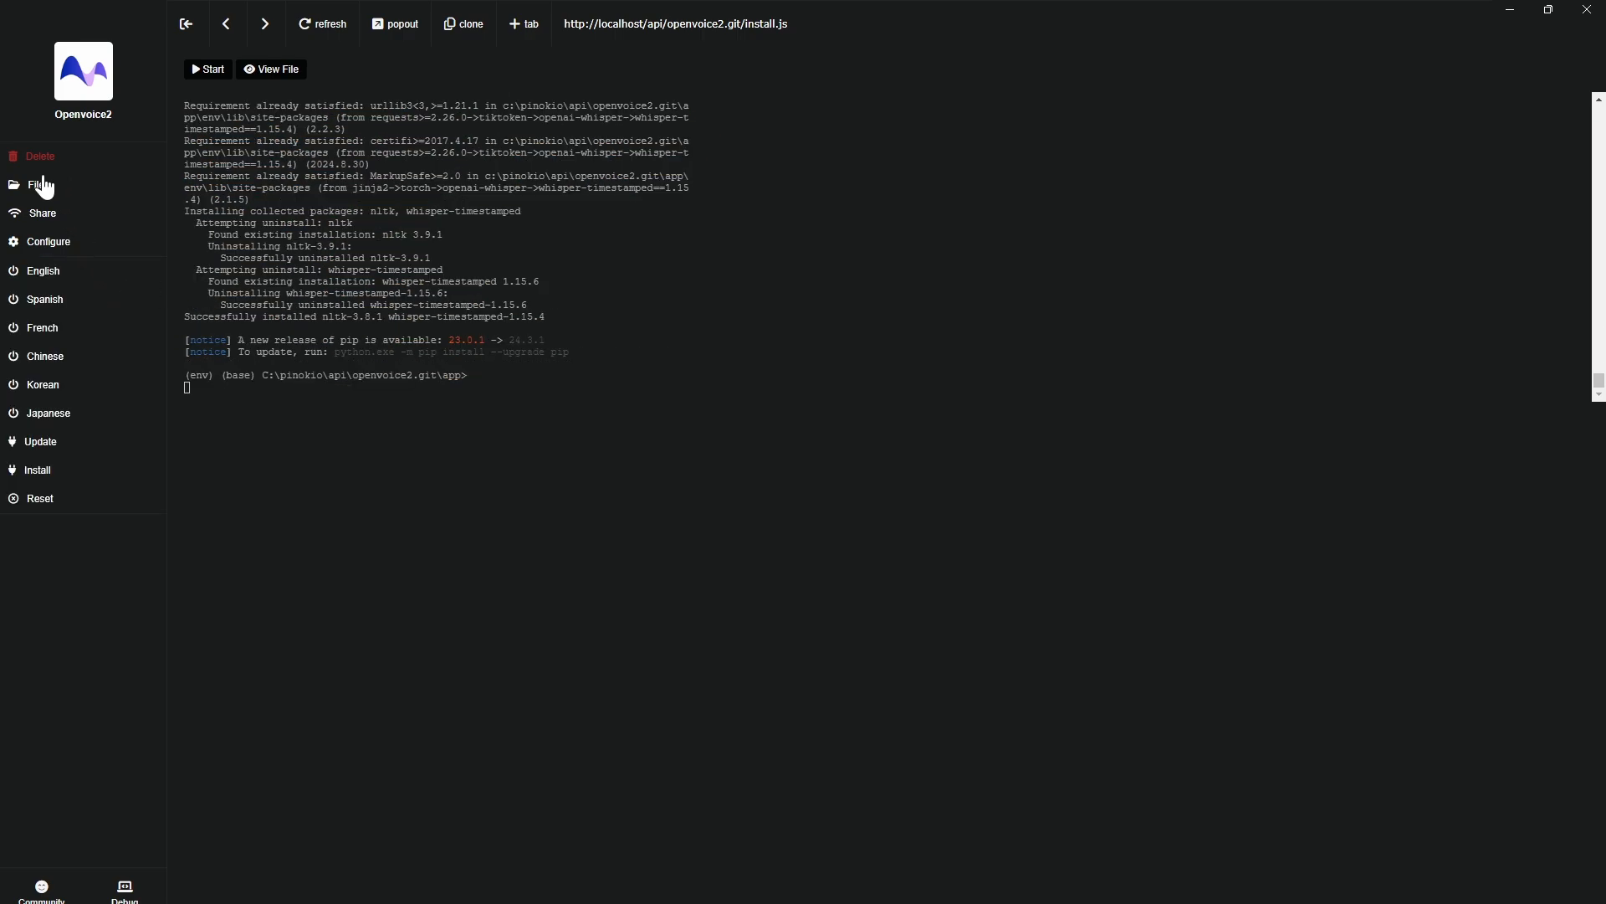
pyautogui.moveTo(33, 277)
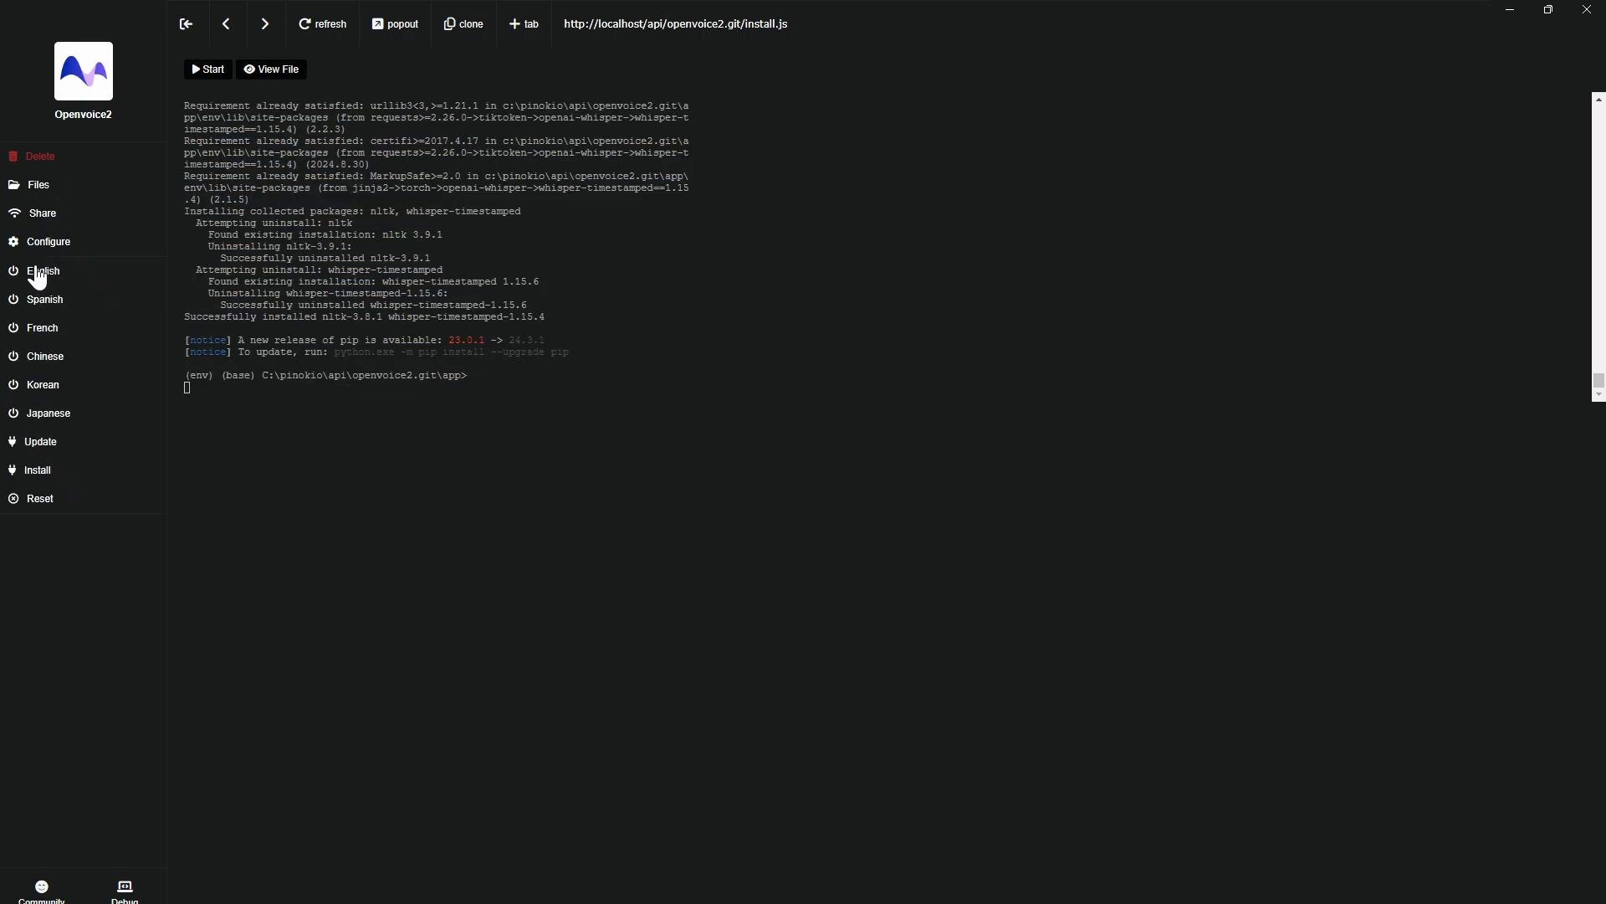
pyautogui.click(43, 270)
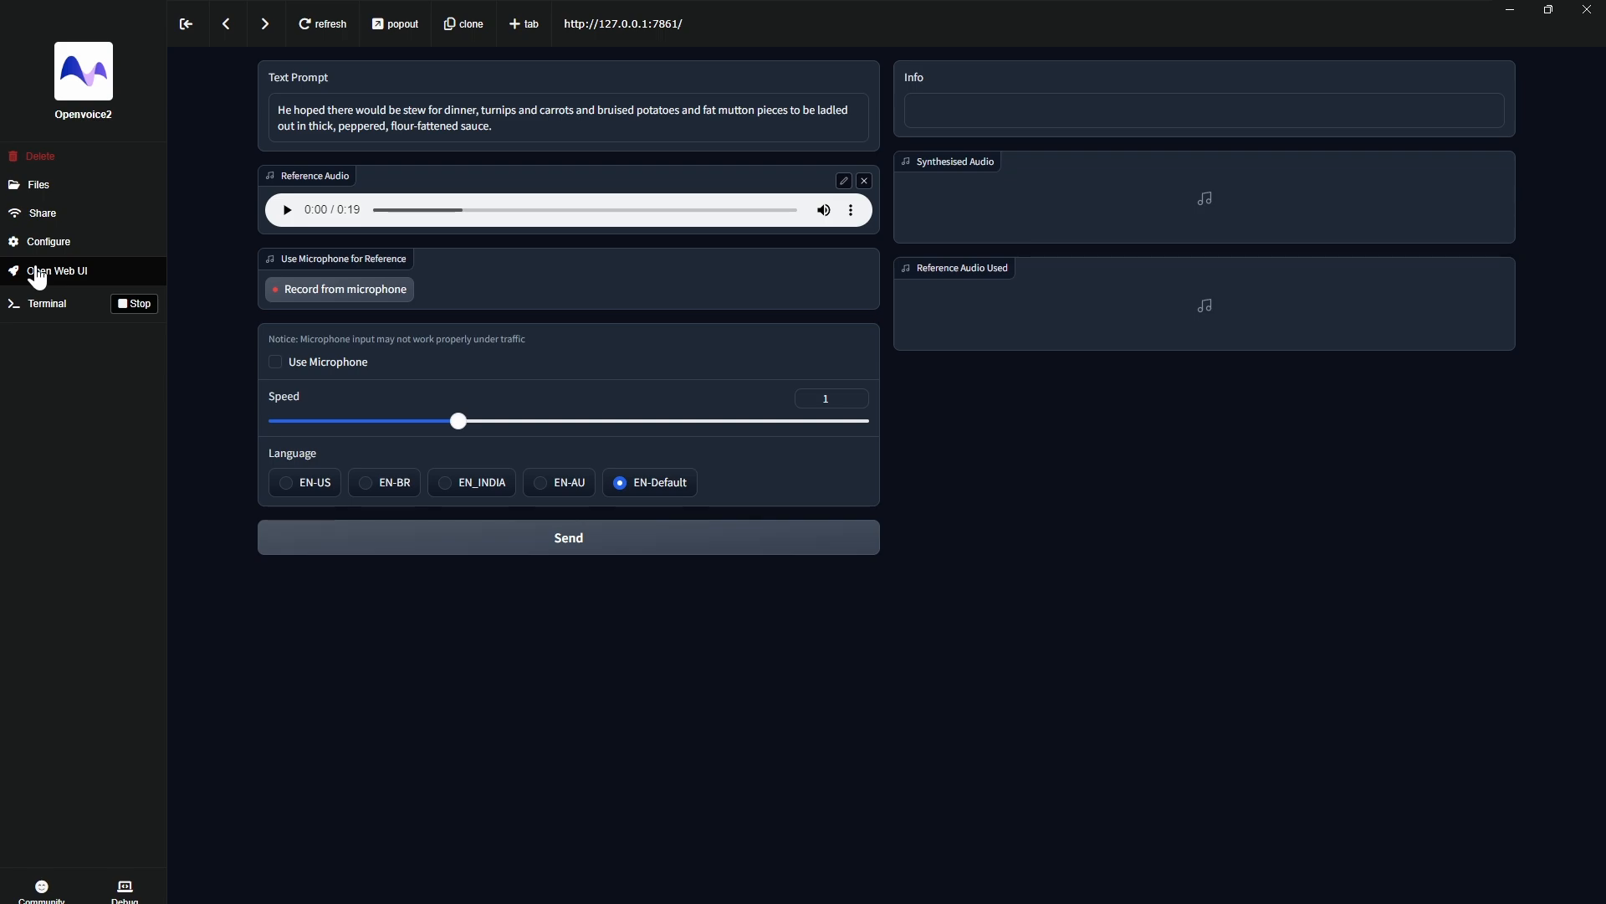
# Step: Replace the reference with a microphone recording and synthesize 'Pinokio is an easy way to get open voice' with EN-Default
pyautogui.click(864, 181)
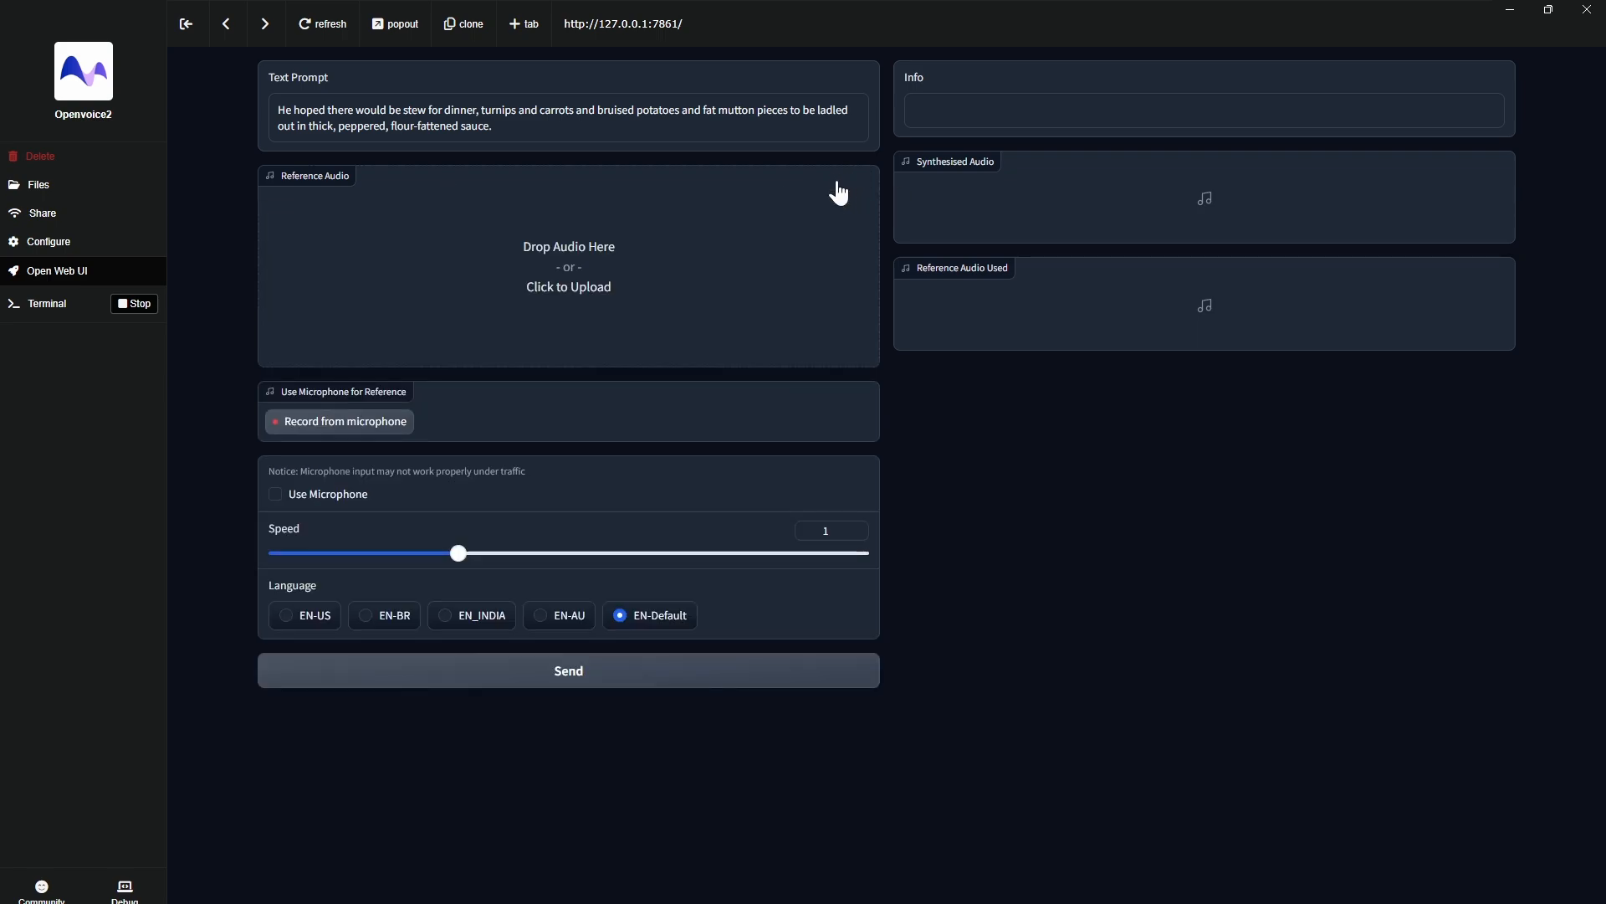
pyautogui.moveTo(393, 335)
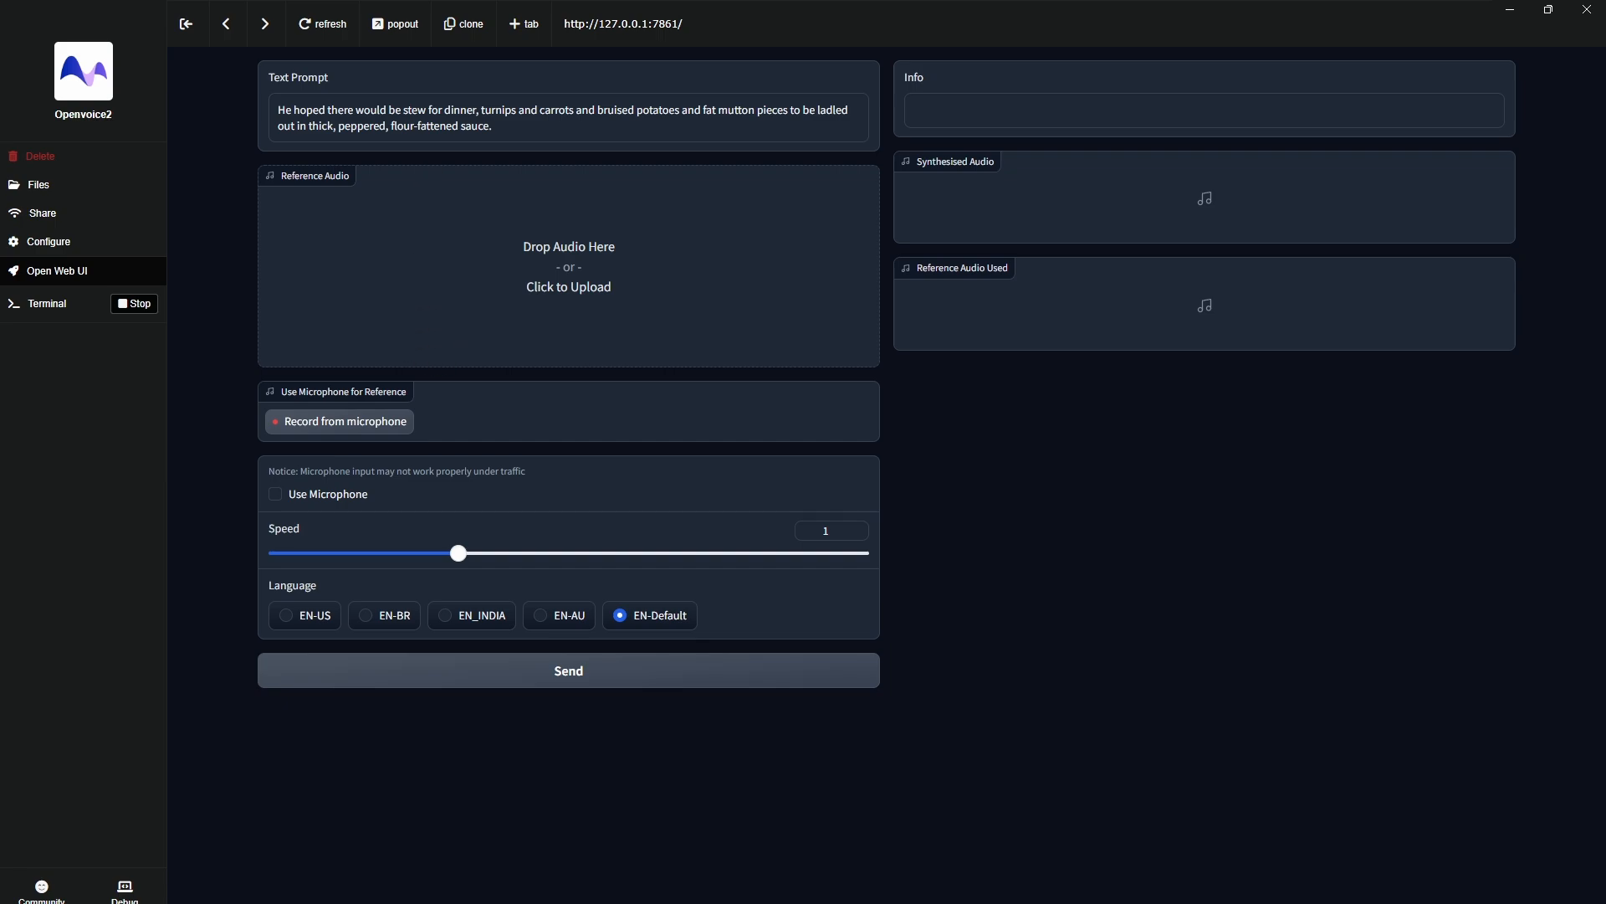
pyautogui.write('Pinokio is an easy way to get open voice')
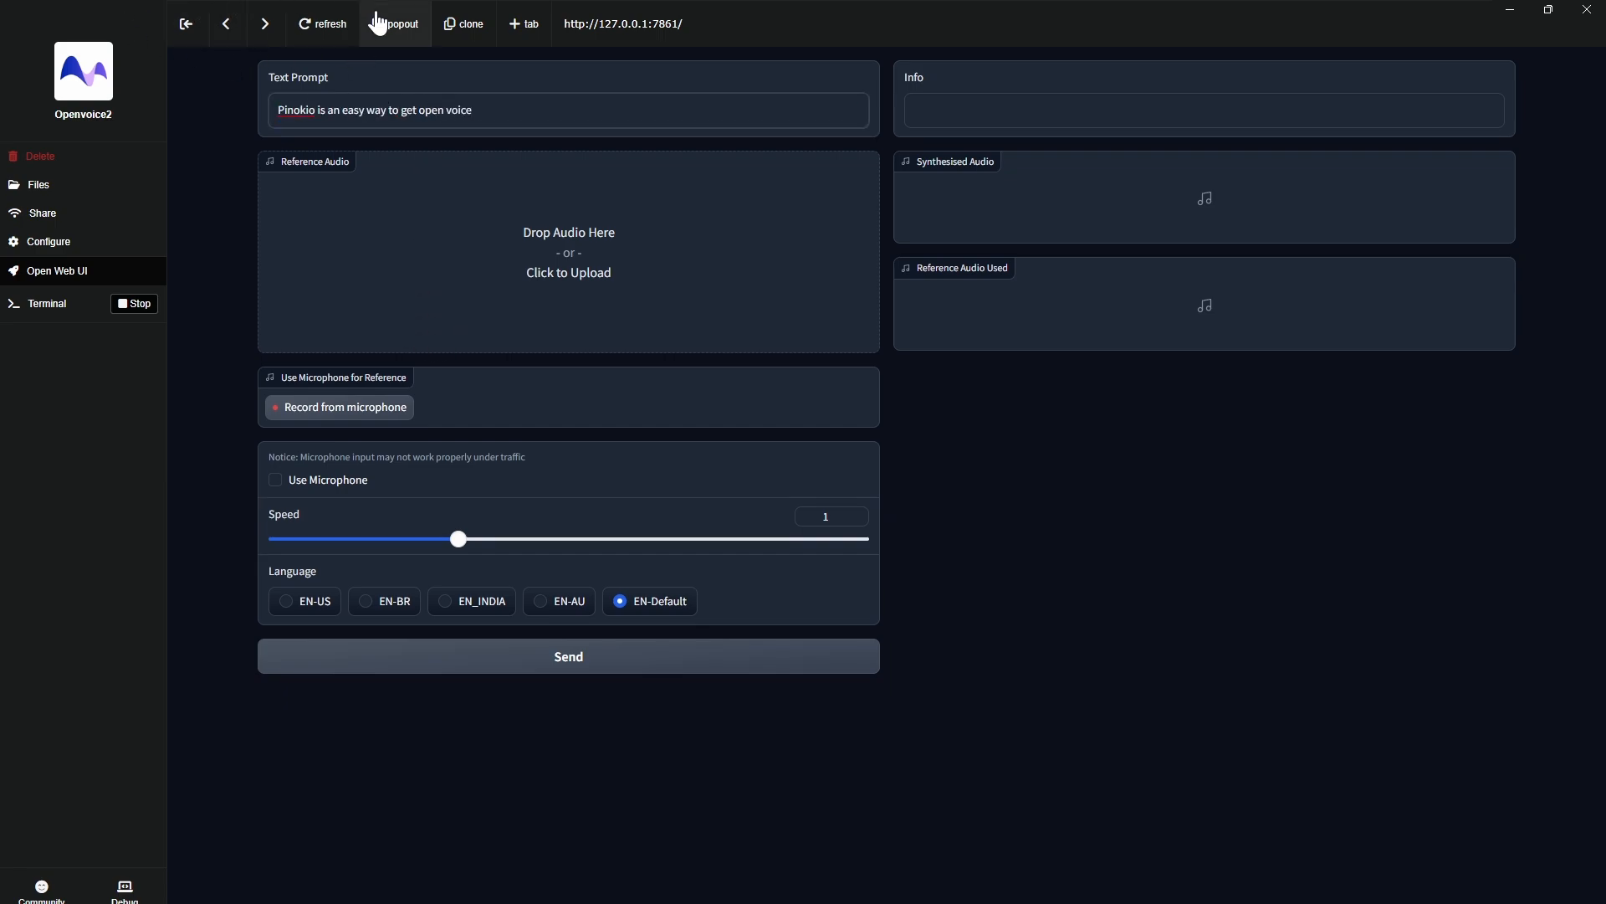
pyautogui.moveTo(319, 419)
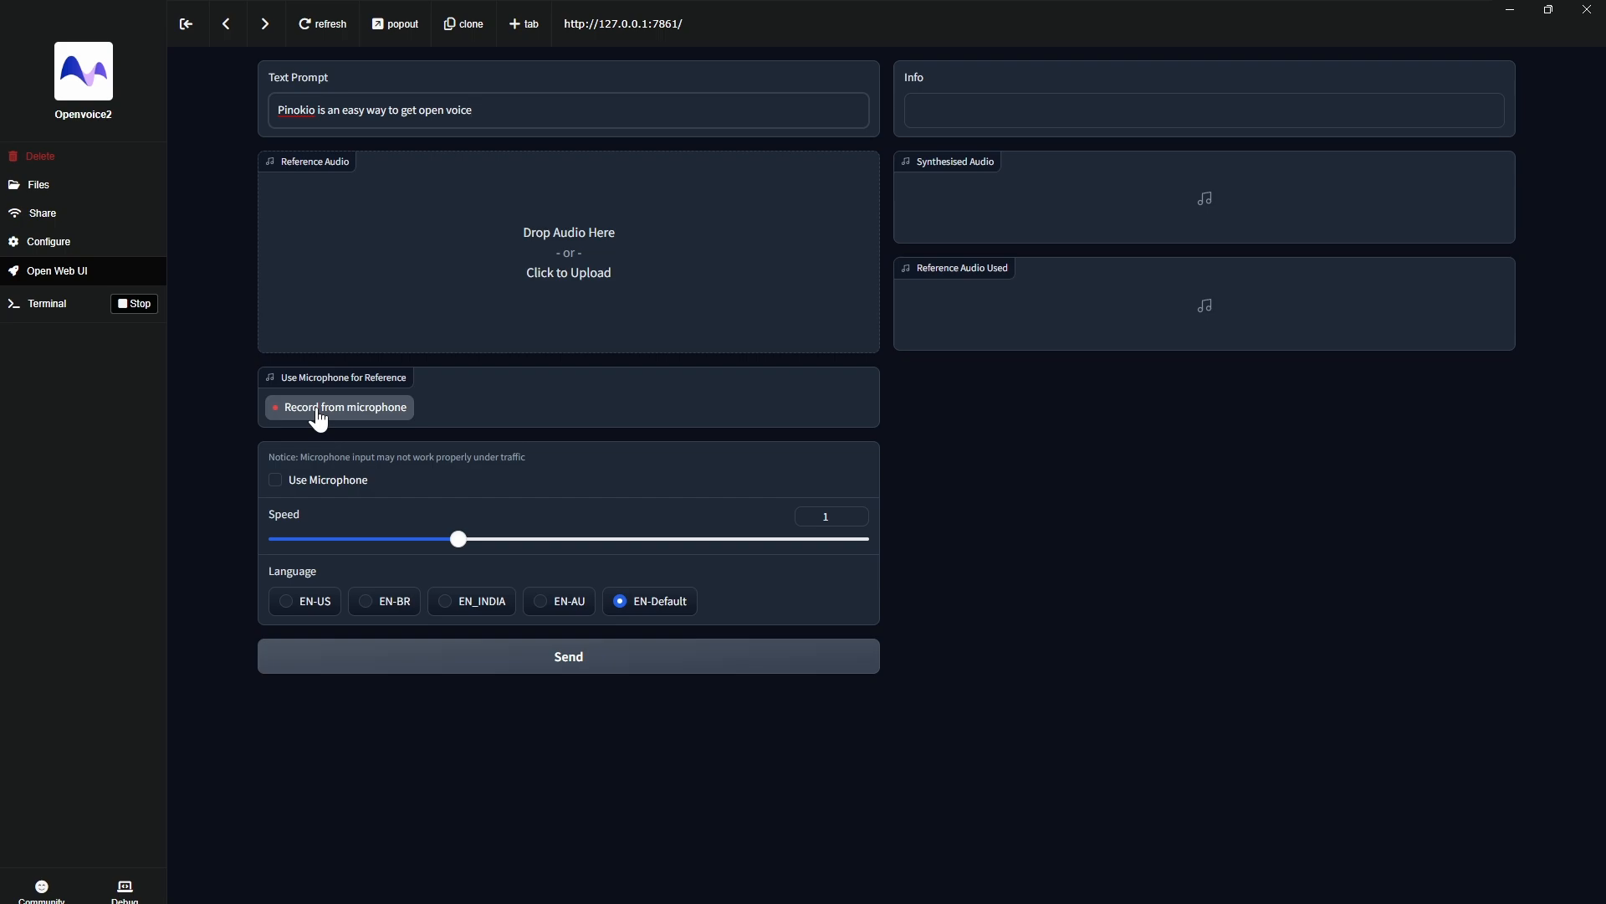
pyautogui.click(338, 408)
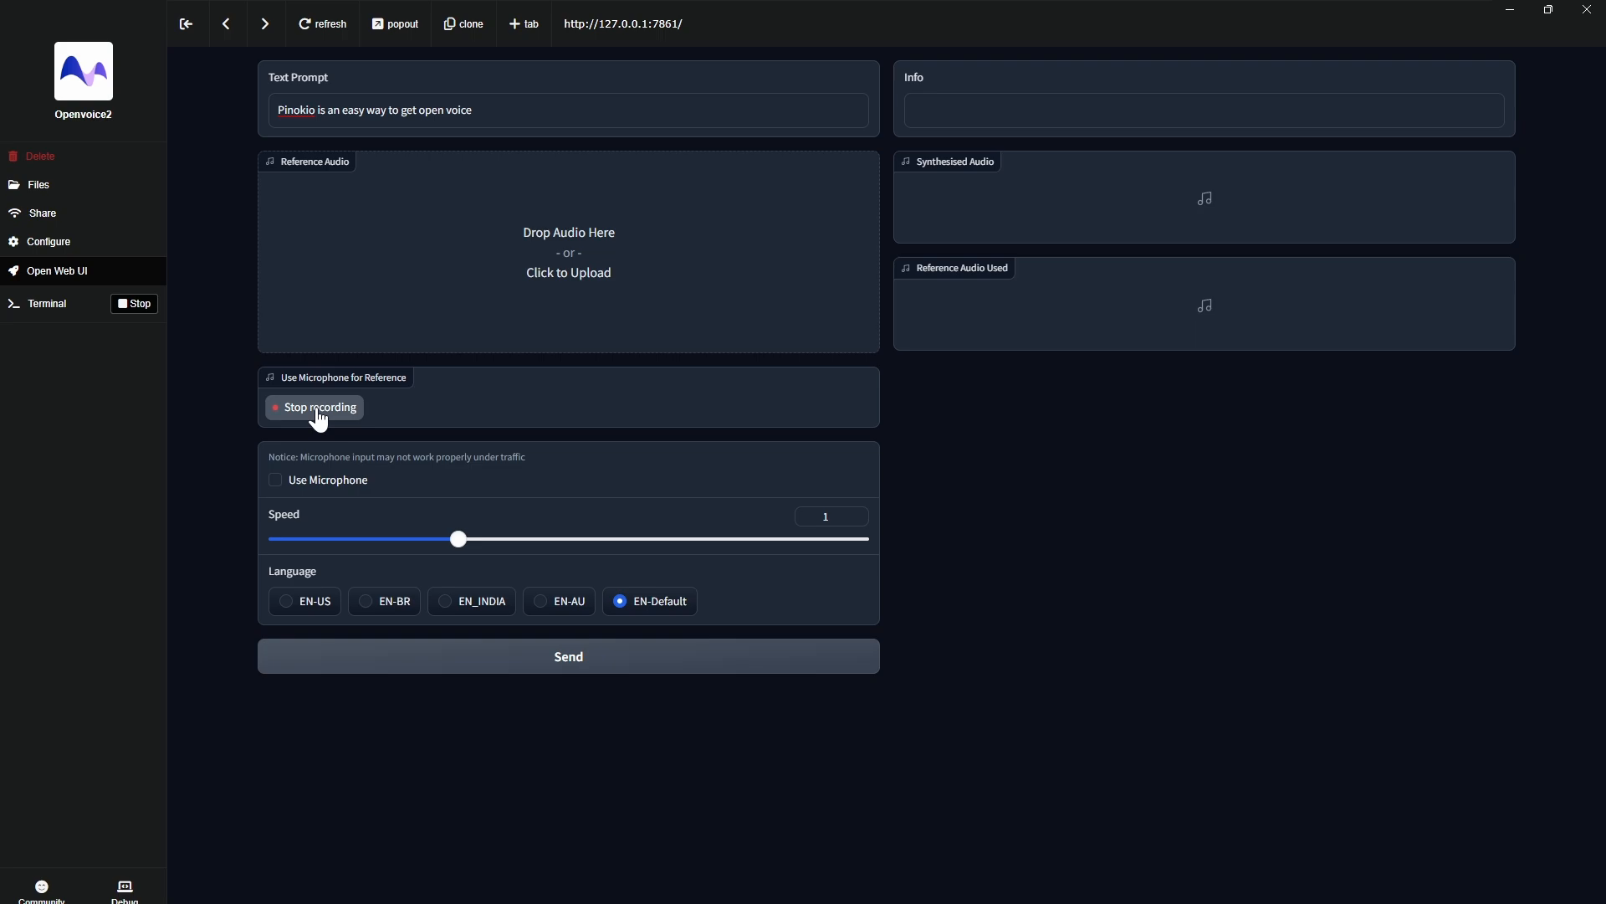
pyautogui.click(320, 407)
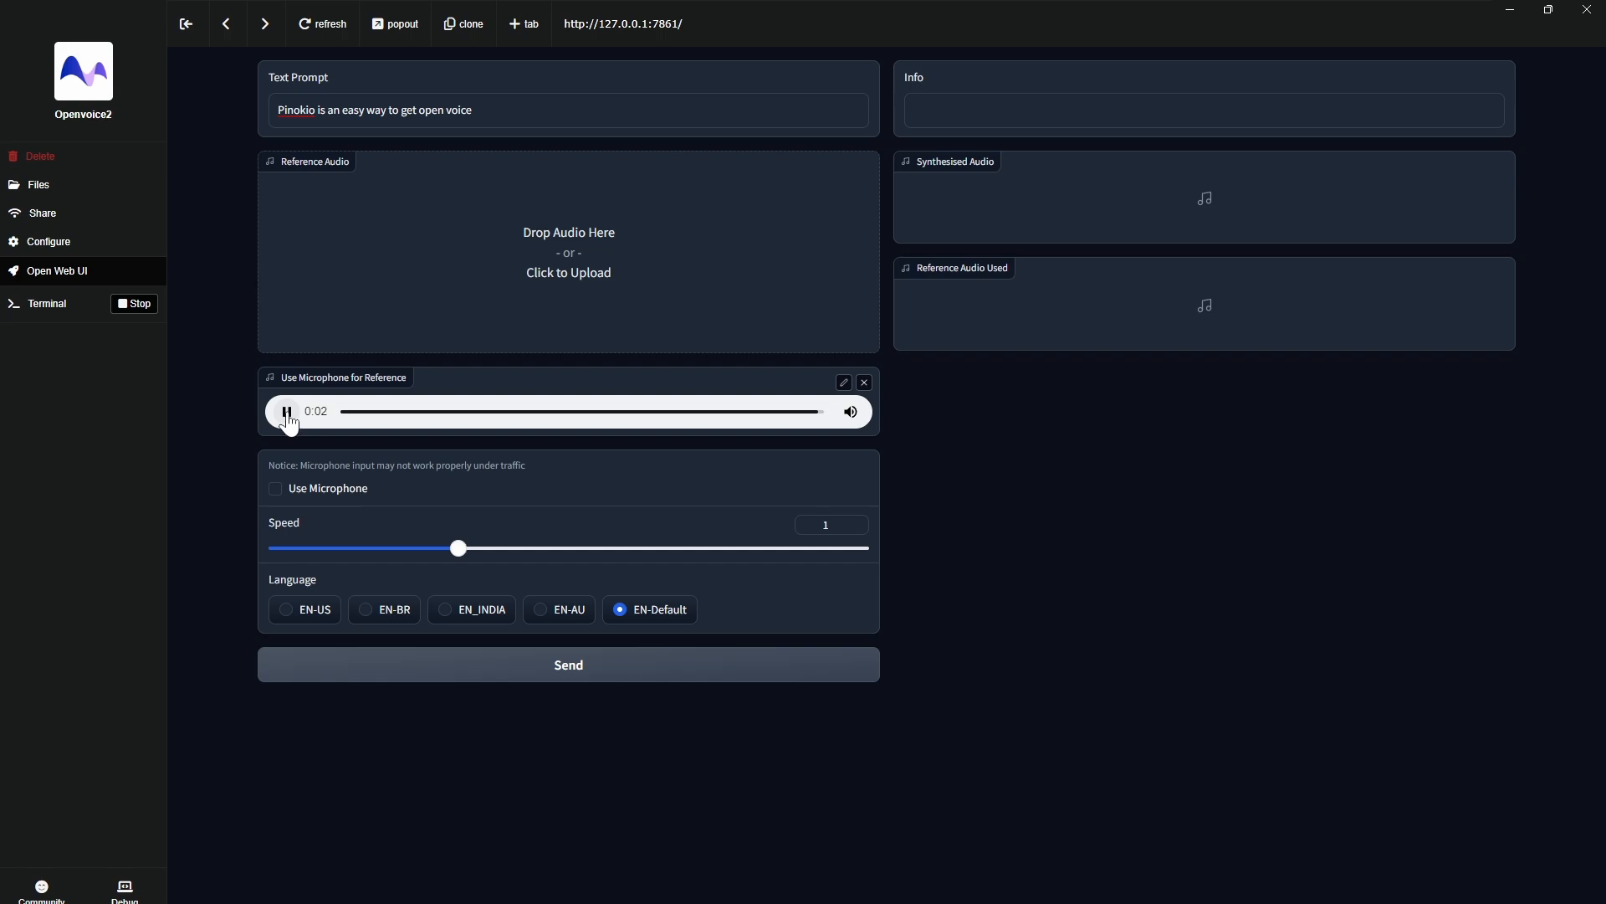
pyautogui.click(287, 411)
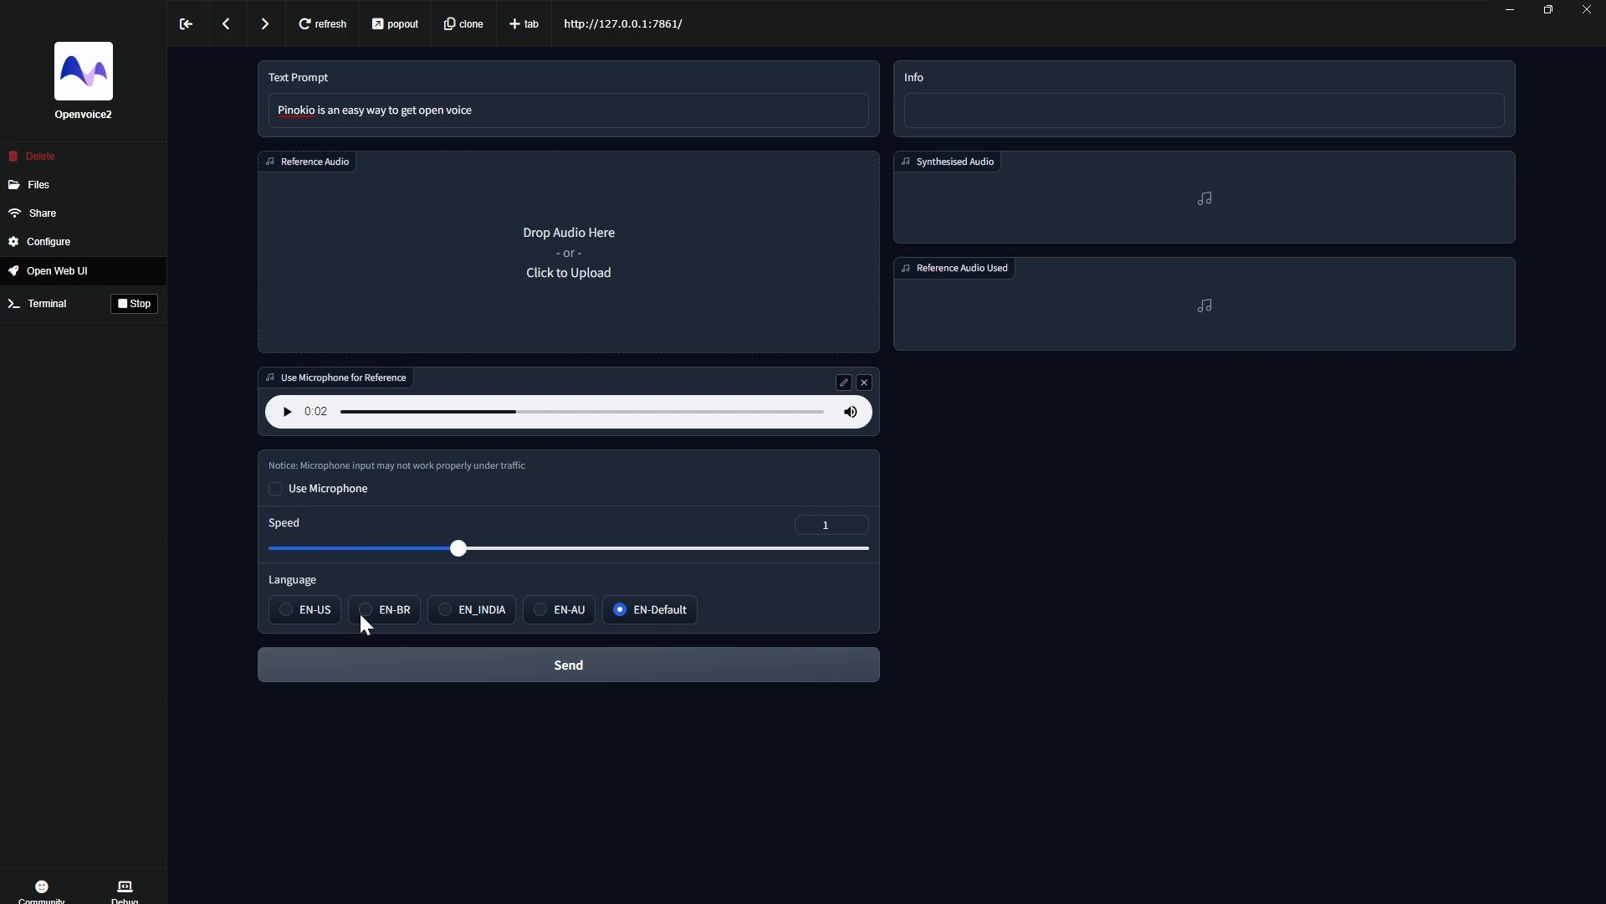
pyautogui.moveTo(522, 679)
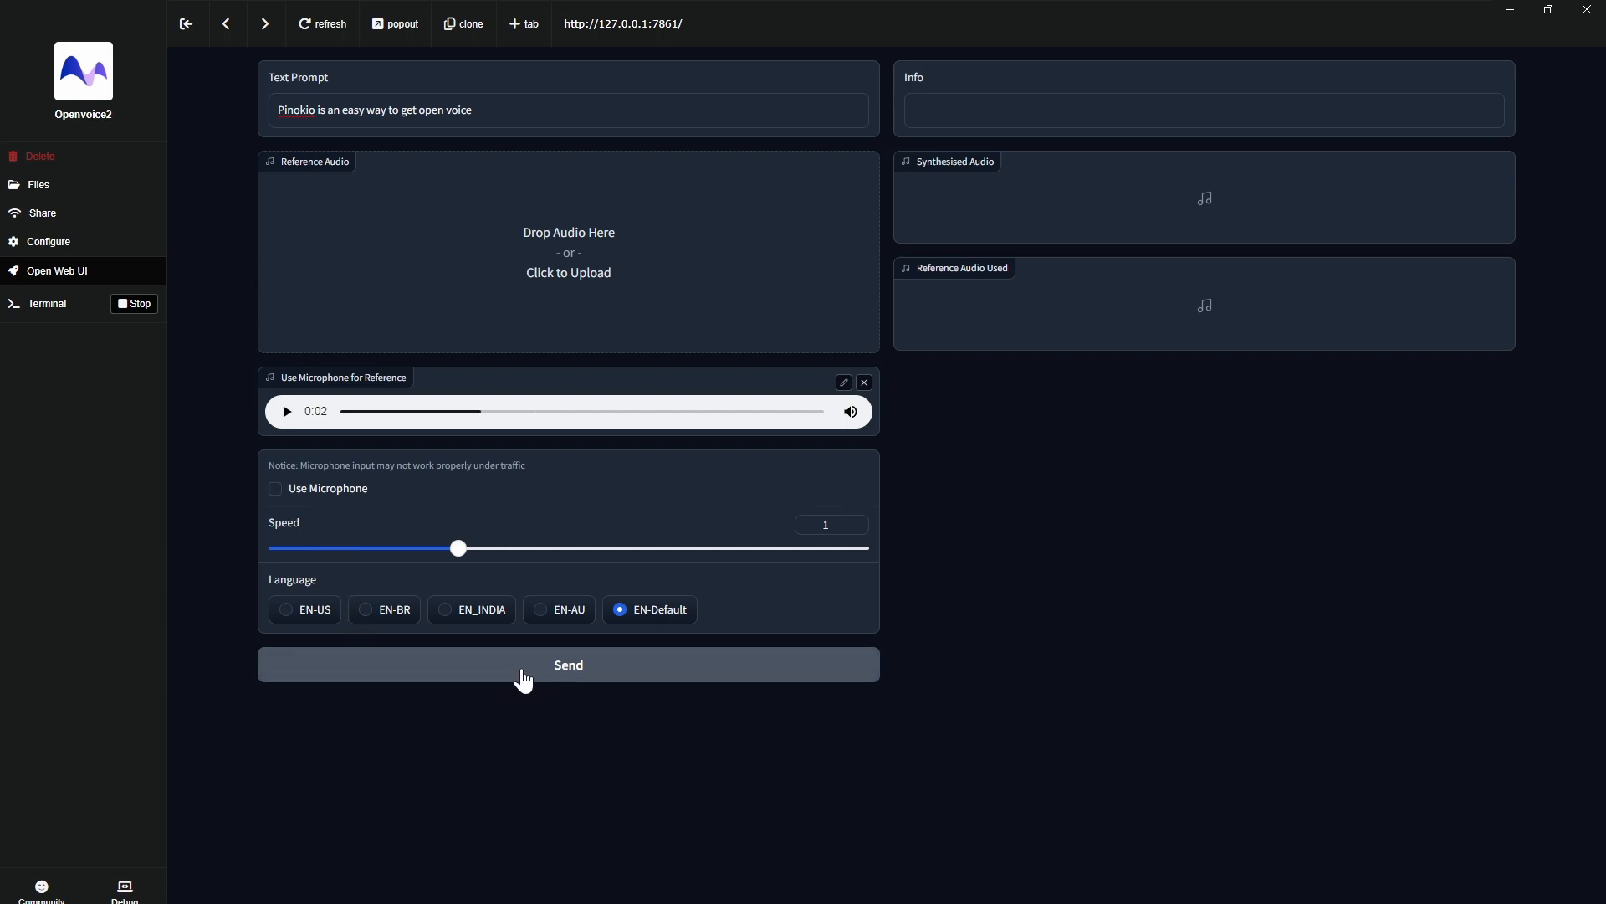
pyautogui.moveTo(653, 636)
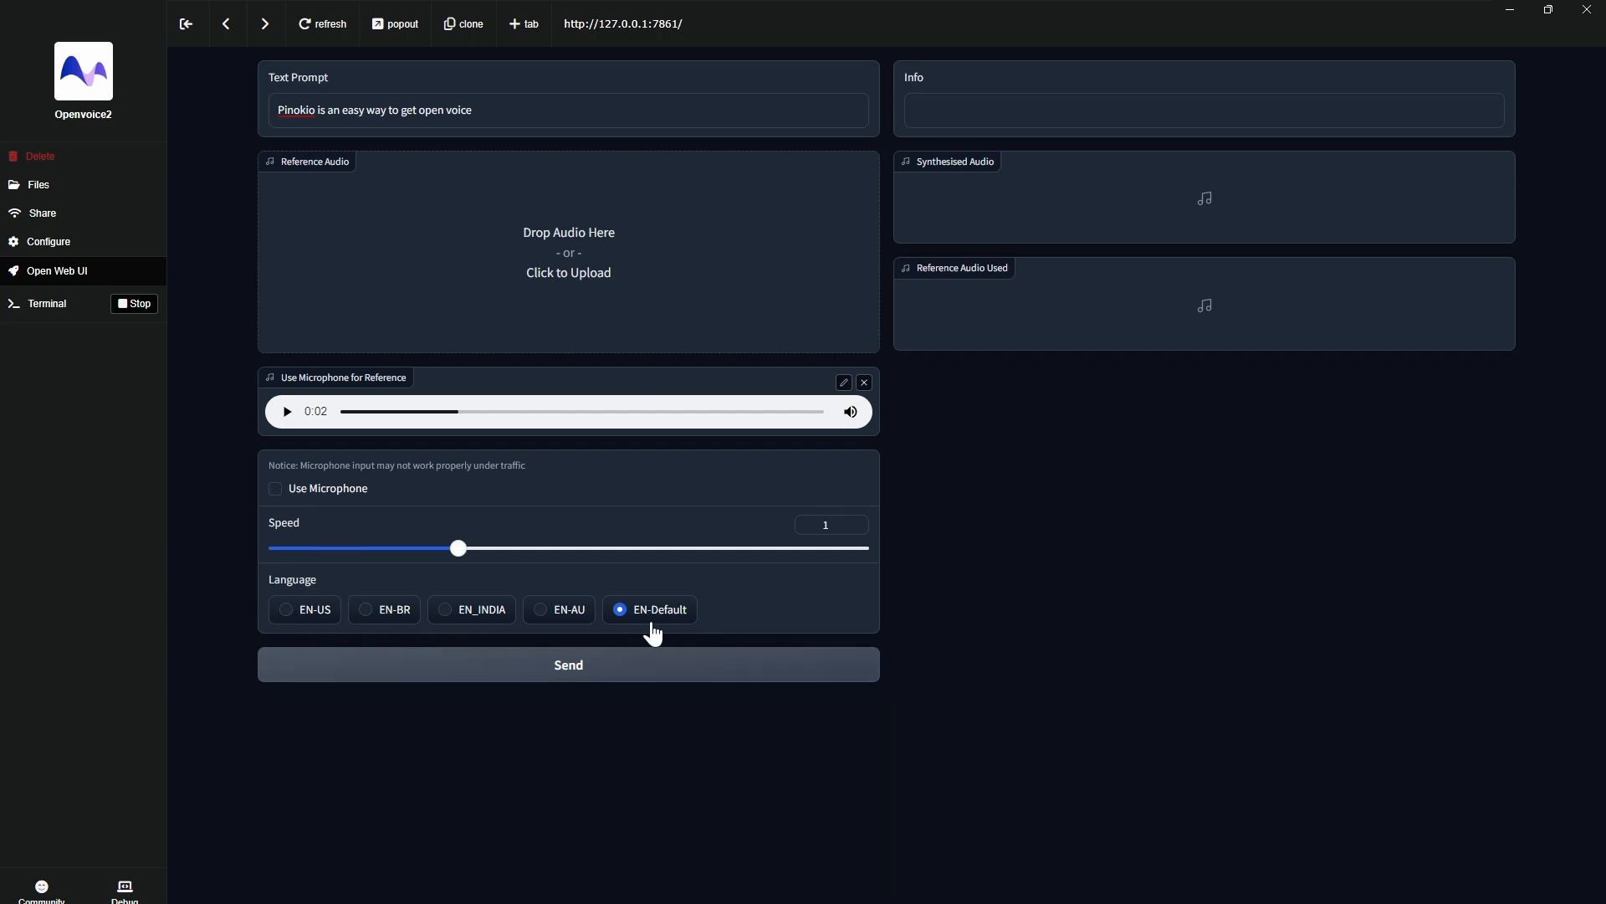
pyautogui.click(568, 664)
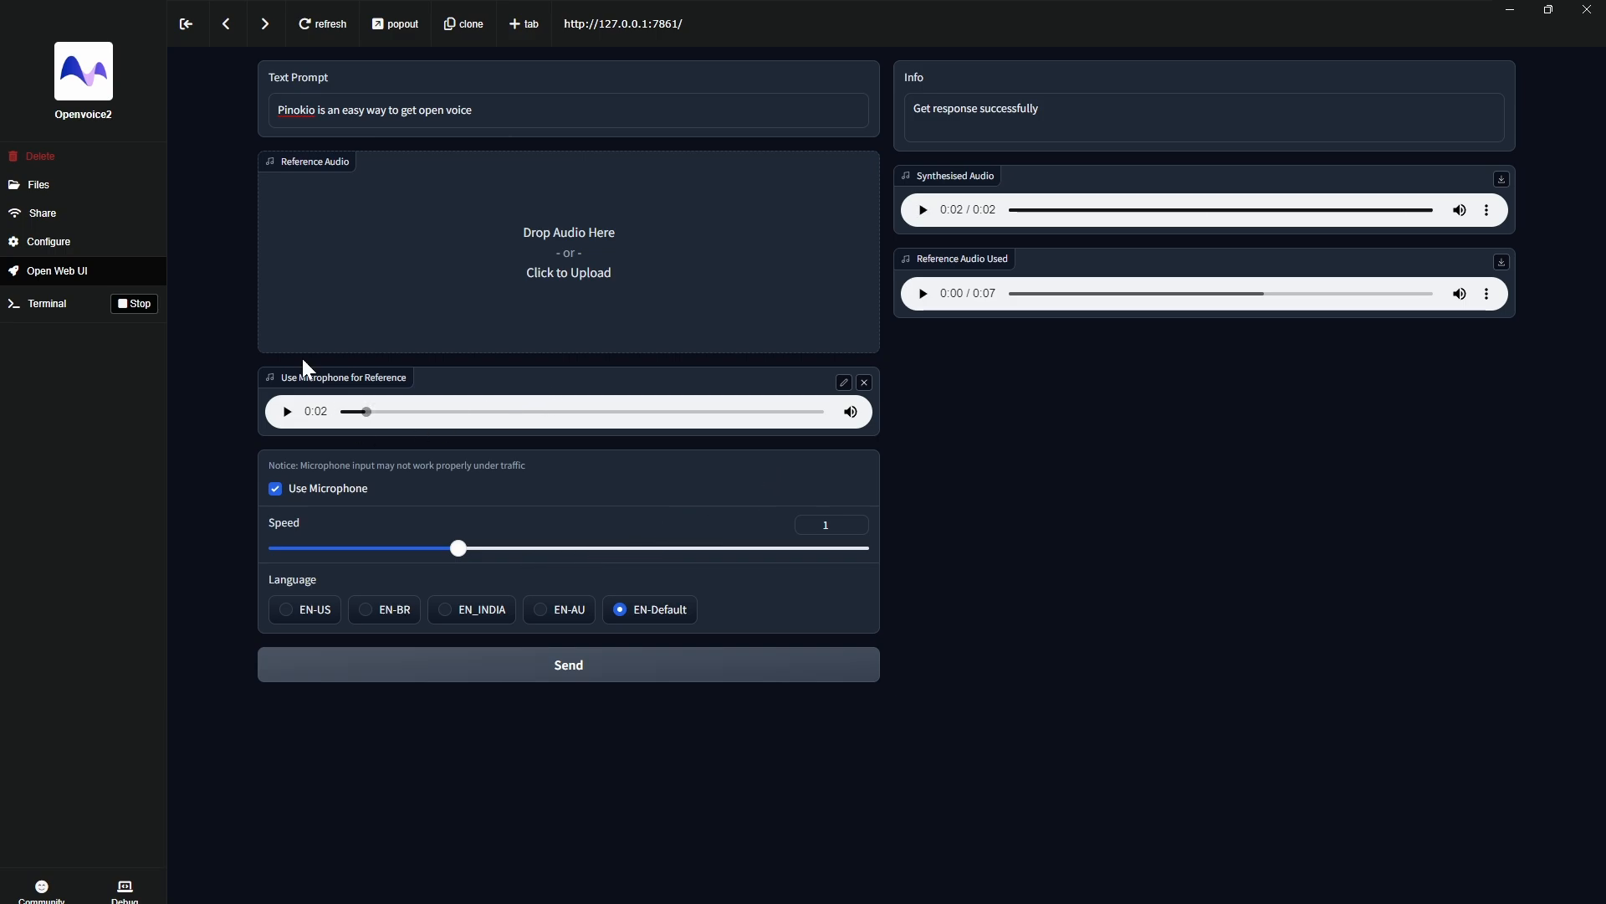
# Step: Synthesise a new prompt with the EN-BR accent, then select the prompt text to replace it
pyautogui.write("this is my voice and I'm very creeped out right now.")
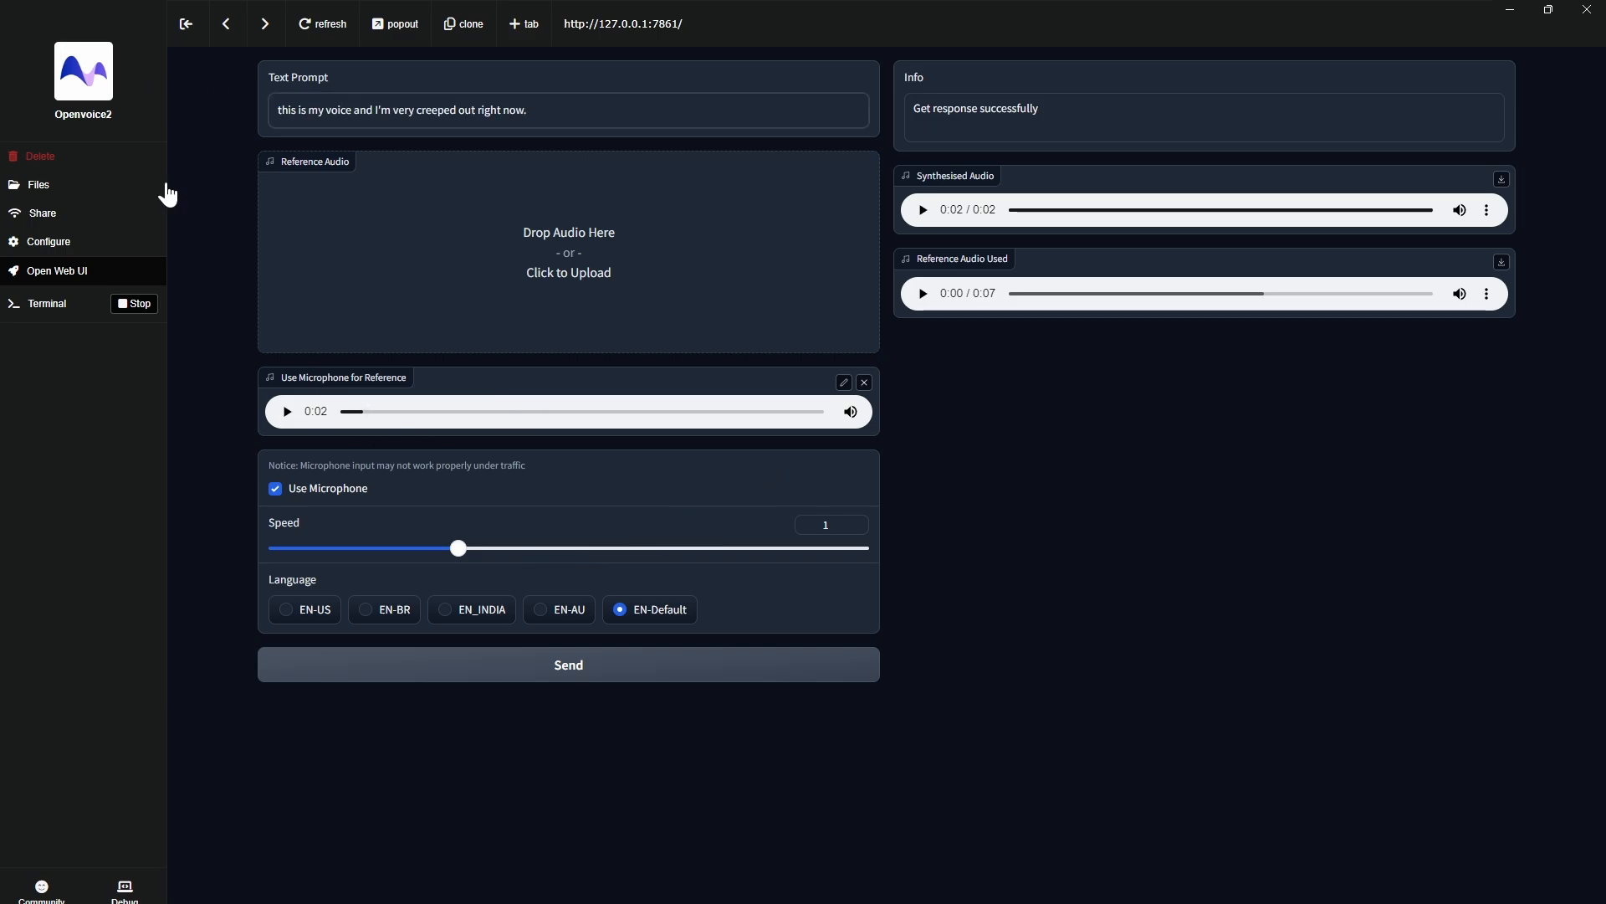
pyautogui.click(922, 209)
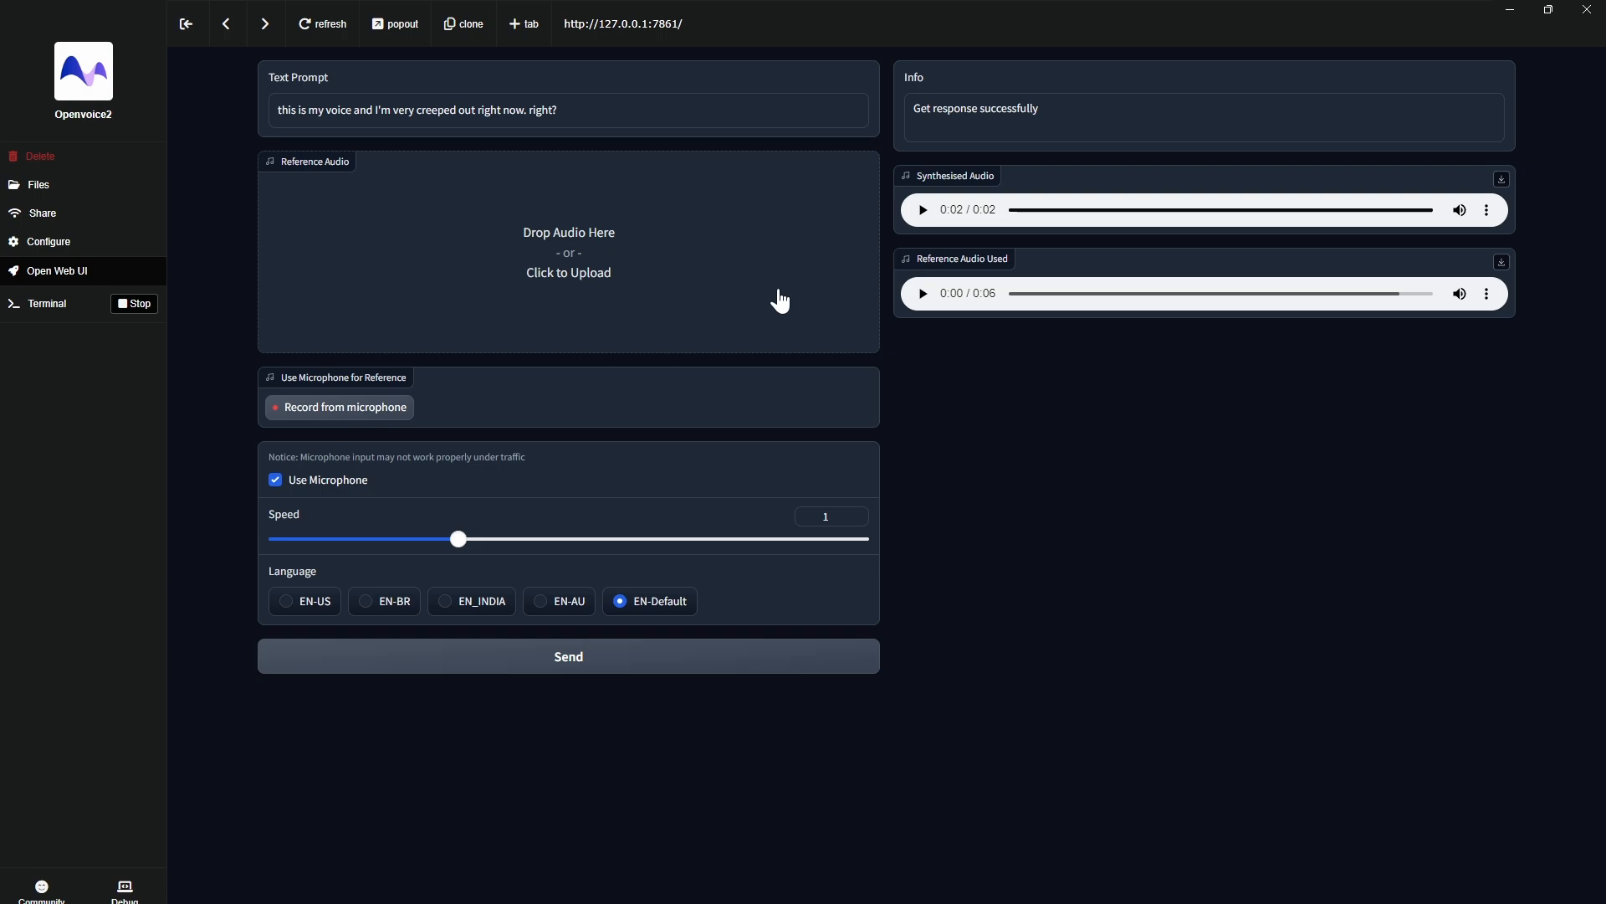
pyautogui.moveTo(479, 383)
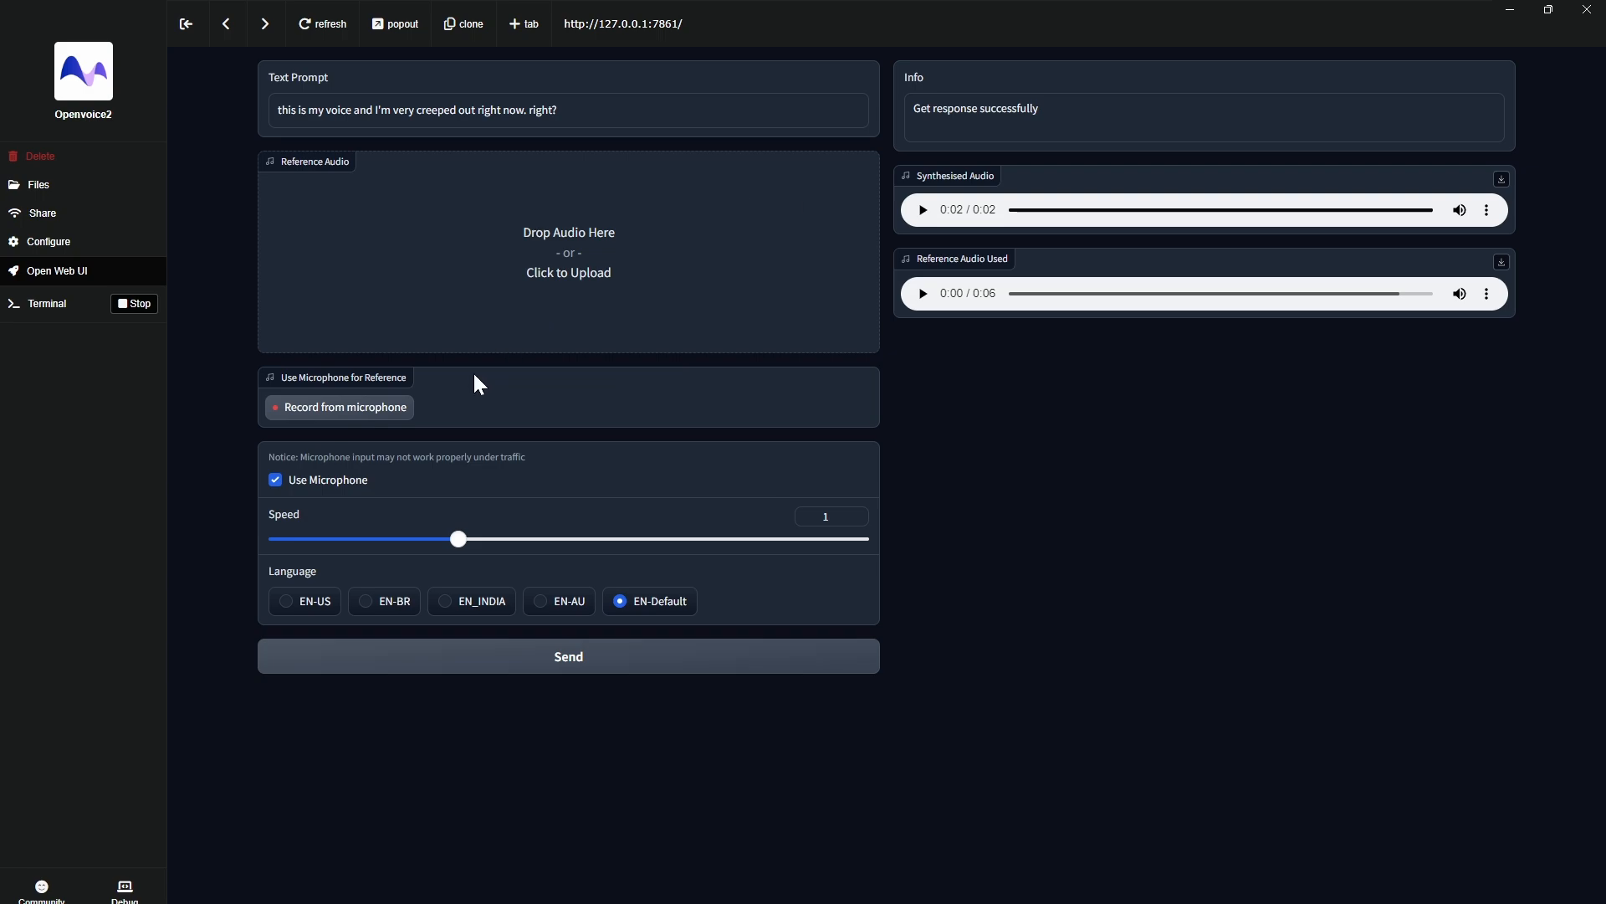
pyautogui.moveTo(581, 180)
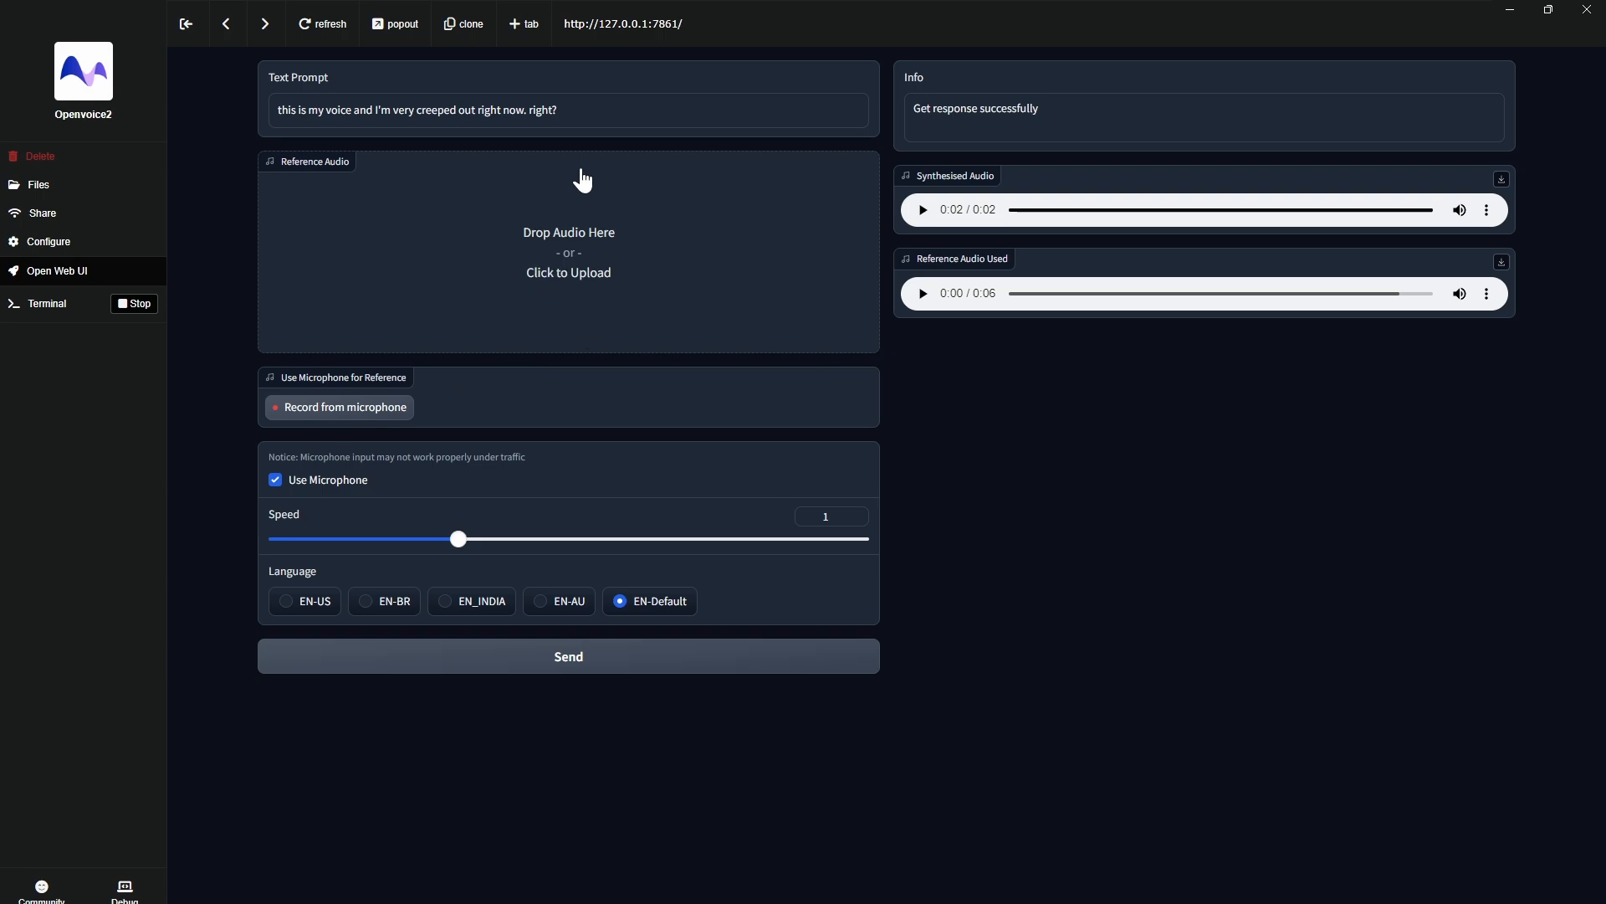
pyautogui.tripleClick(419, 110)
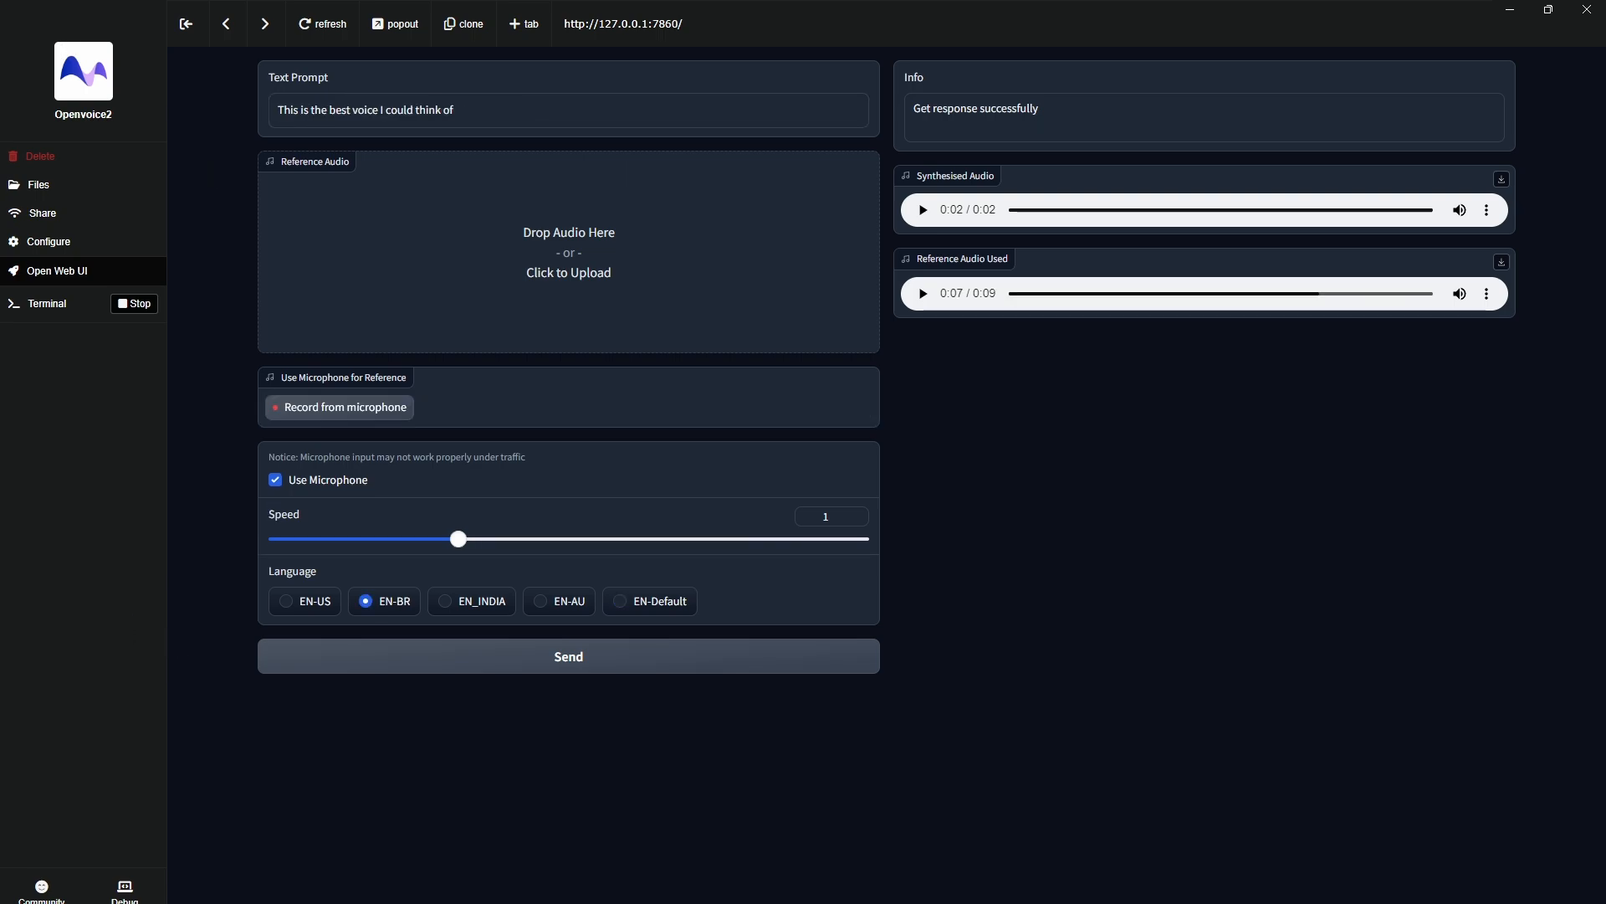
pyautogui.moveTo(427, 146)
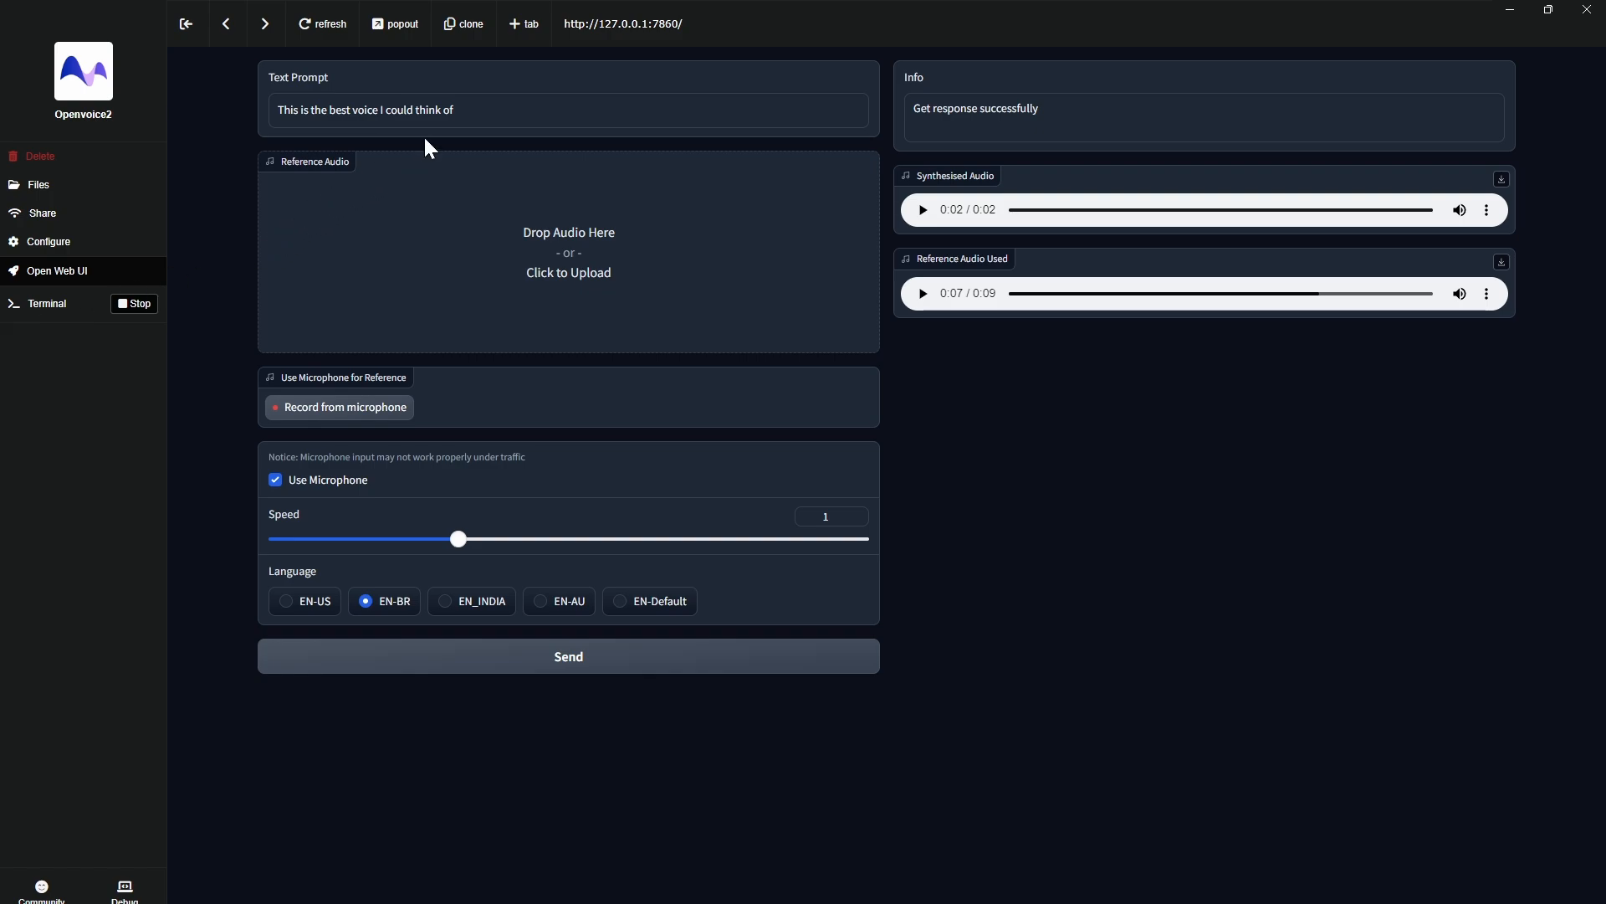
pyautogui.moveTo(540, 465)
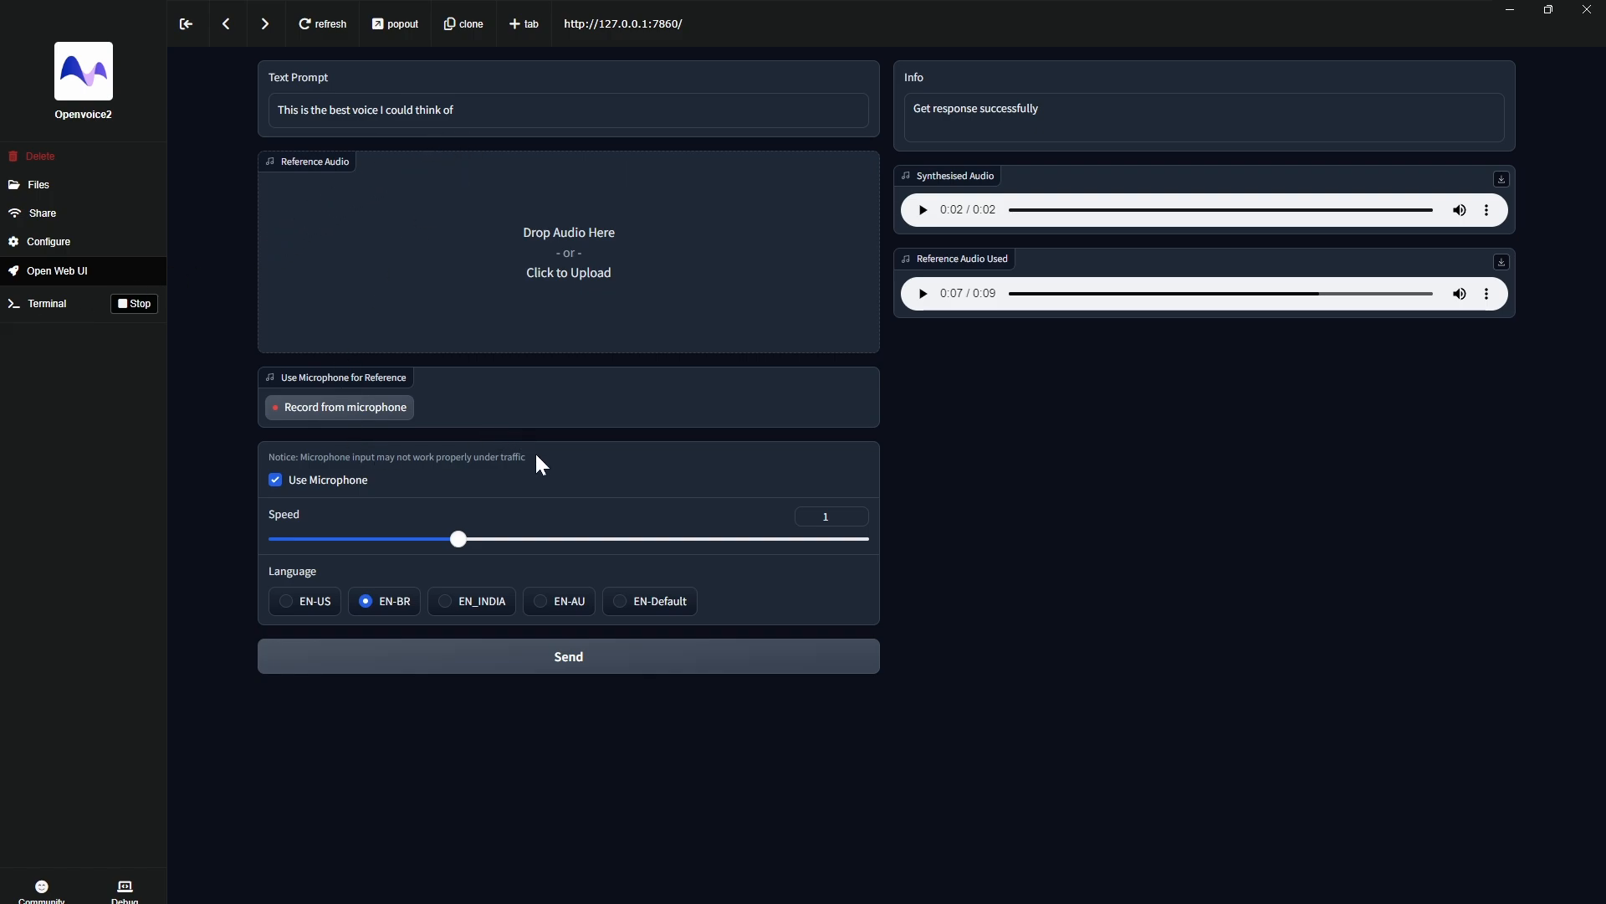
pyautogui.moveTo(336, 425)
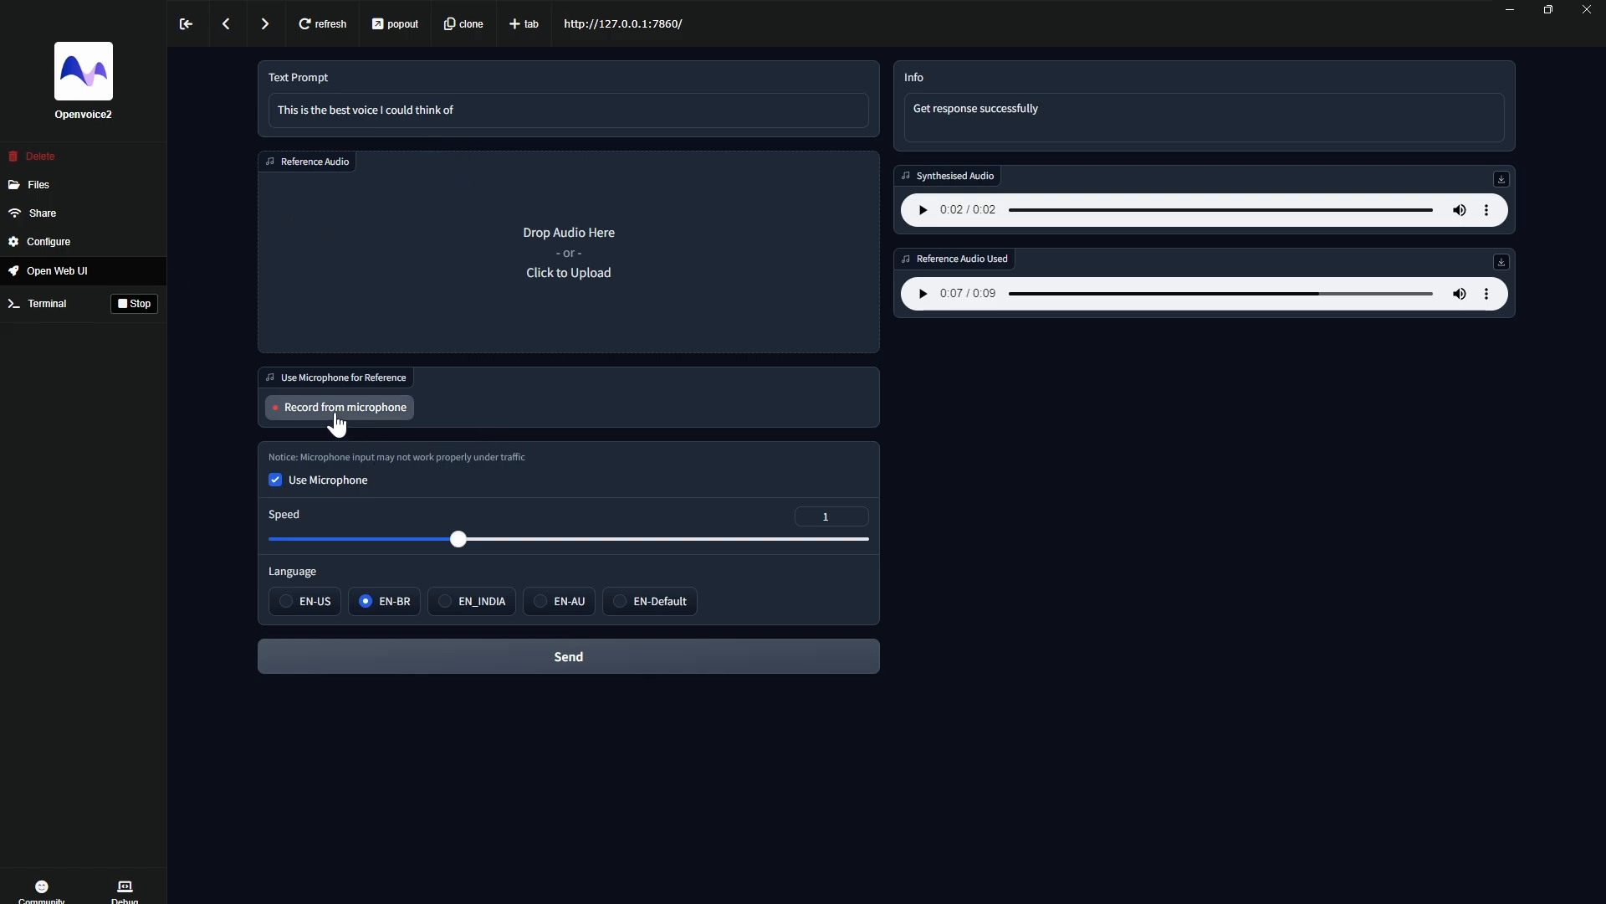
# Step: Record a new microphone reference clip, play it back and set the accent to EN-US
pyautogui.click(338, 408)
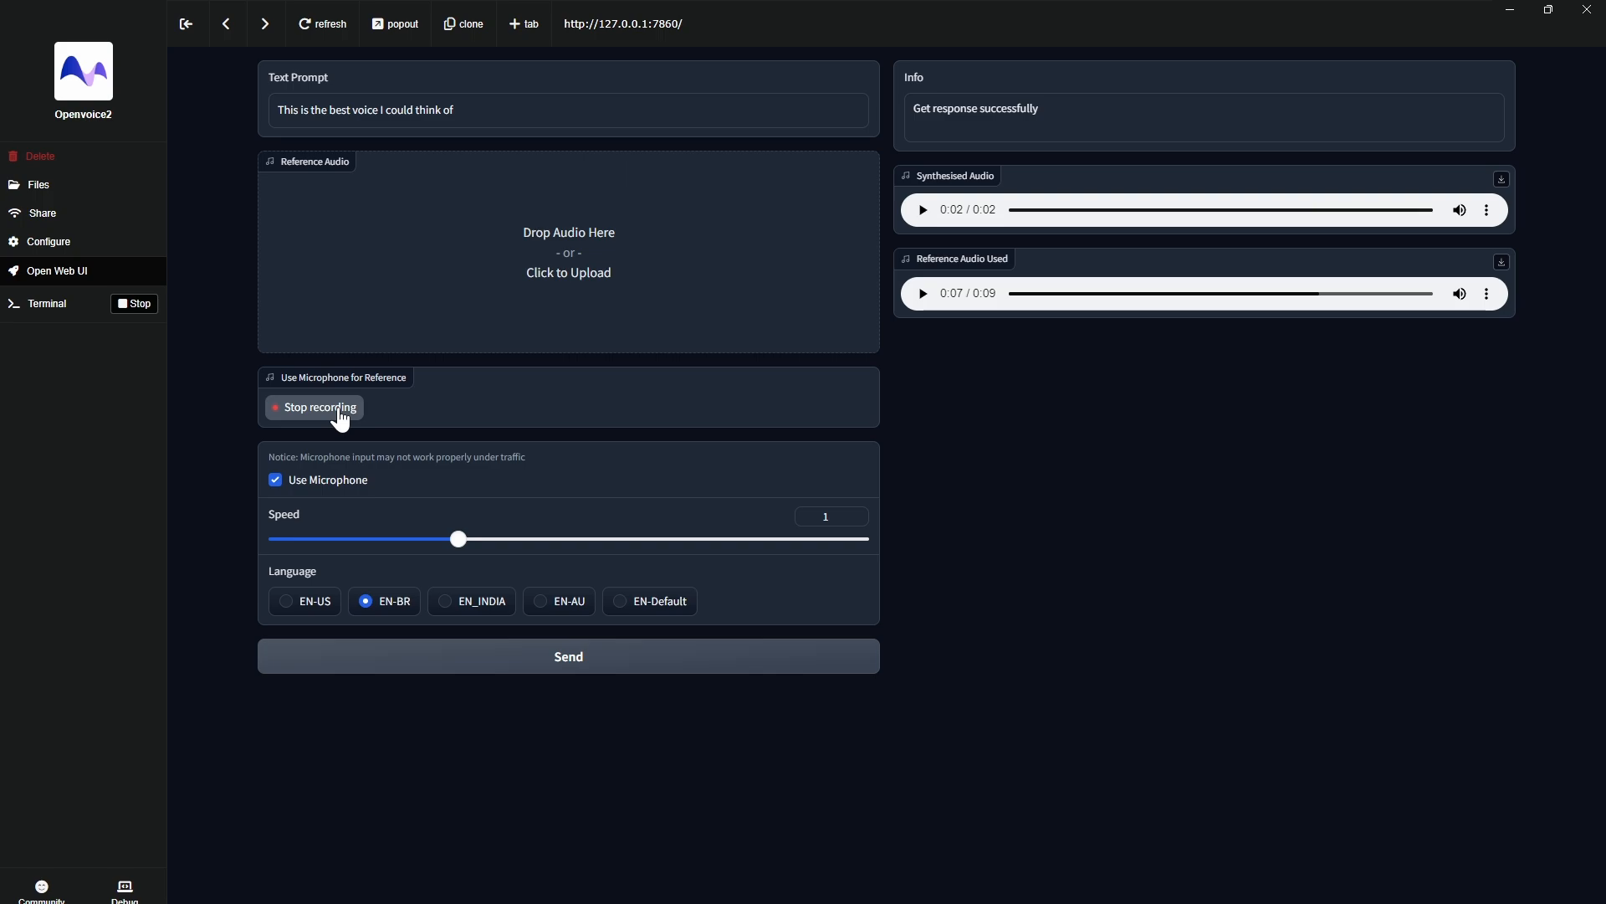
pyautogui.click(314, 407)
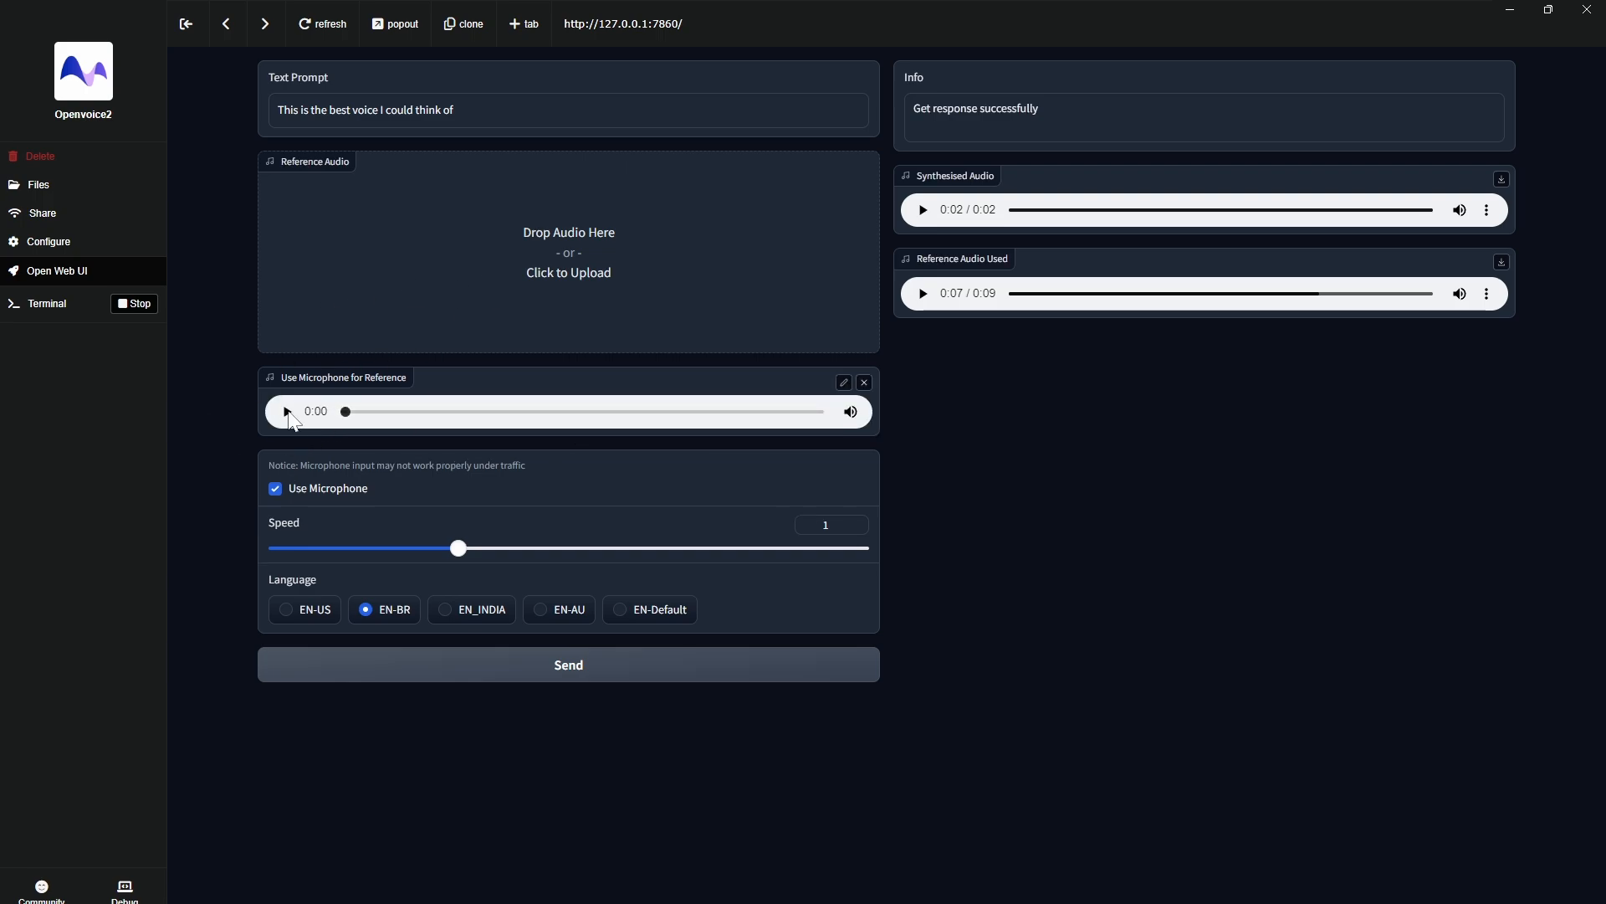
pyautogui.click(286, 609)
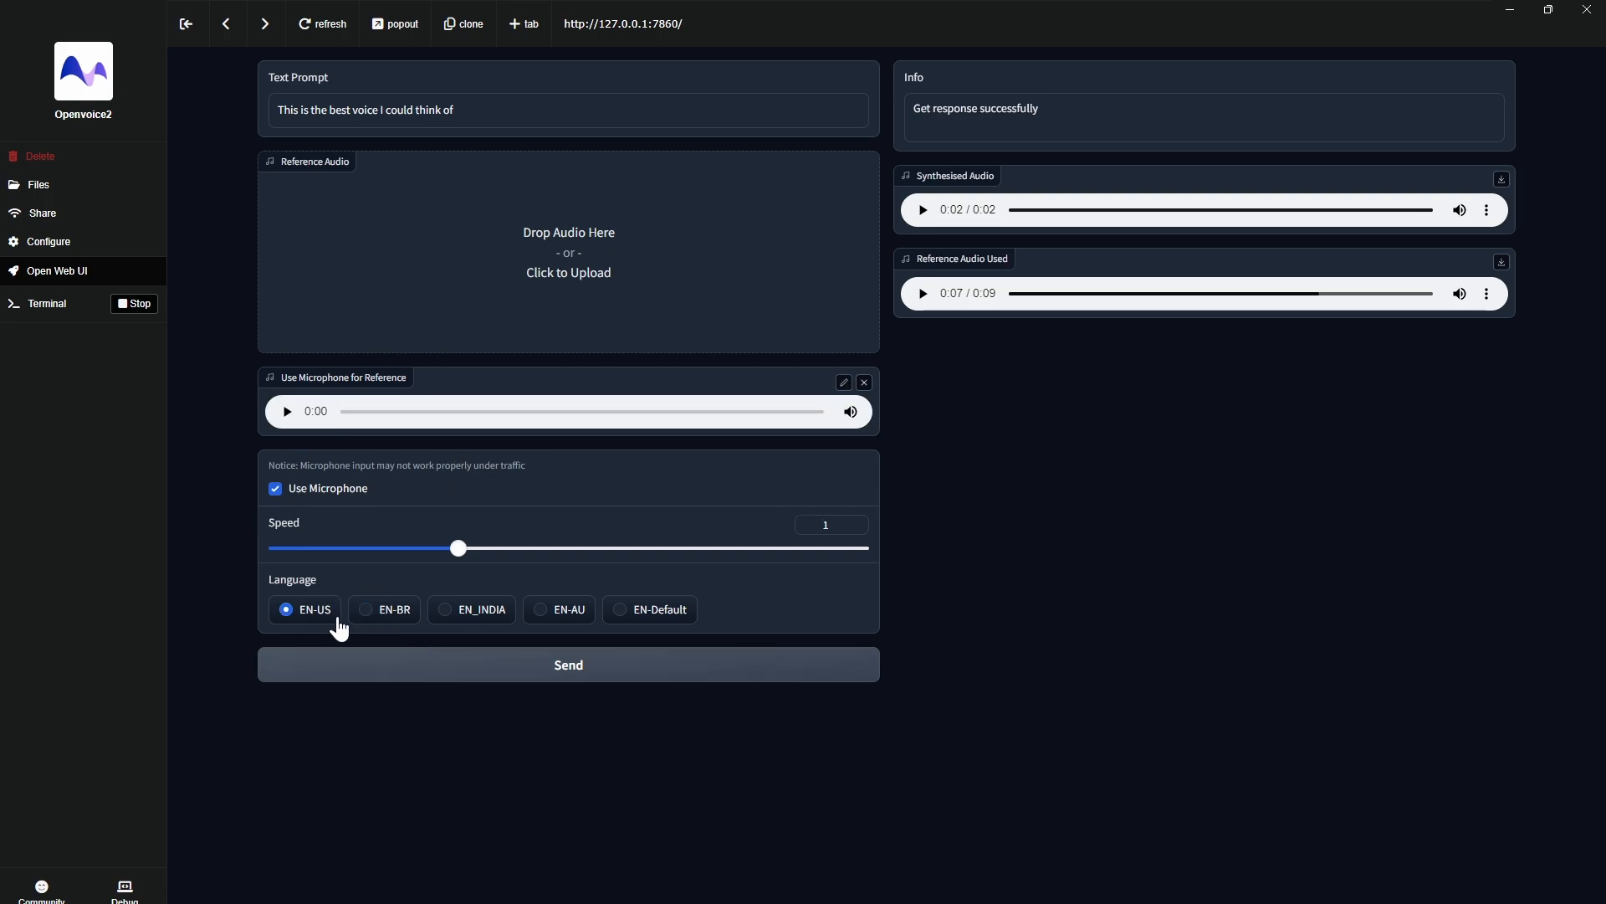
pyautogui.click(365, 609)
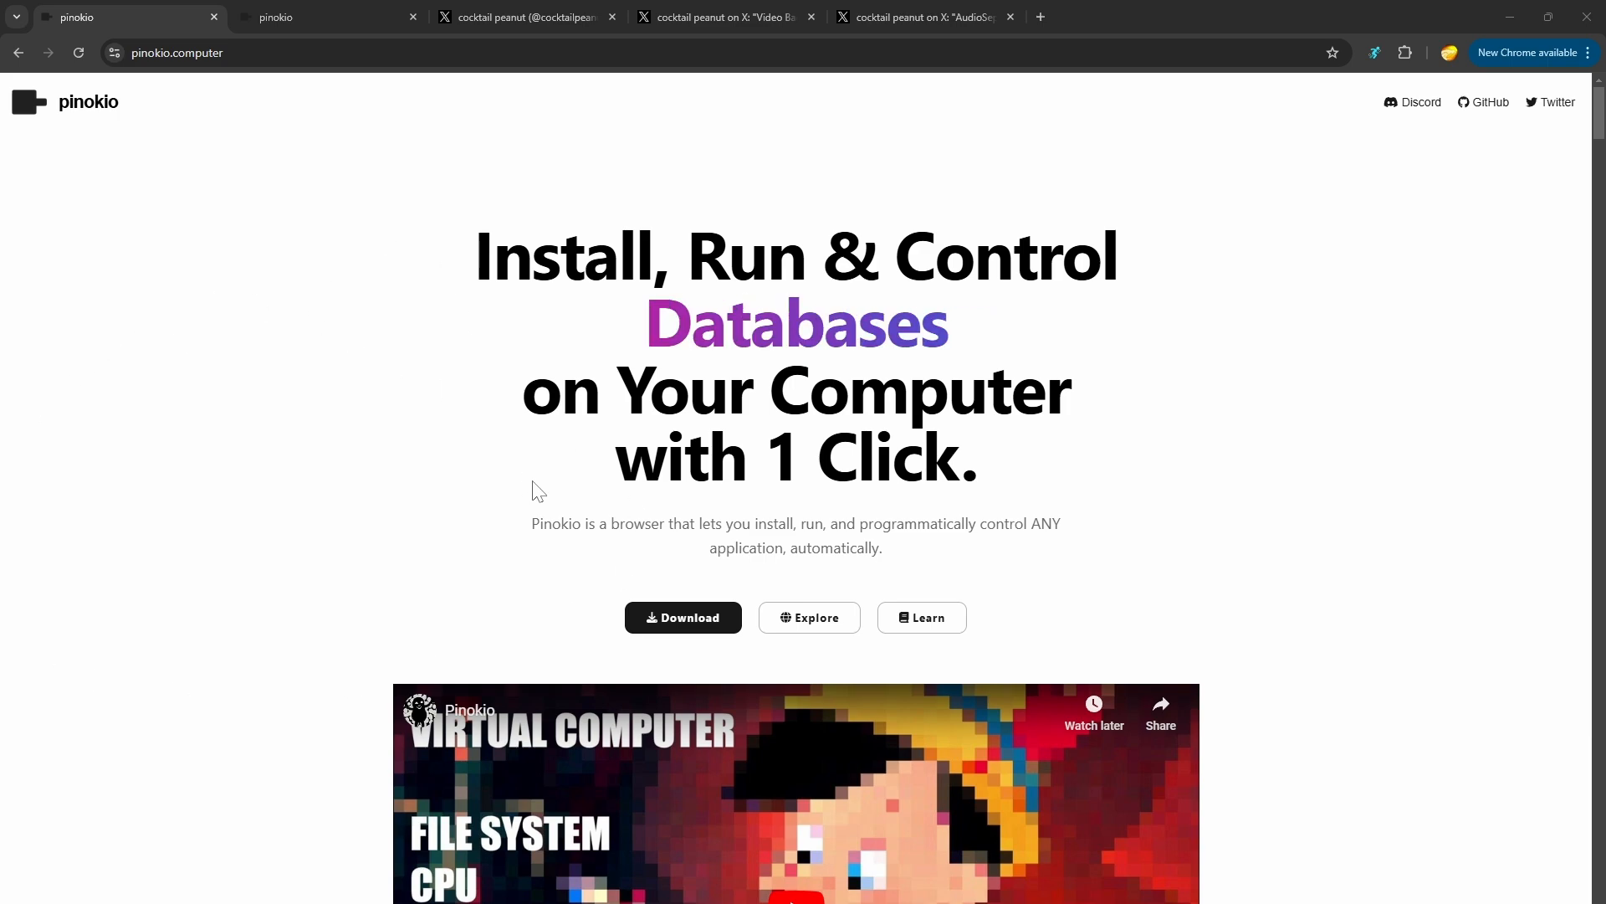
# Step: Explore the community scripts on pinokio.computer and view the InstantIR launcher post on X
pyautogui.click(810, 617)
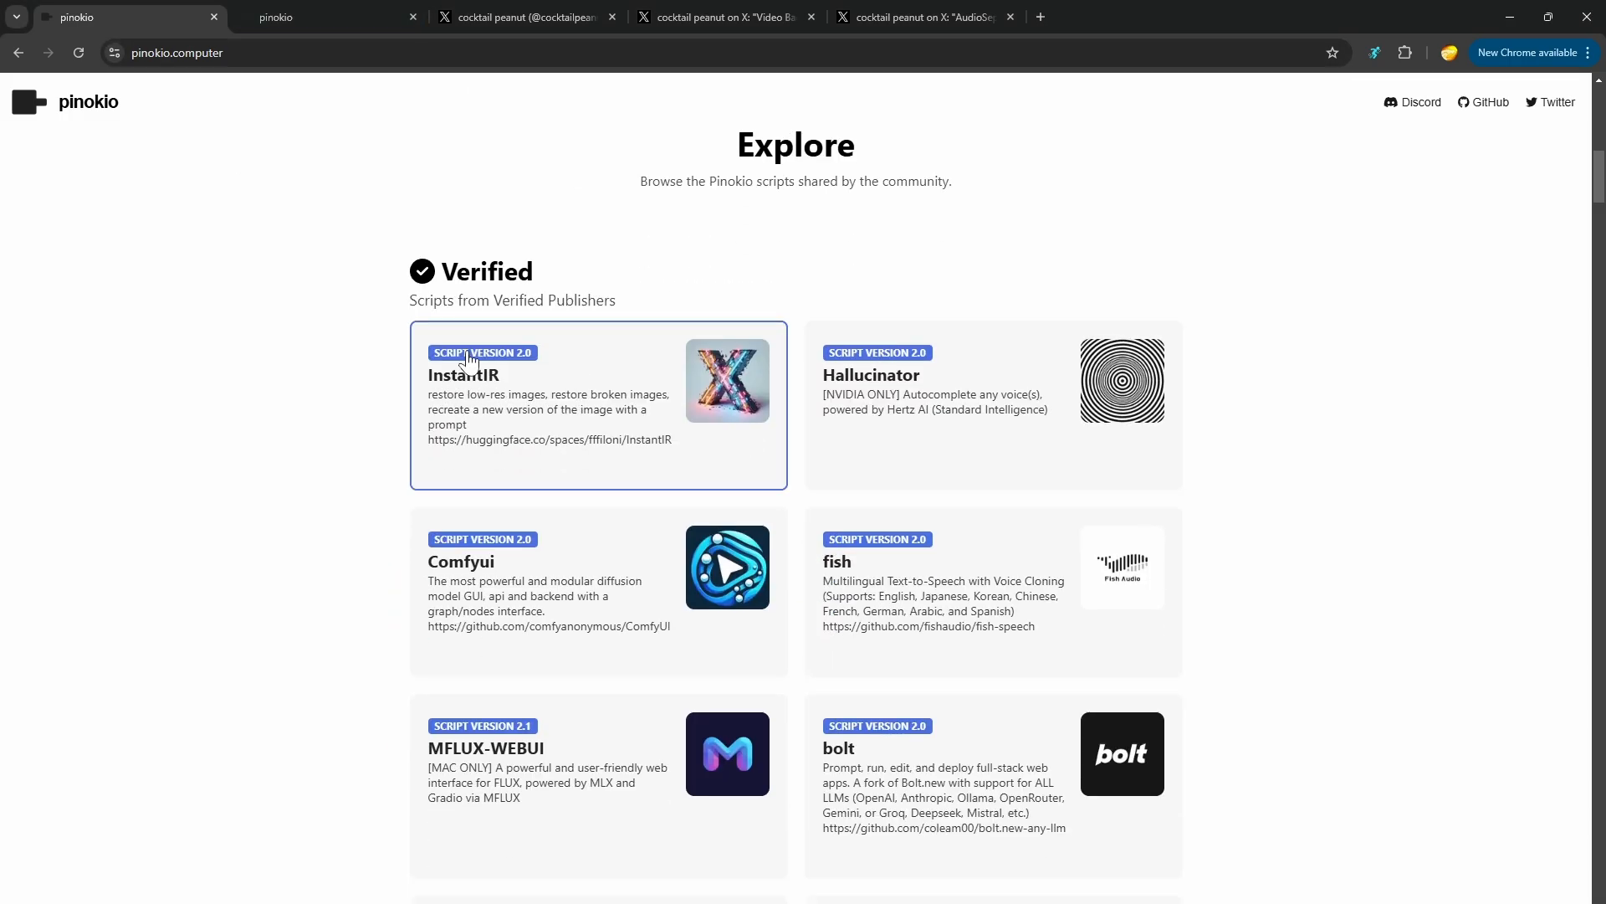
pyautogui.click(522, 16)
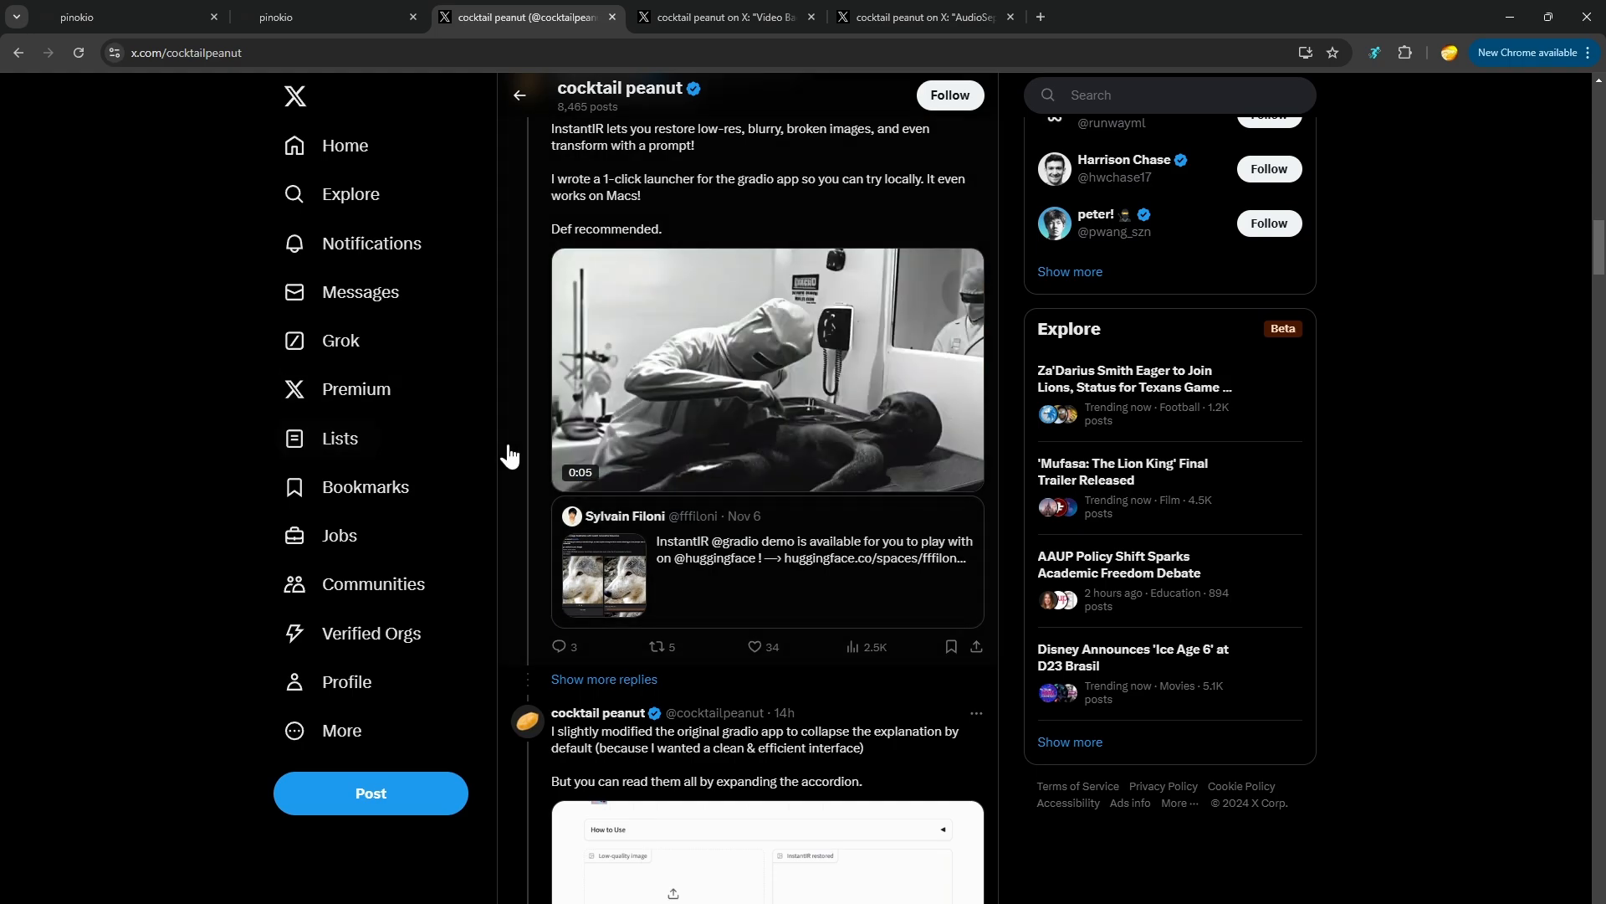
# Step: View the omnigen script page and scroll through its newsfeed
pyautogui.click(109, 16)
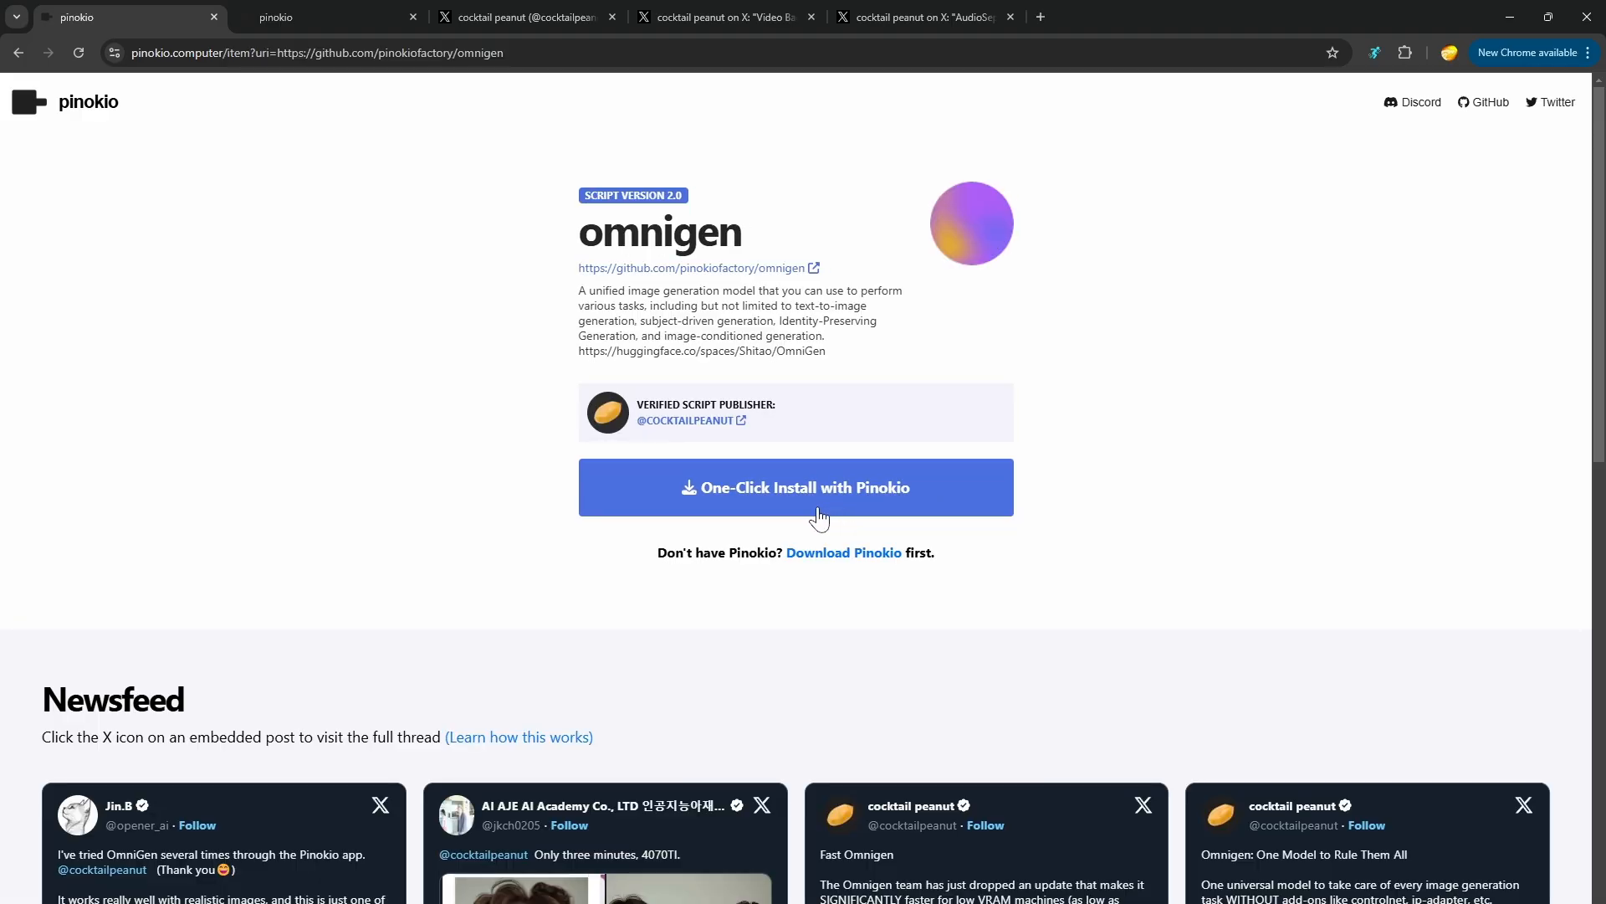
pyautogui.scroll(-3)
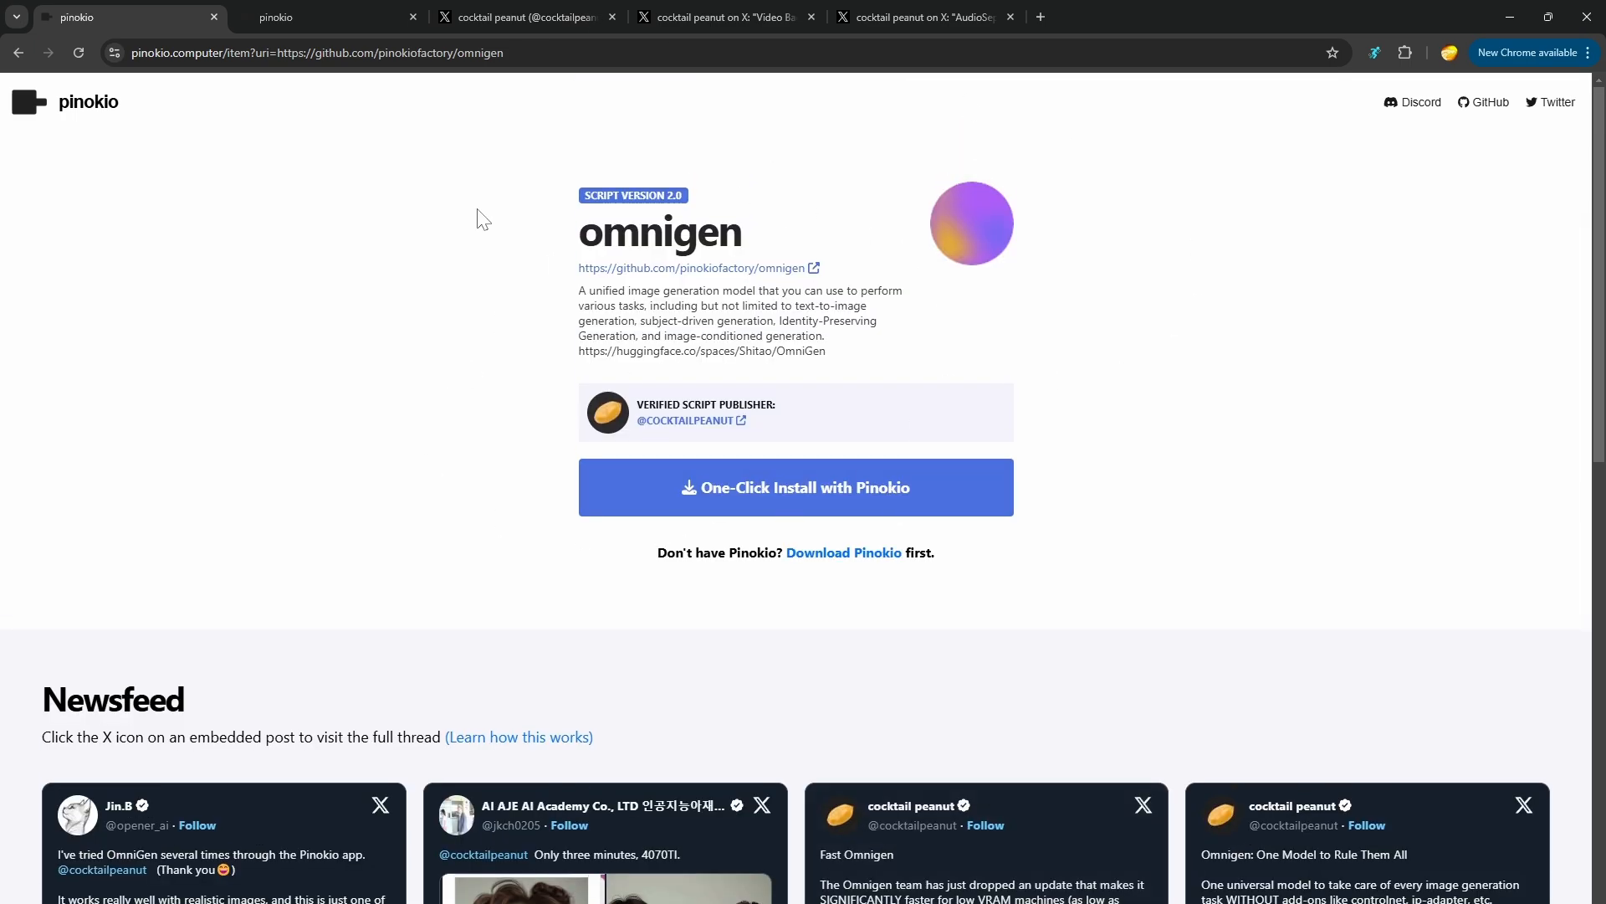
pyautogui.scroll(-3)
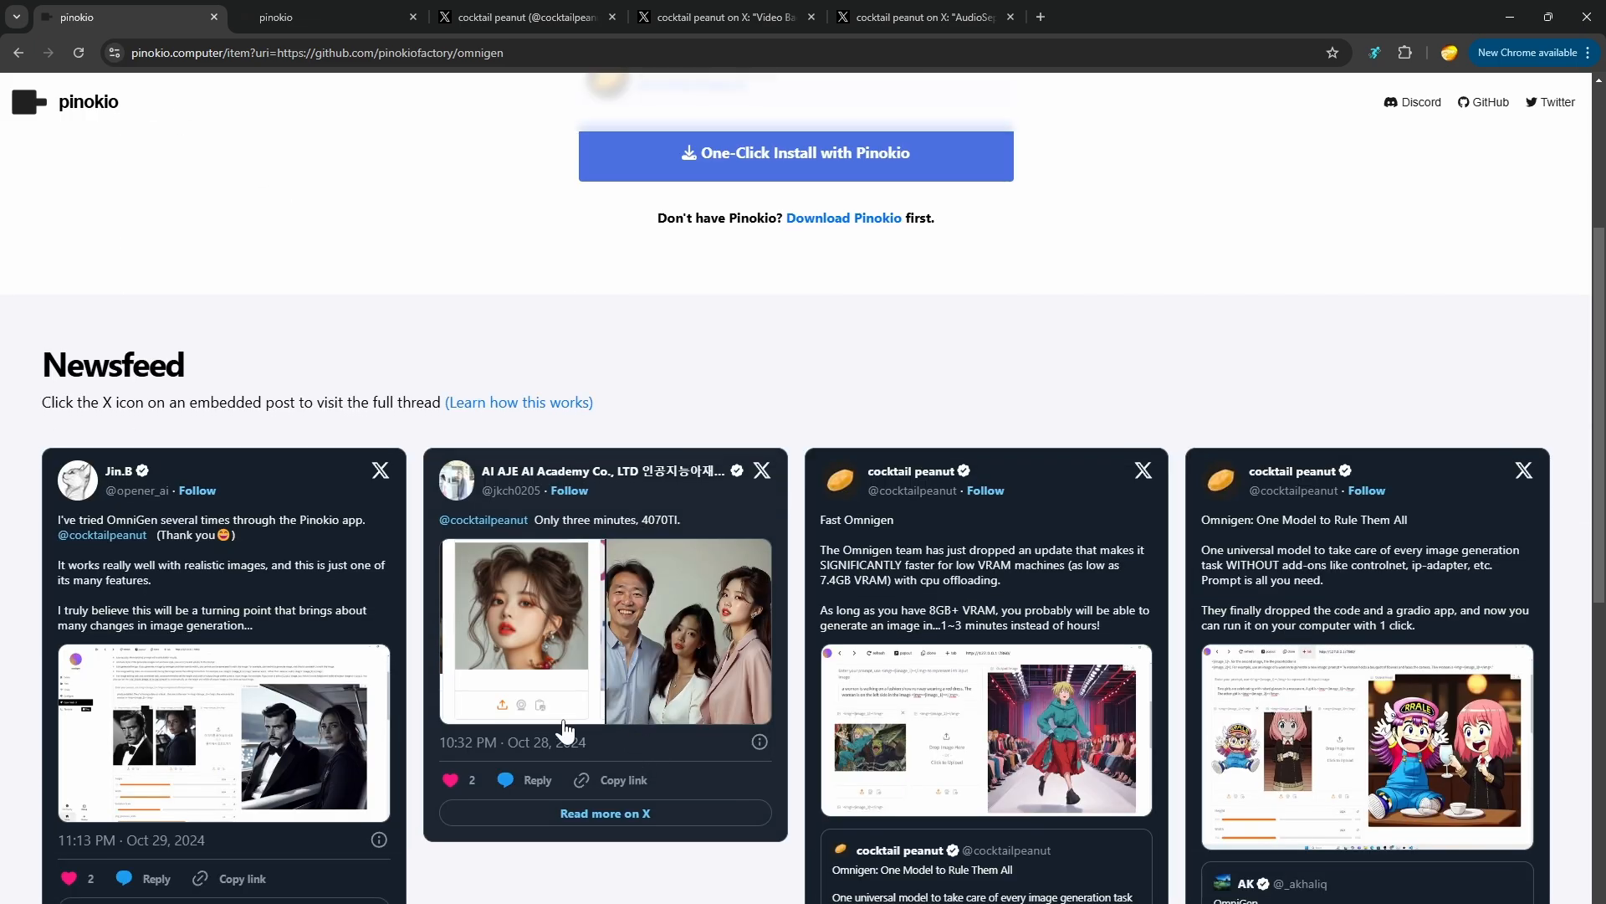
pyautogui.scroll(-3)
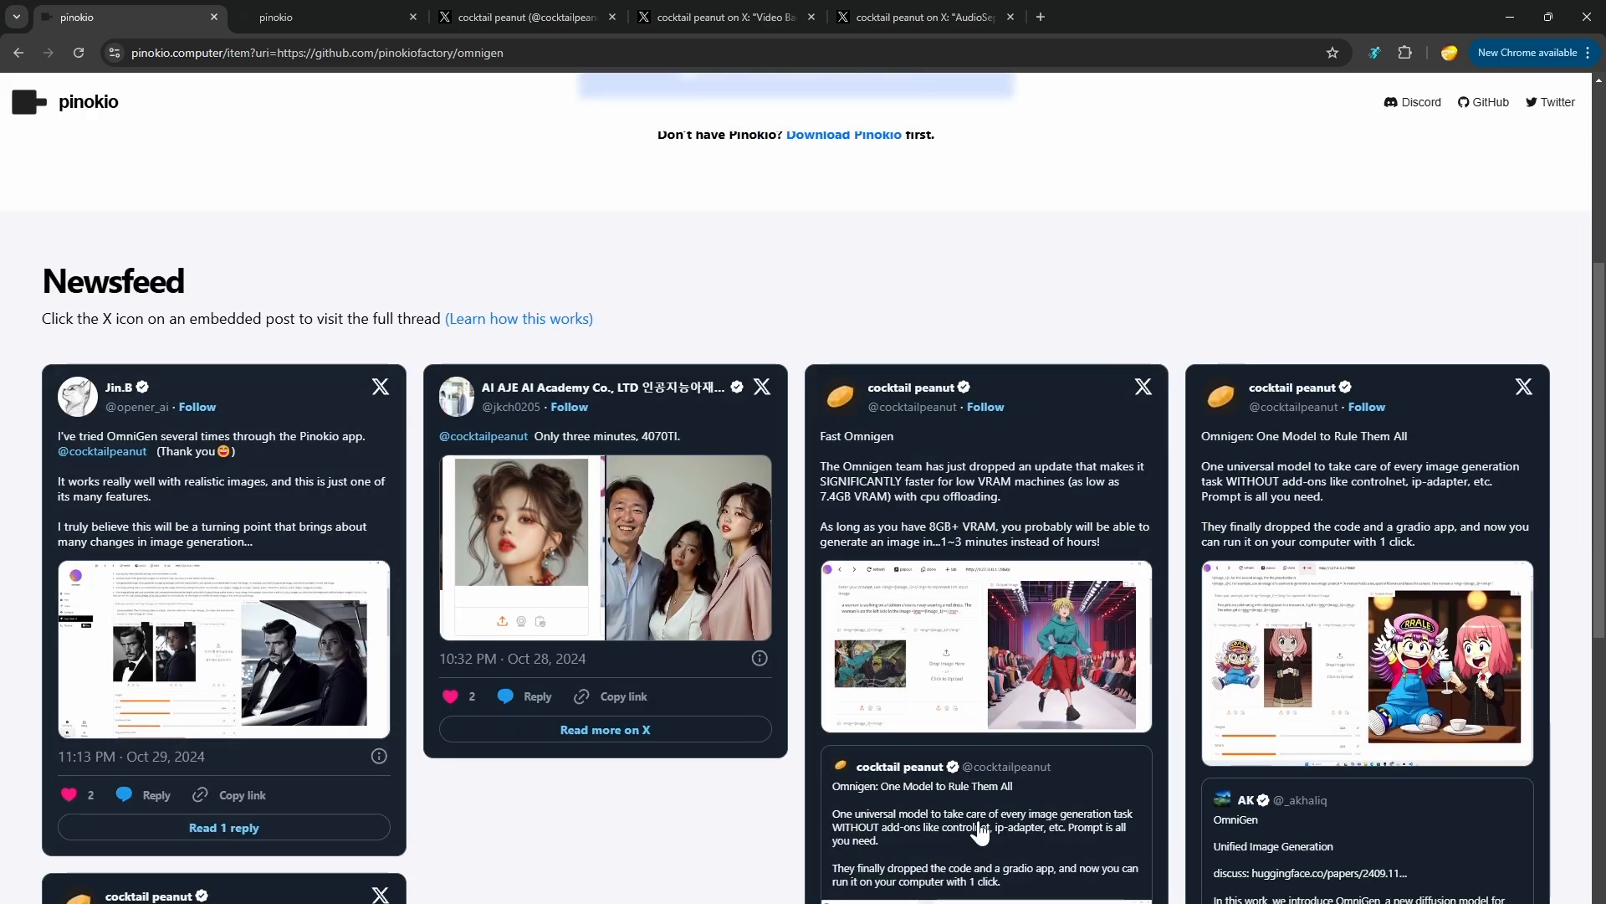
pyautogui.moveTo(470, 441)
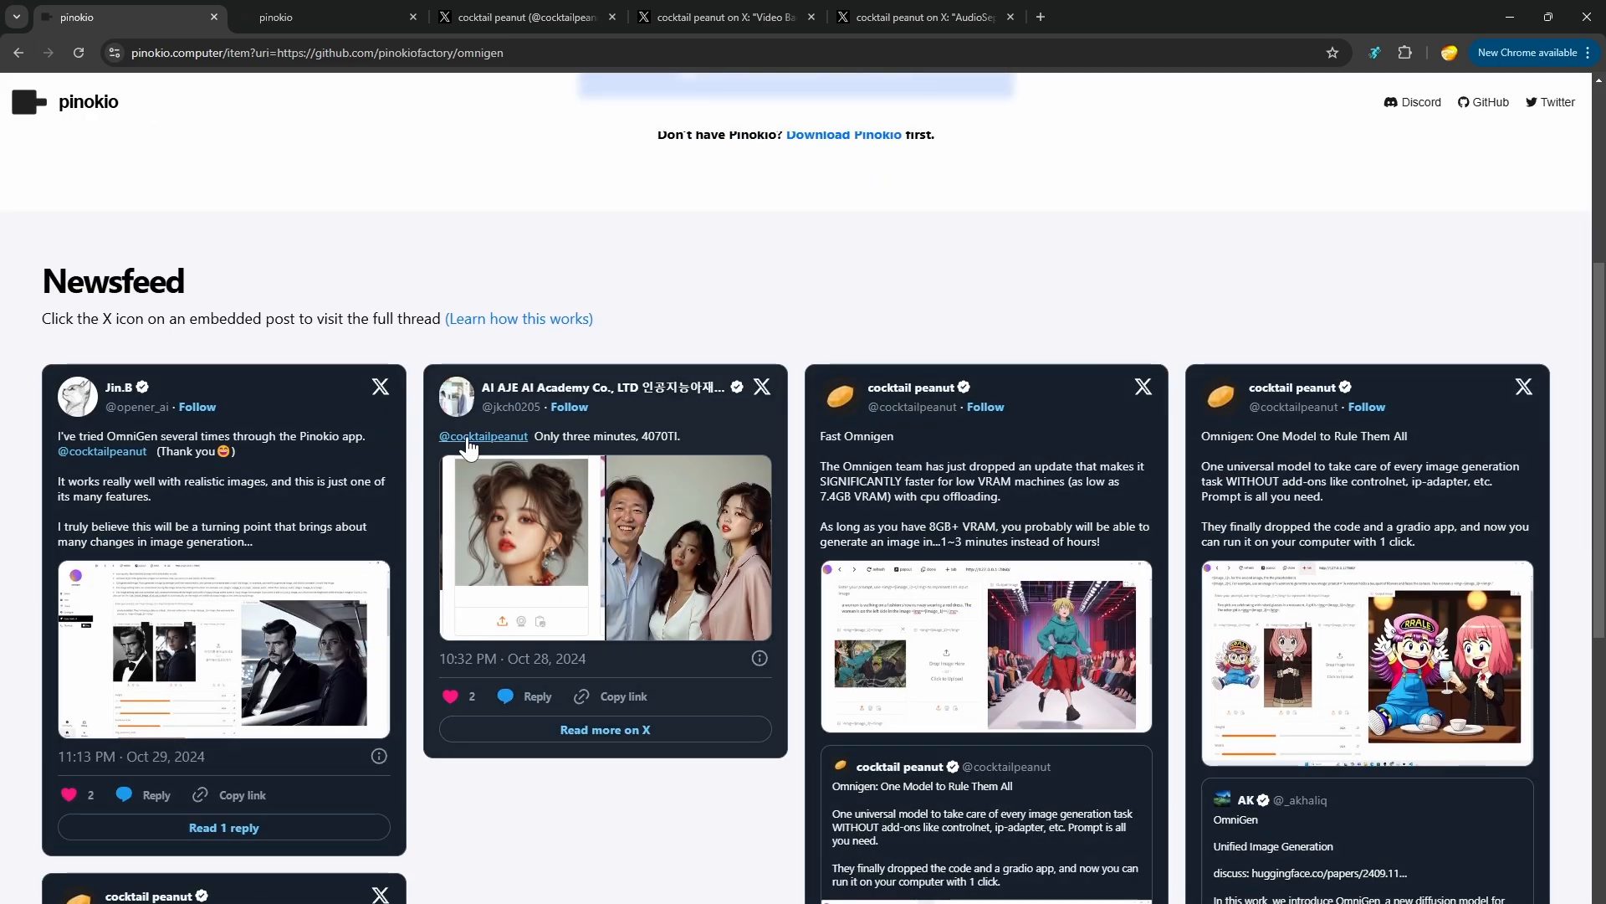
pyautogui.moveTo(604, 458)
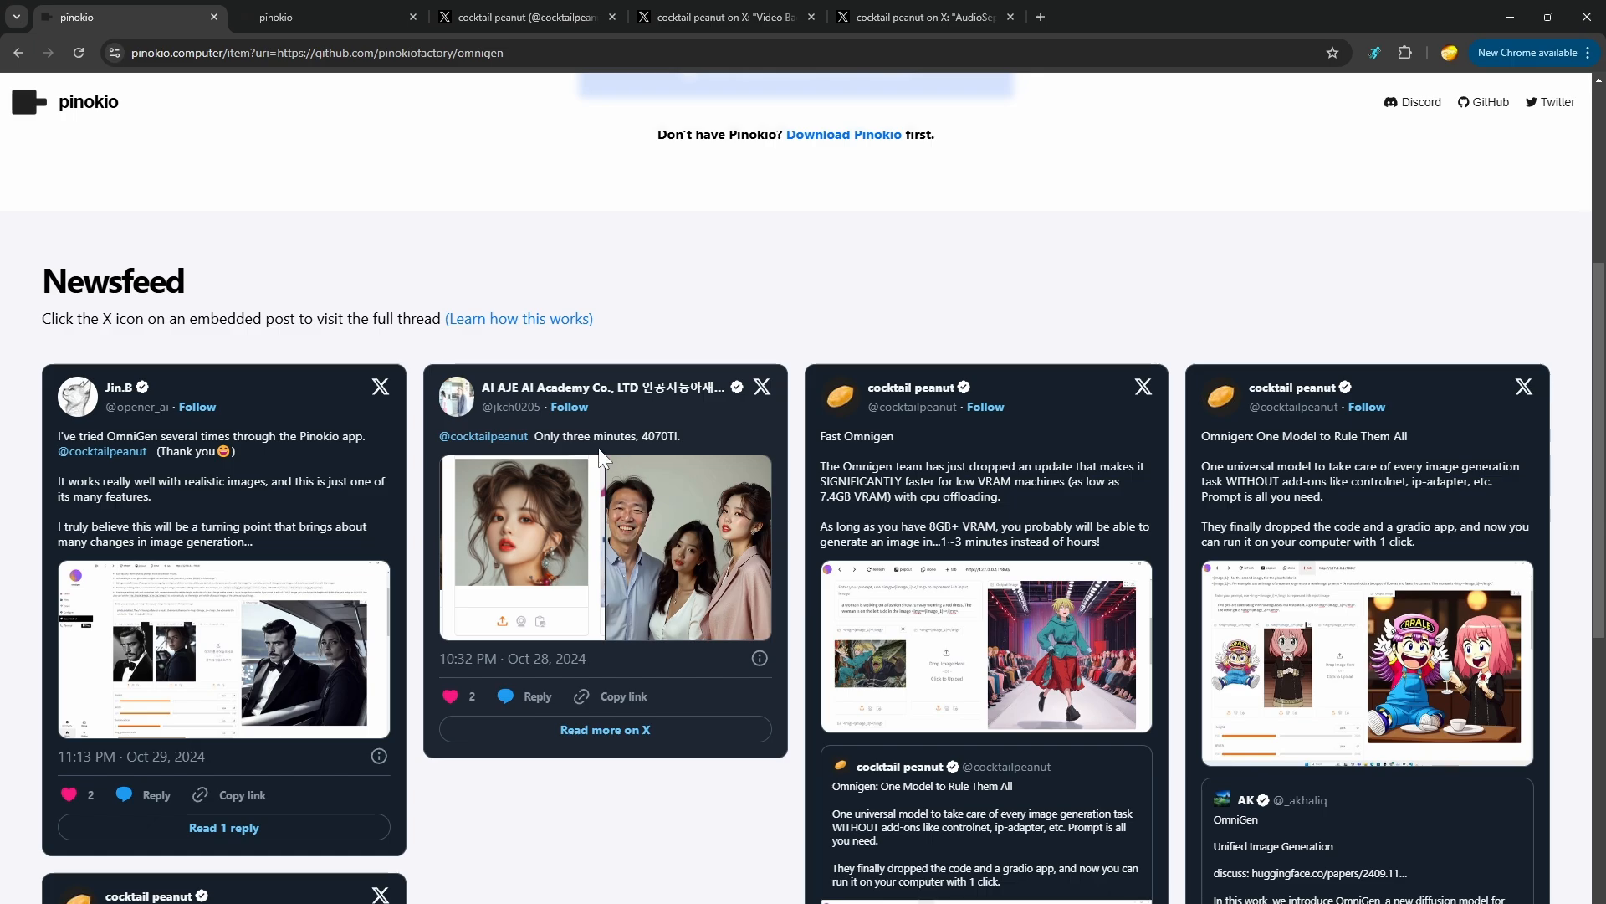
pyautogui.scroll(-3)
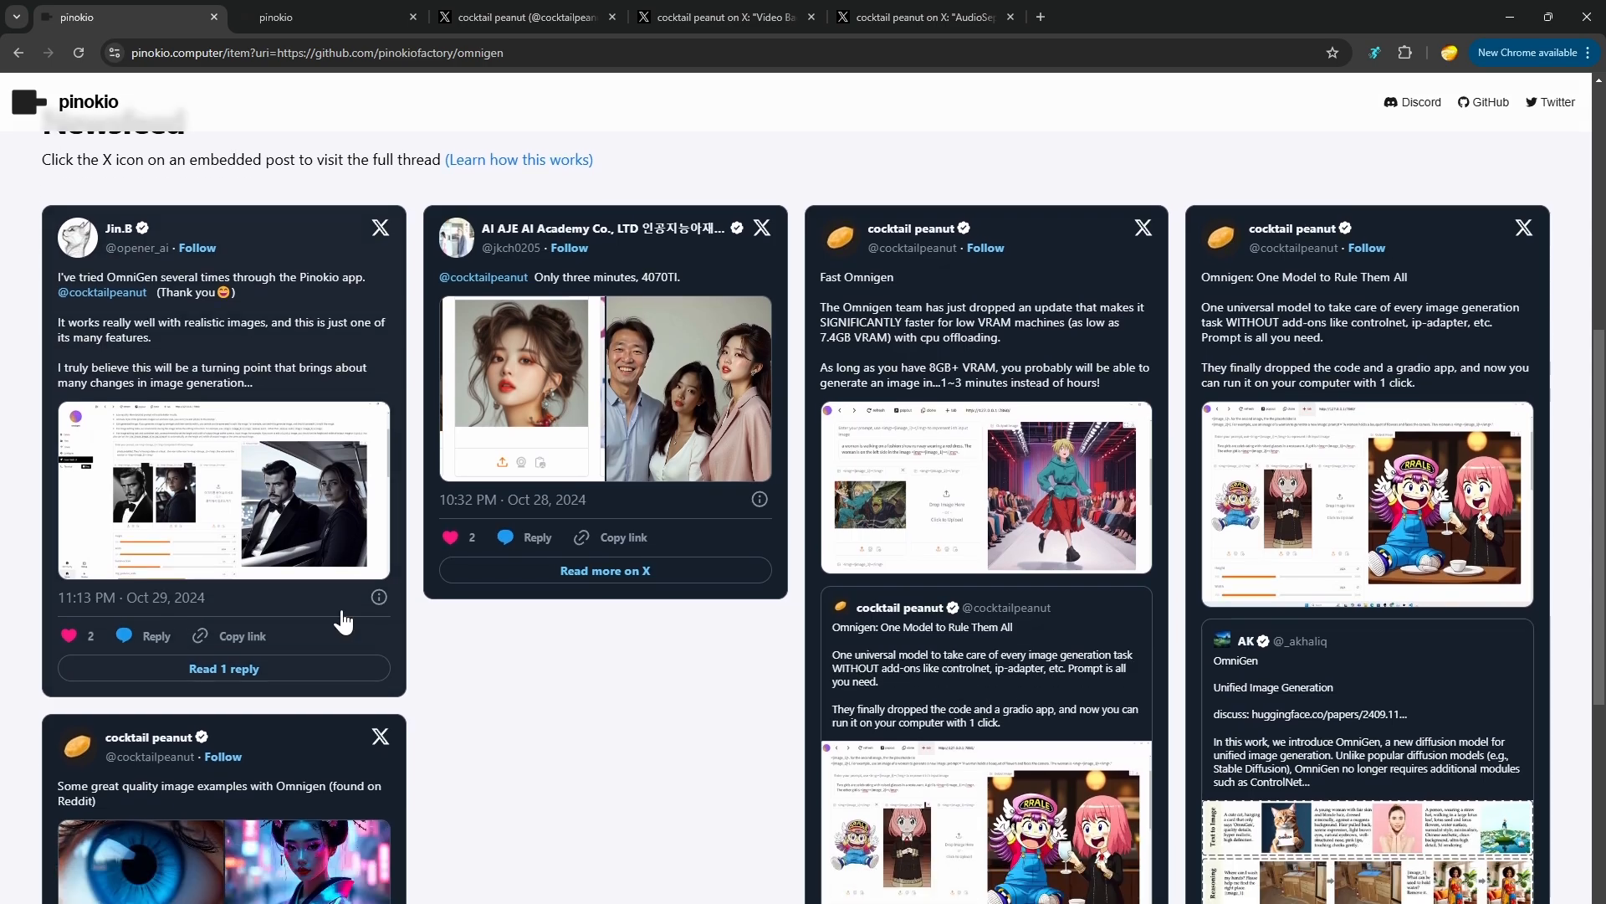
pyautogui.scroll(-3)
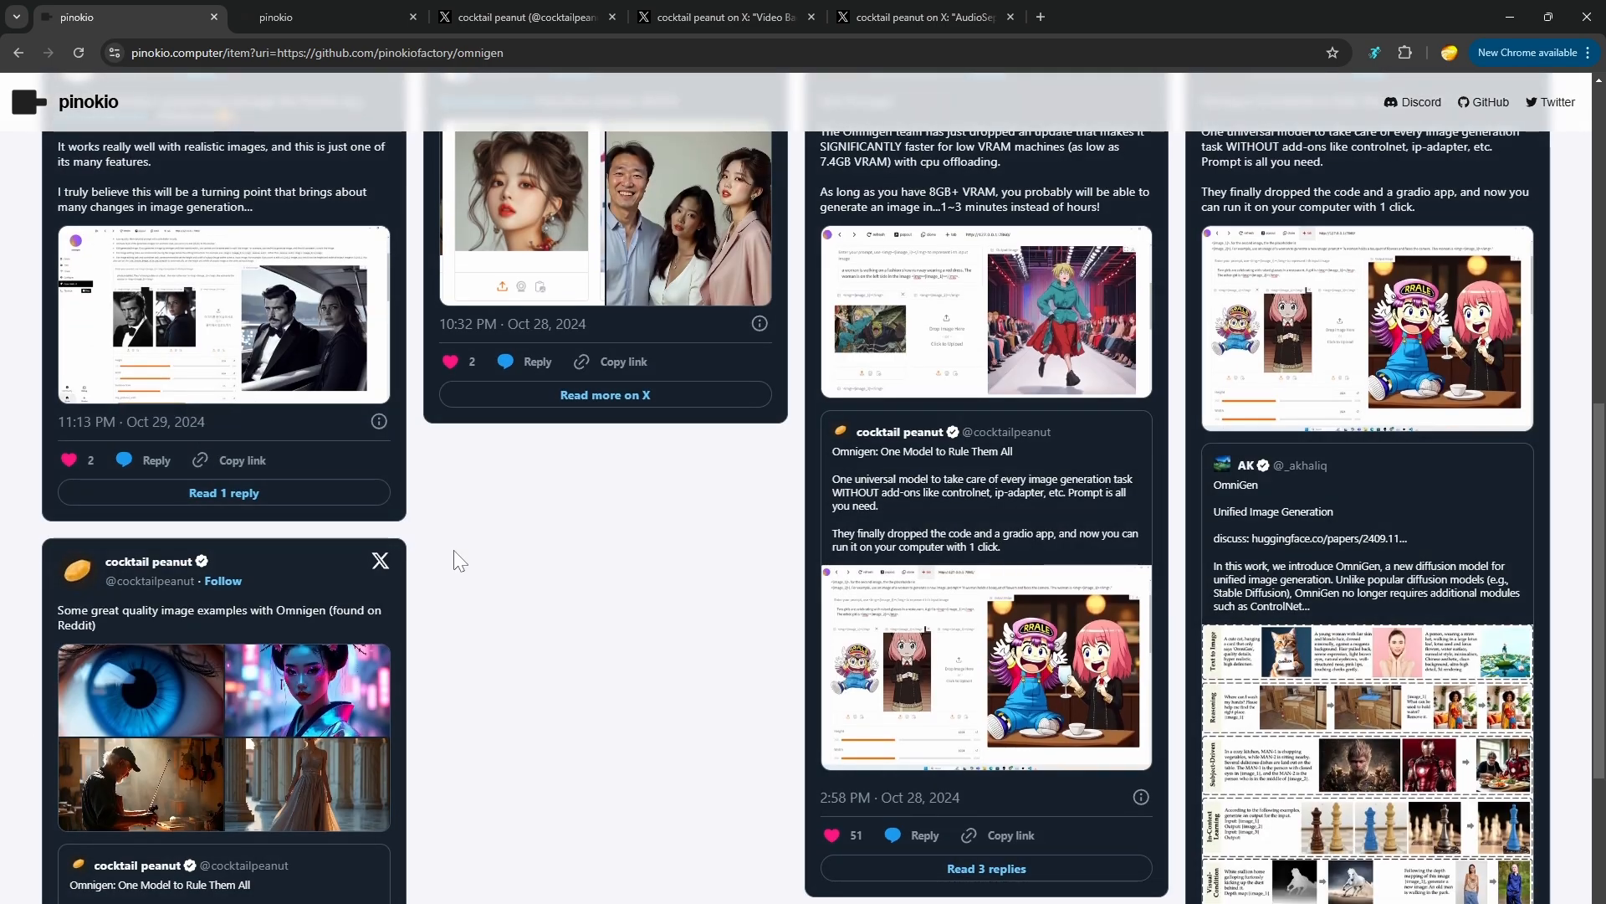
pyautogui.moveTo(1214, 397)
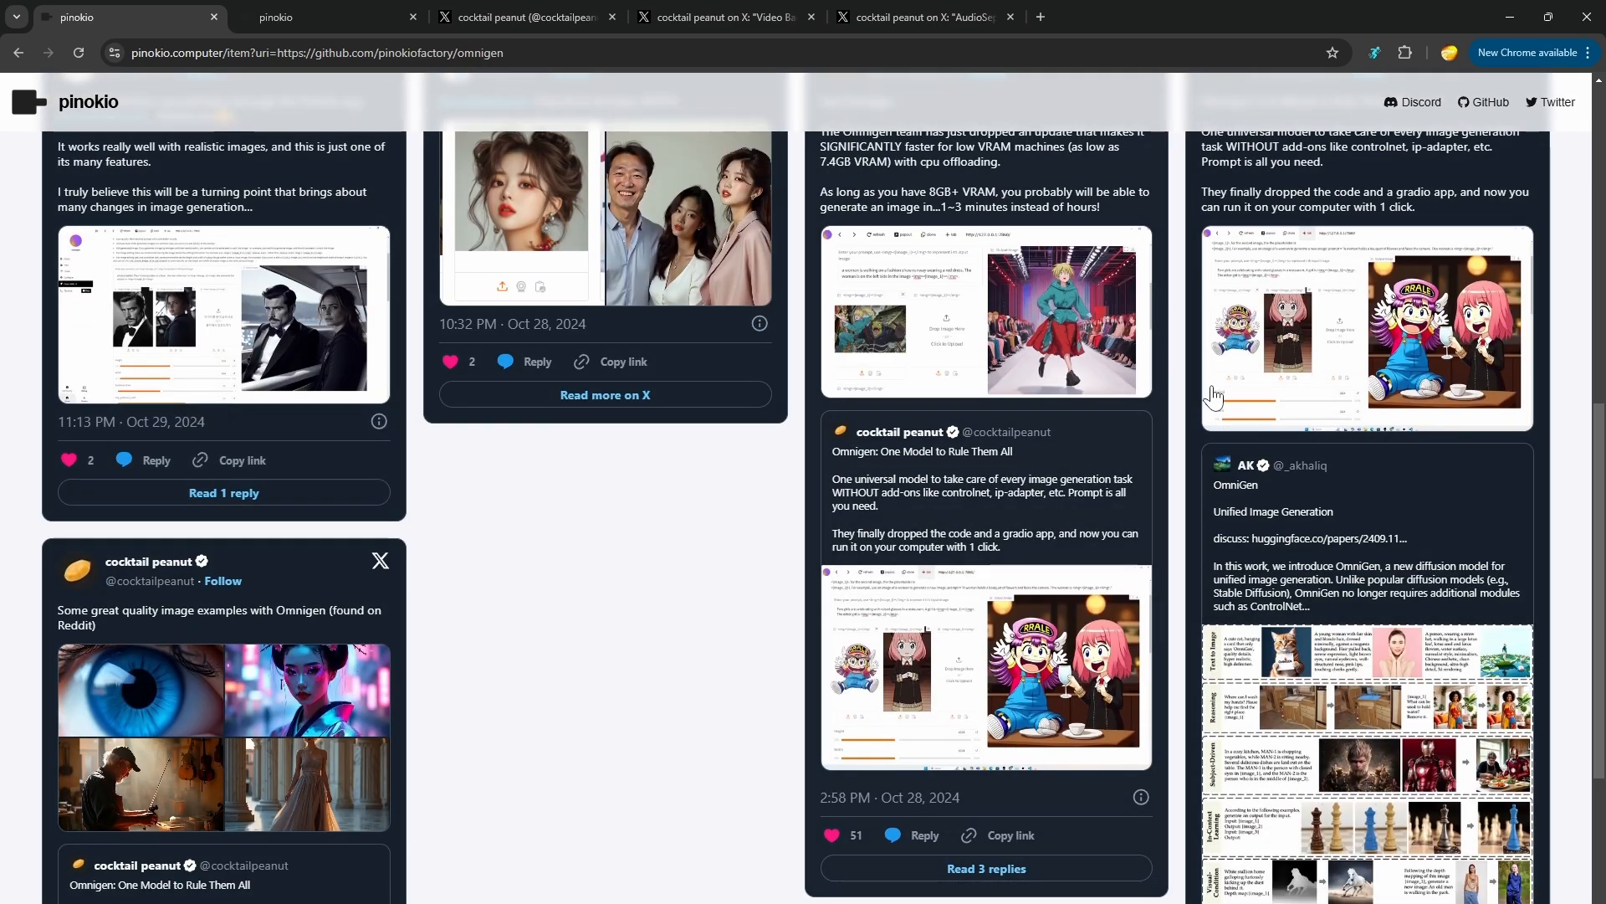
pyautogui.scroll(3)
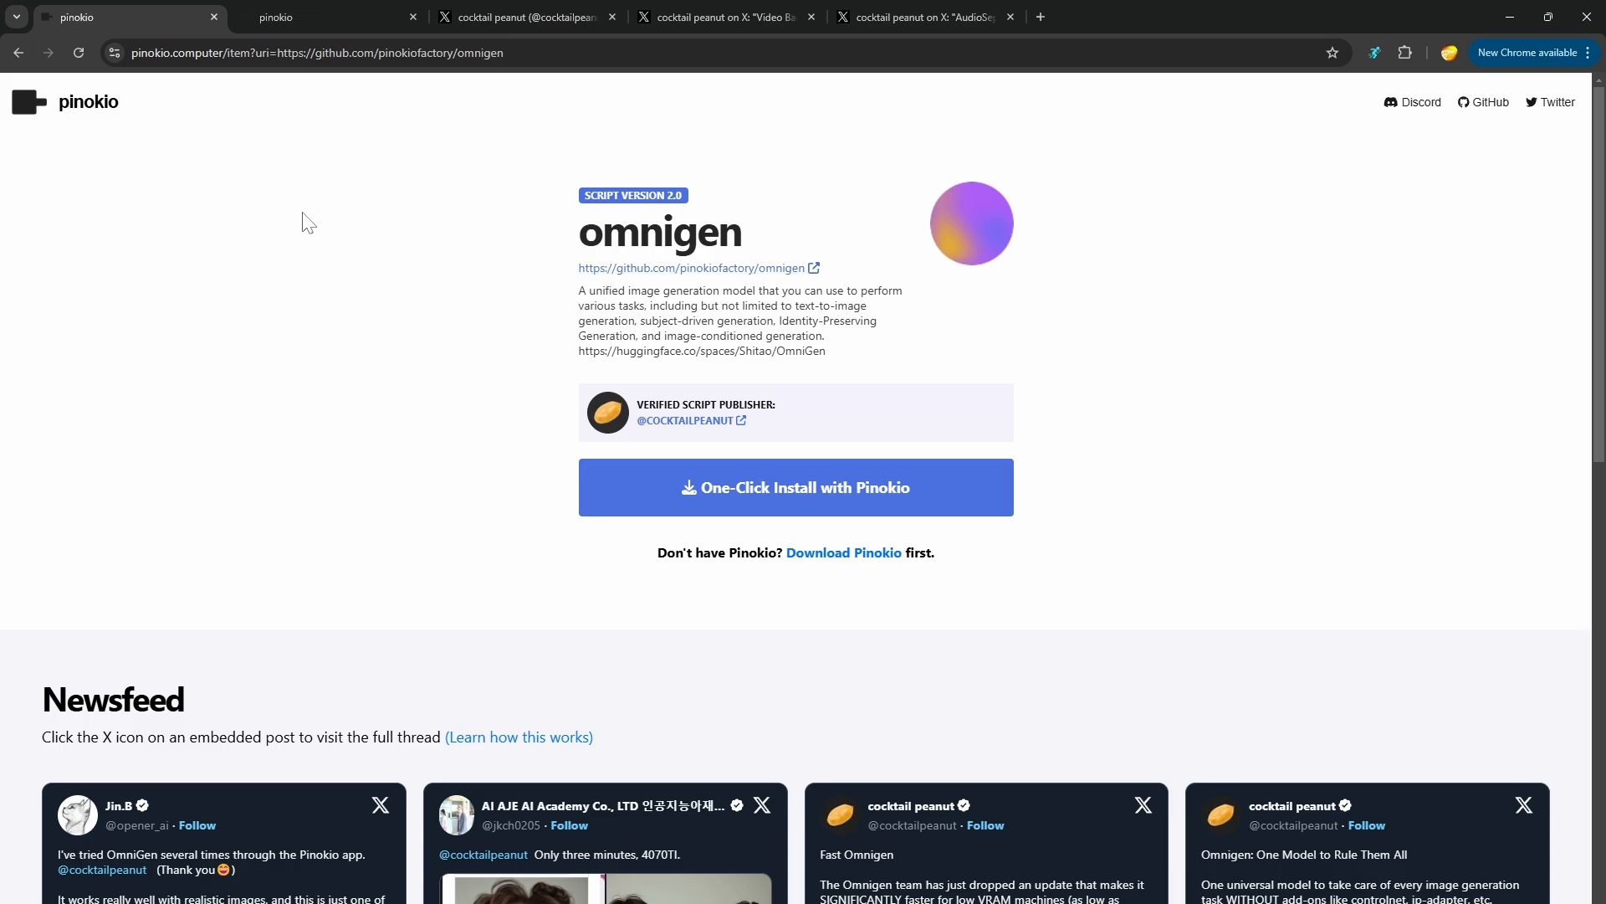
# Step: Look at the author's X posts, then return to the Pinokio script catalog
pyautogui.click(522, 16)
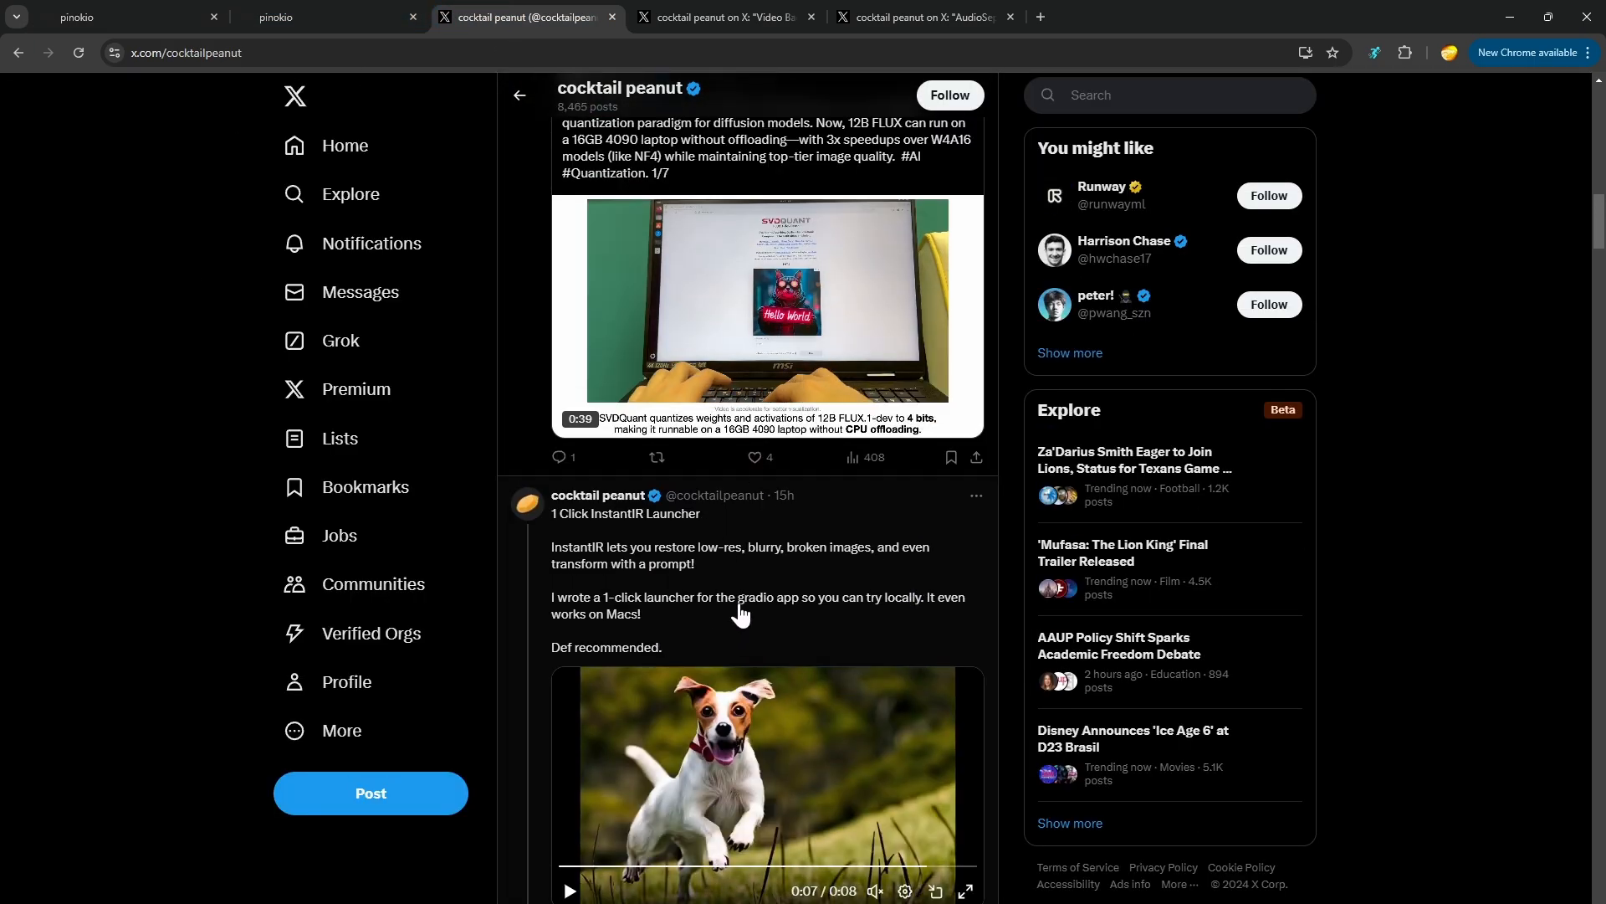
pyautogui.click(288, 16)
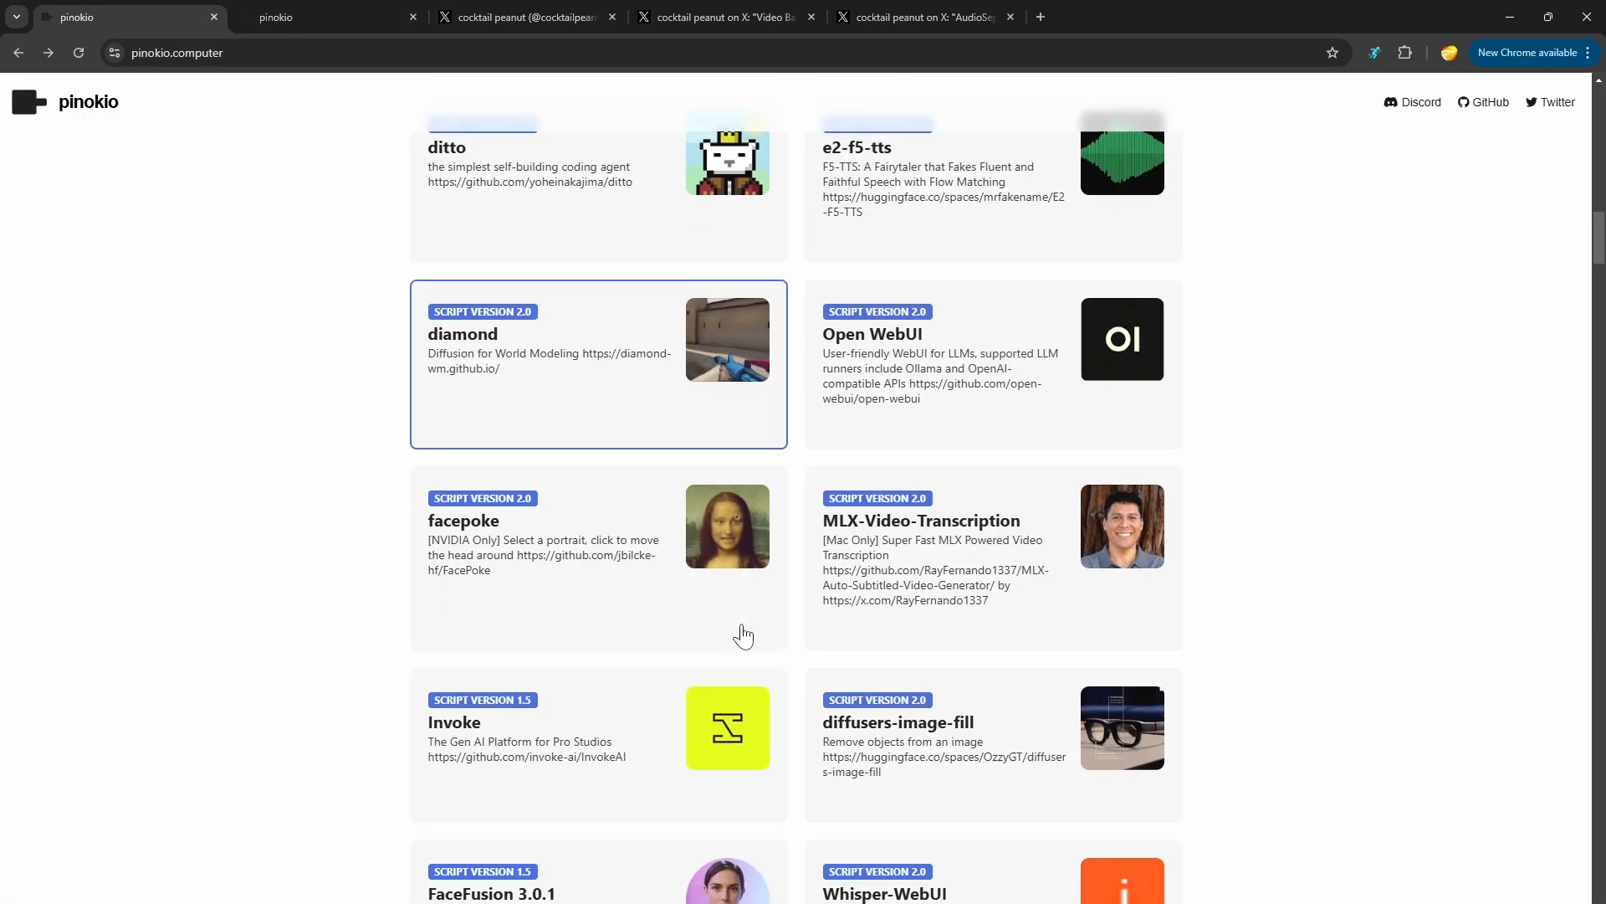
# Step: Scroll through the featured script cards and switch to the dust3r script page tab
pyautogui.scroll(-3)
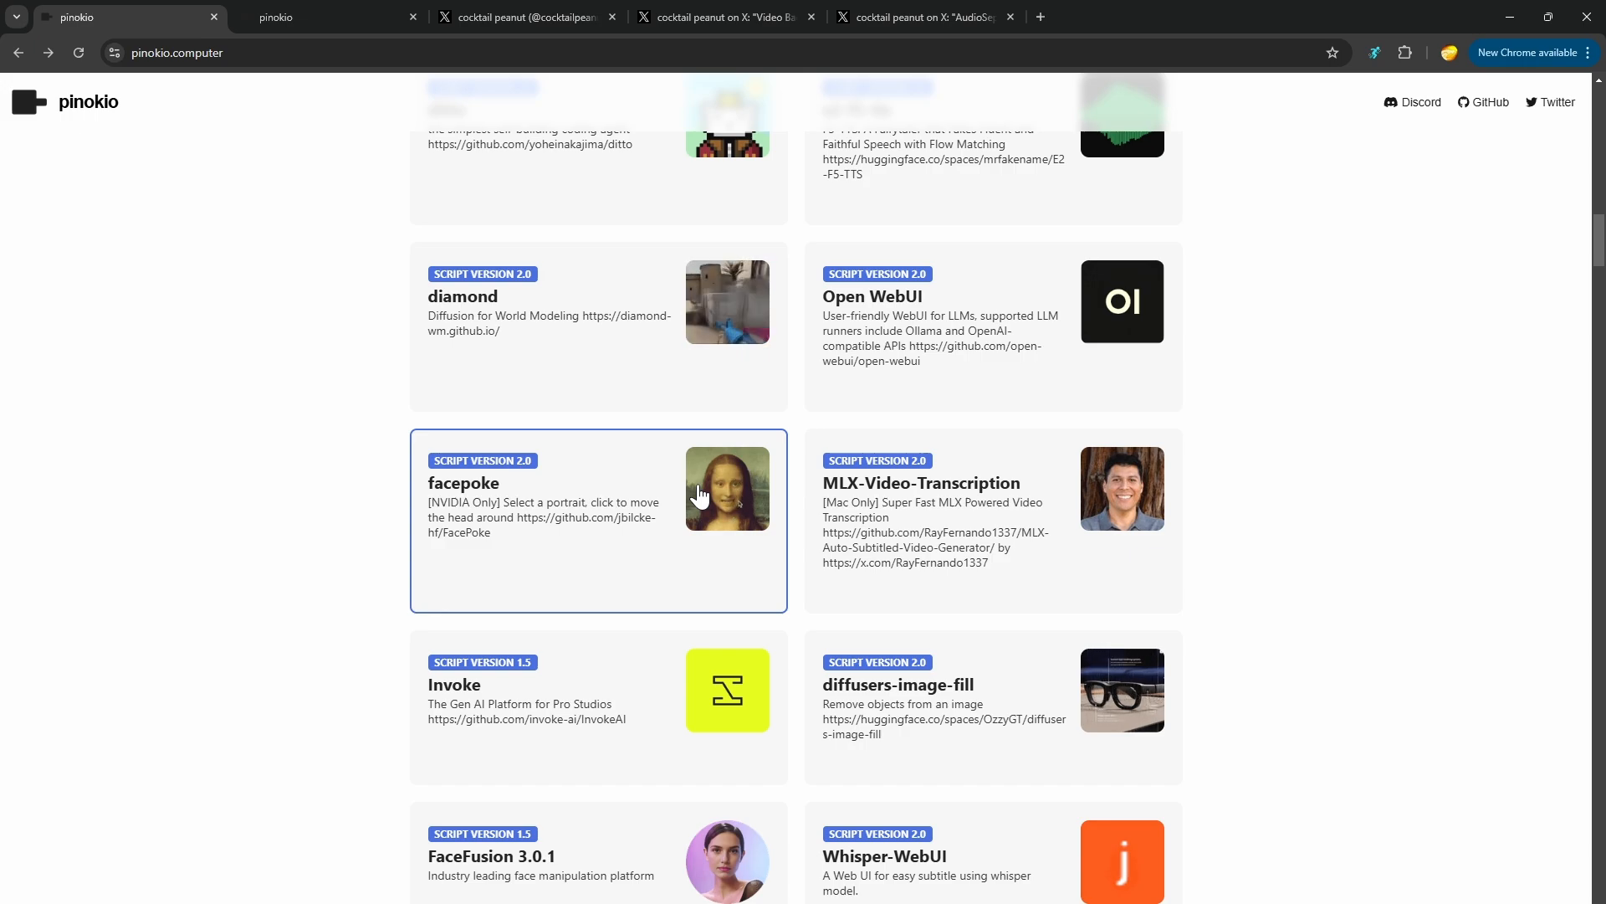
pyautogui.moveTo(1141, 739)
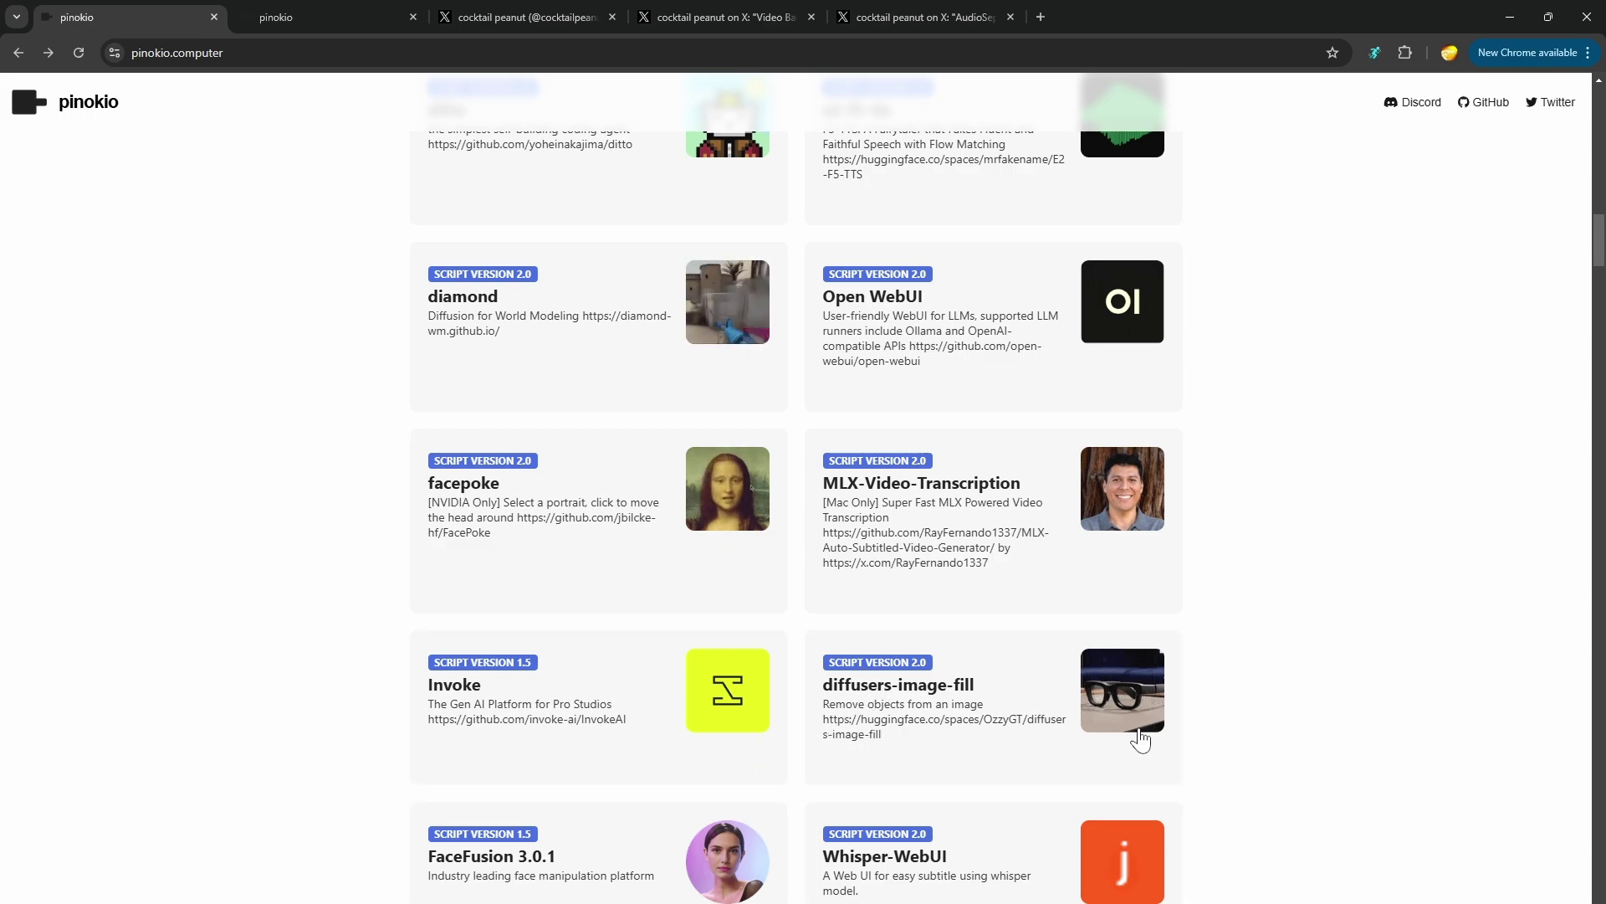
pyautogui.scroll(-3)
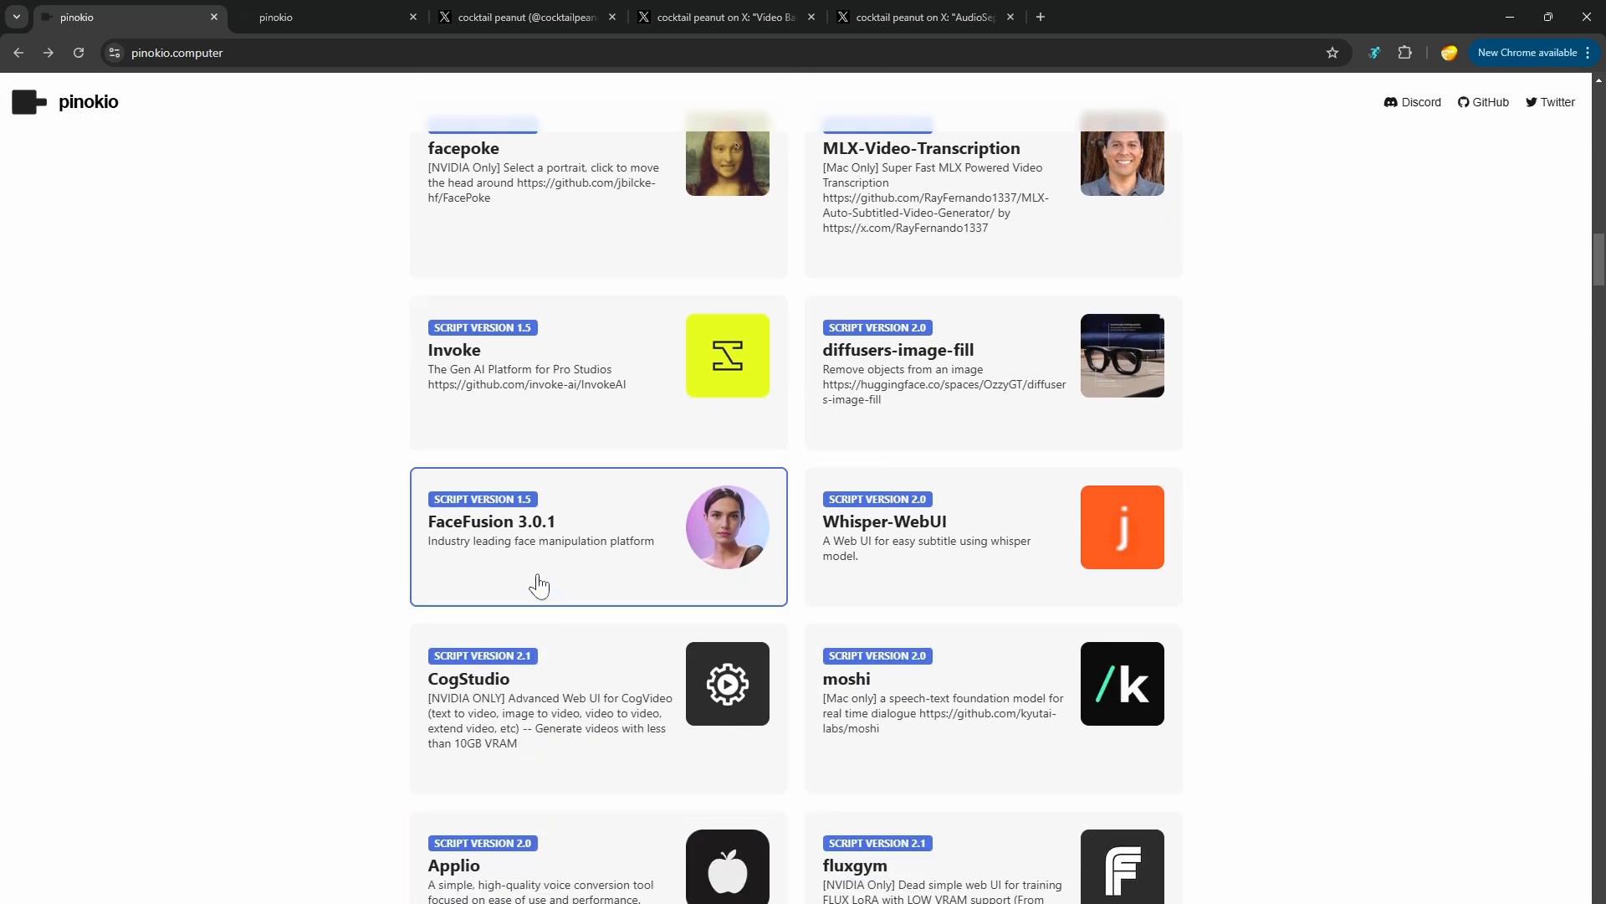
pyautogui.moveTo(386, 477)
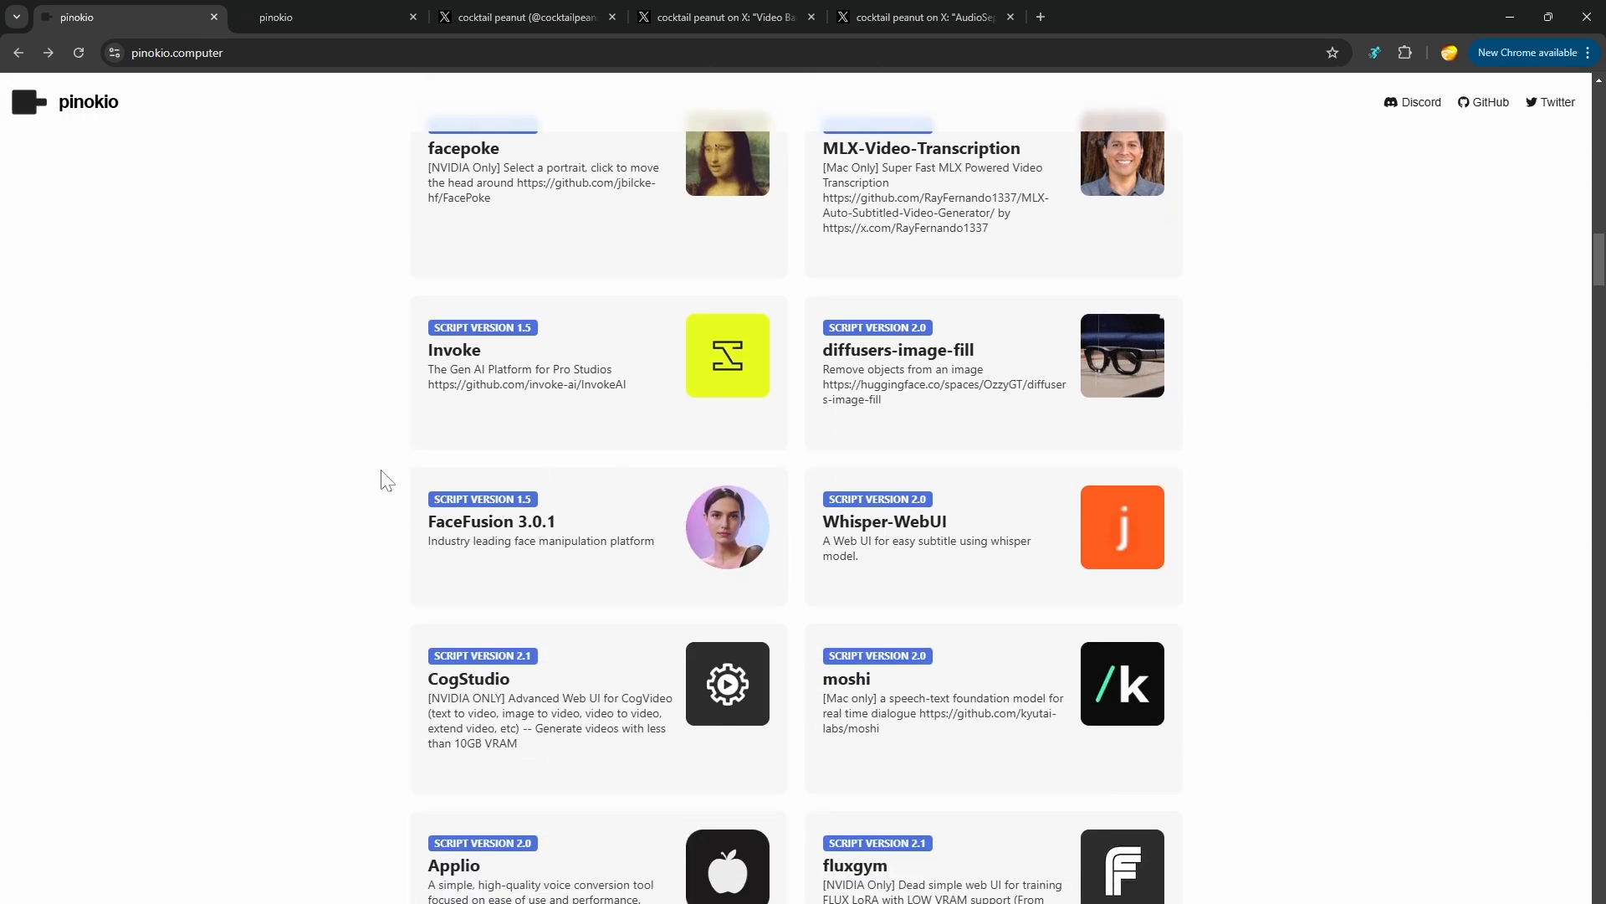
pyautogui.moveTo(186, 569)
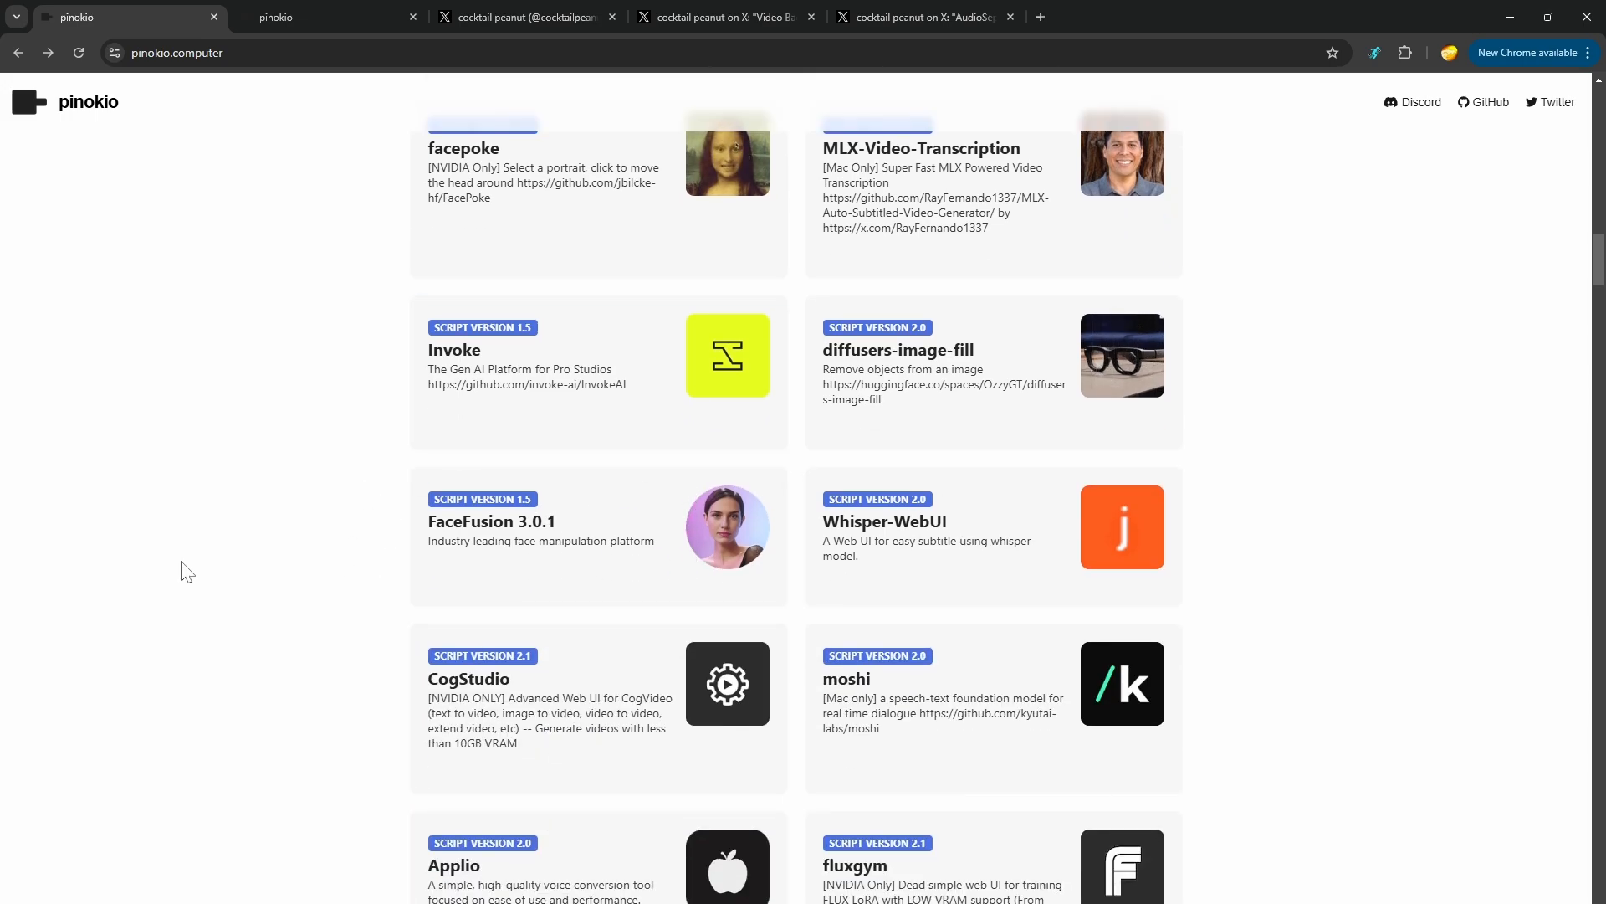
pyautogui.scroll(-3)
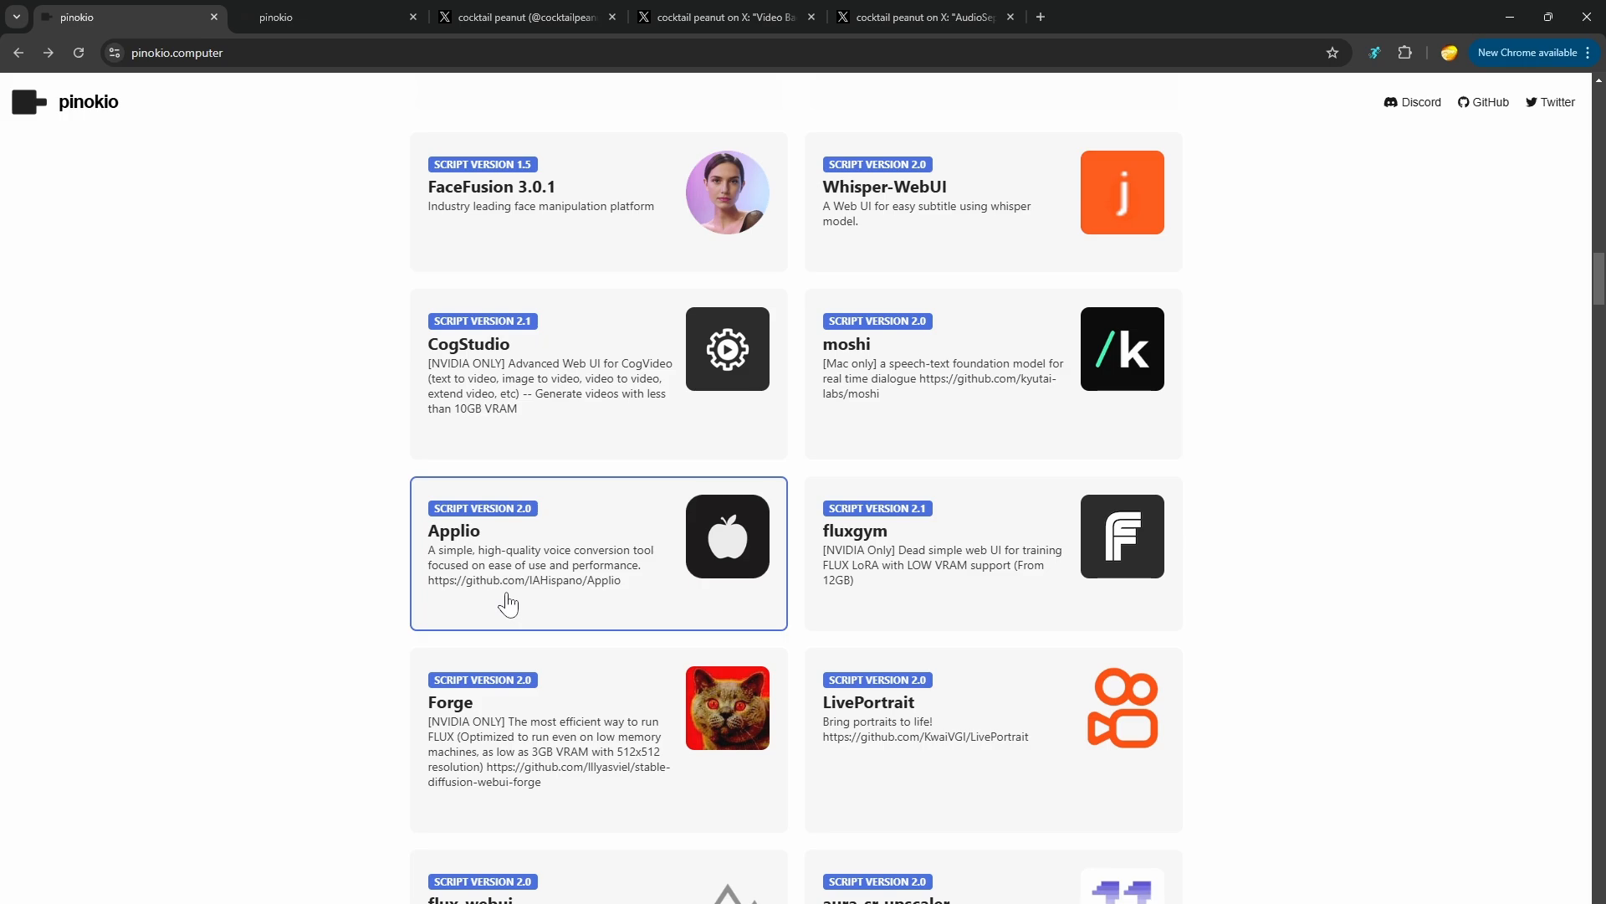
pyautogui.moveTo(540, 531)
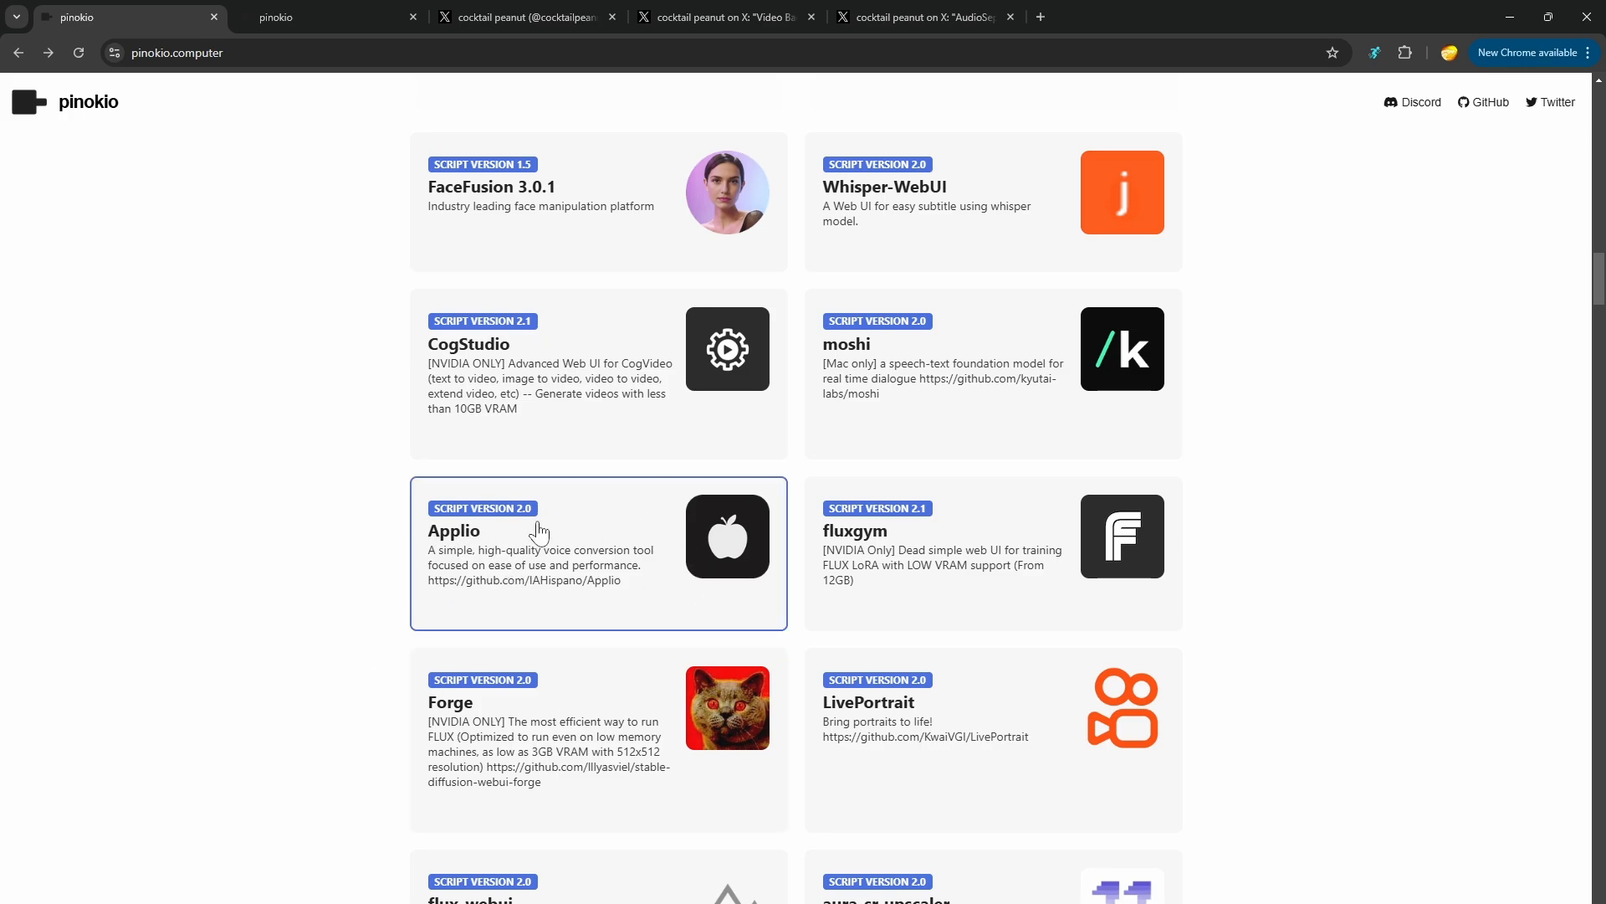
pyautogui.moveTo(332, 598)
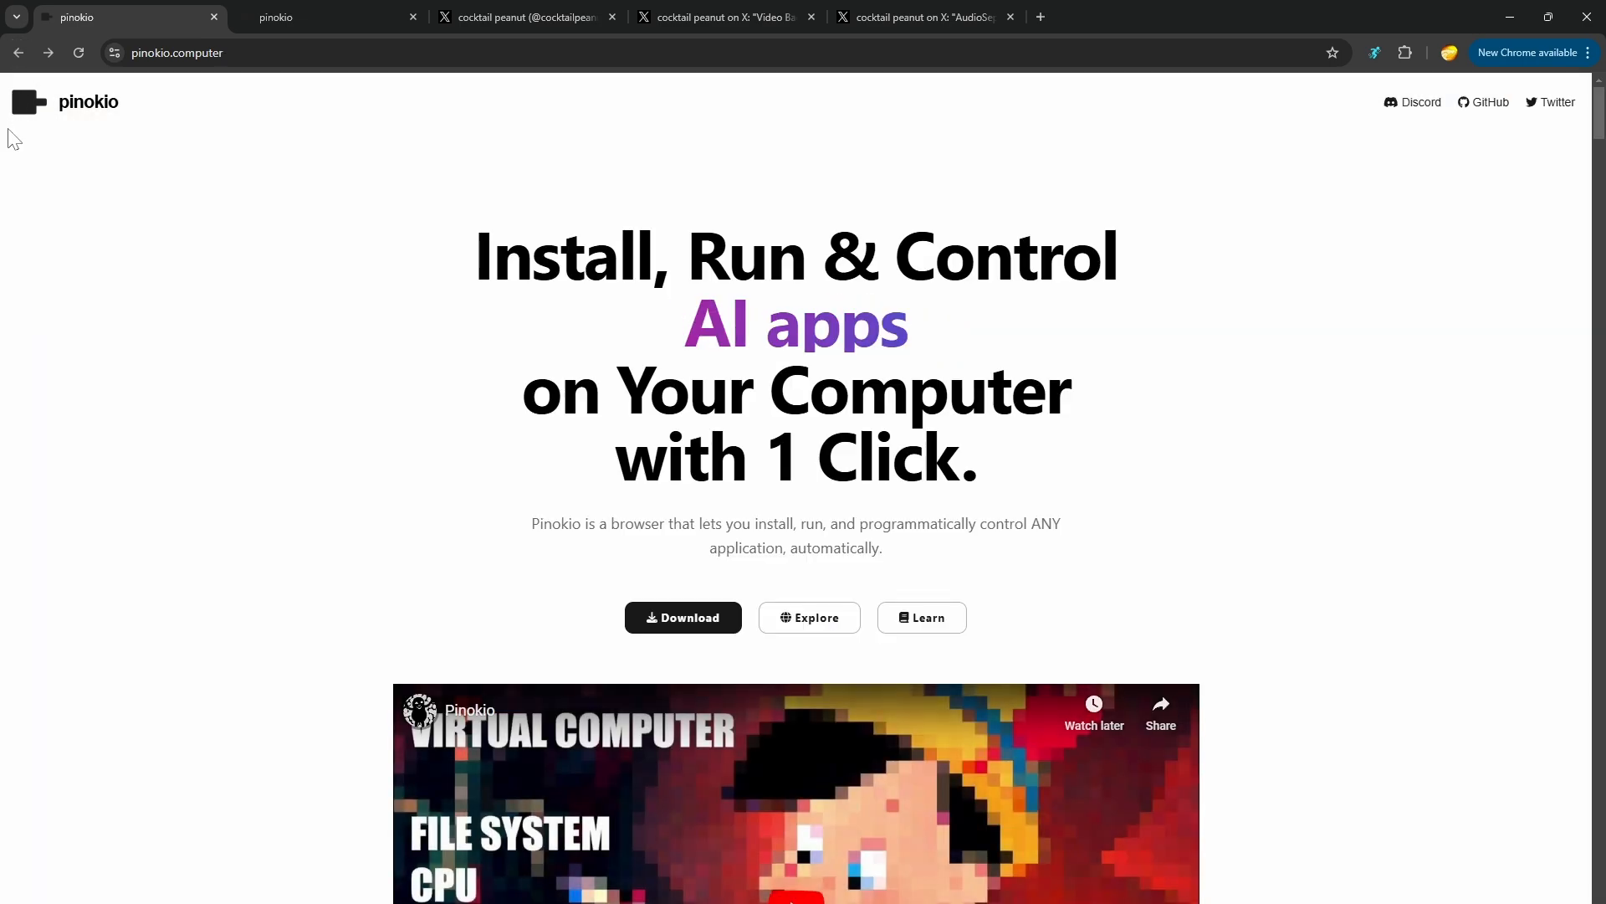
pyautogui.scroll(-3)
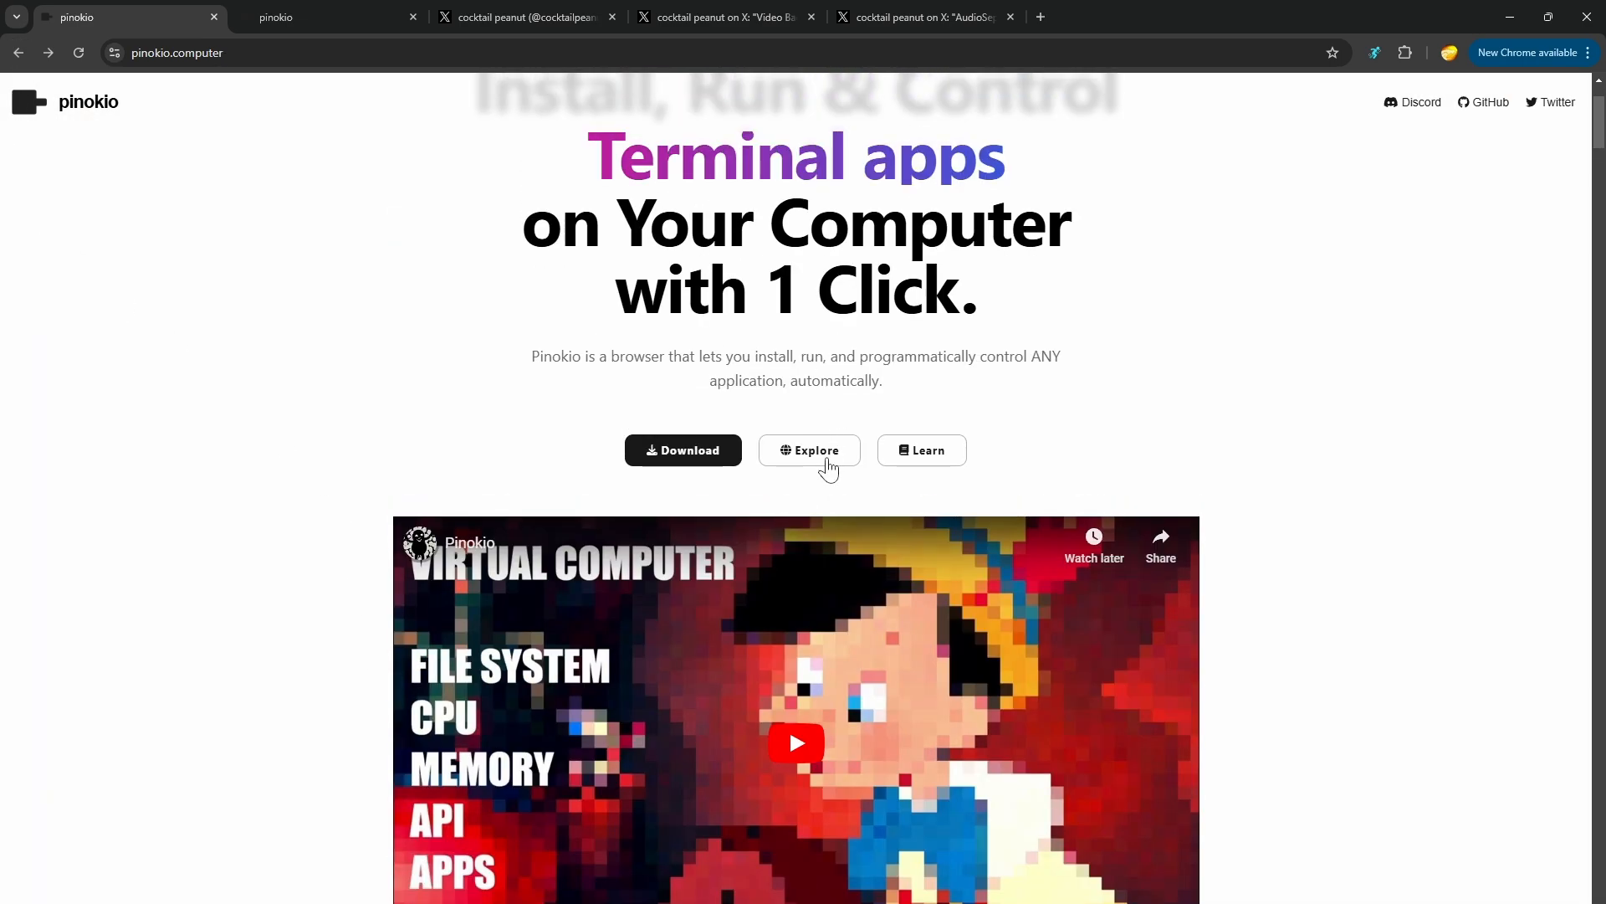
pyautogui.click(810, 450)
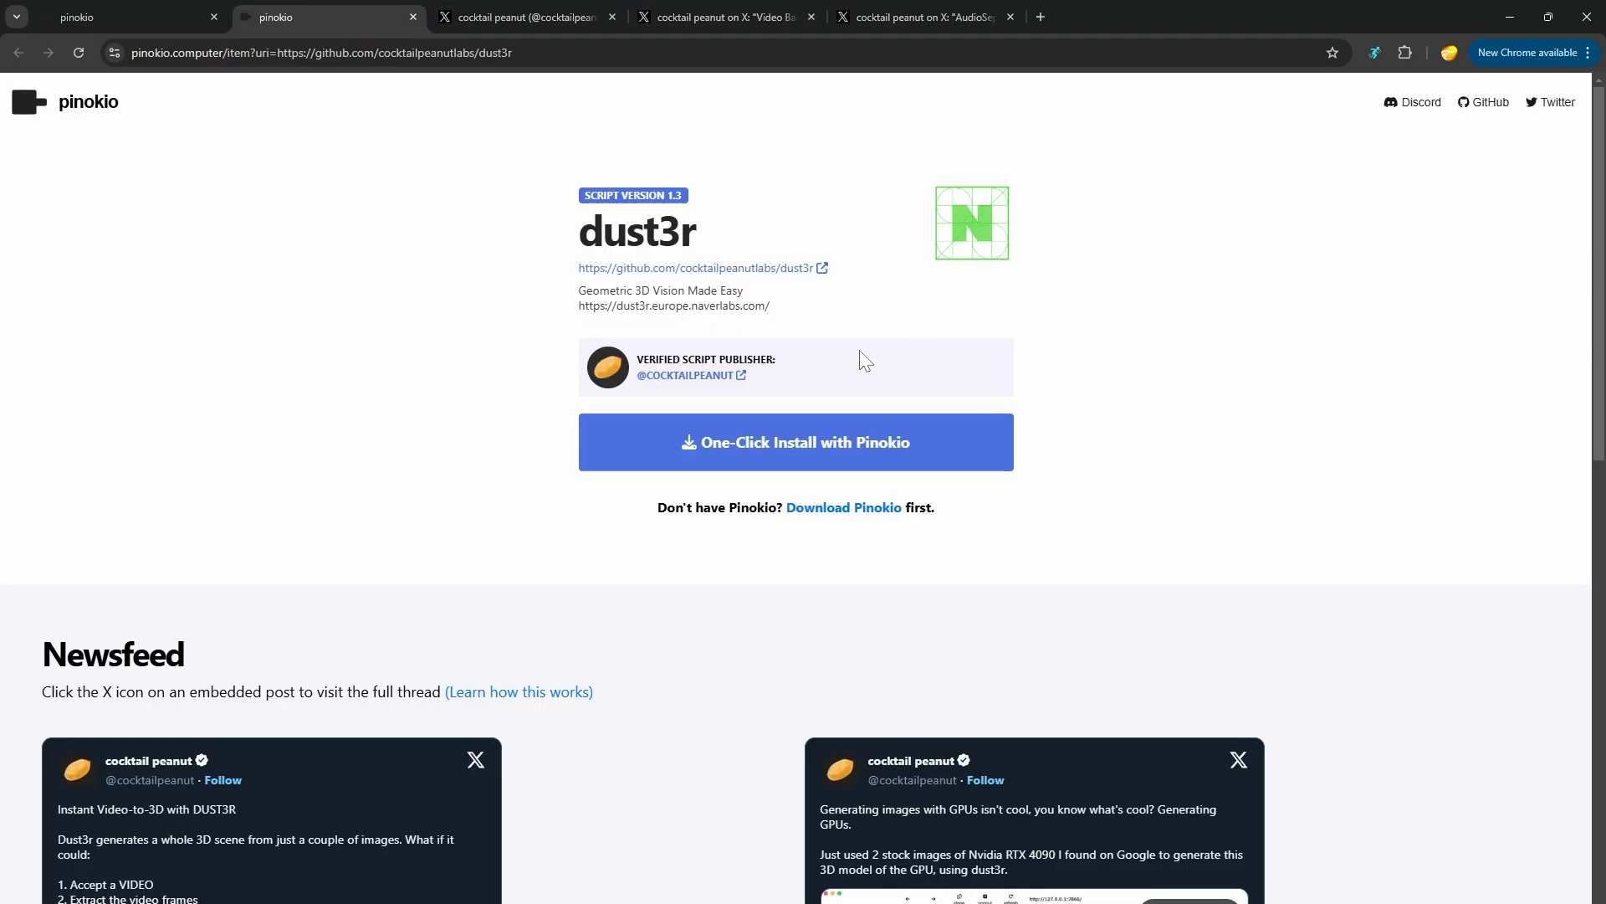
# Step: Watch the dust3r GPU 3D-model video in the Newsfeed, then return to the featured-scripts catalog via the logo
pyautogui.scroll(-3)
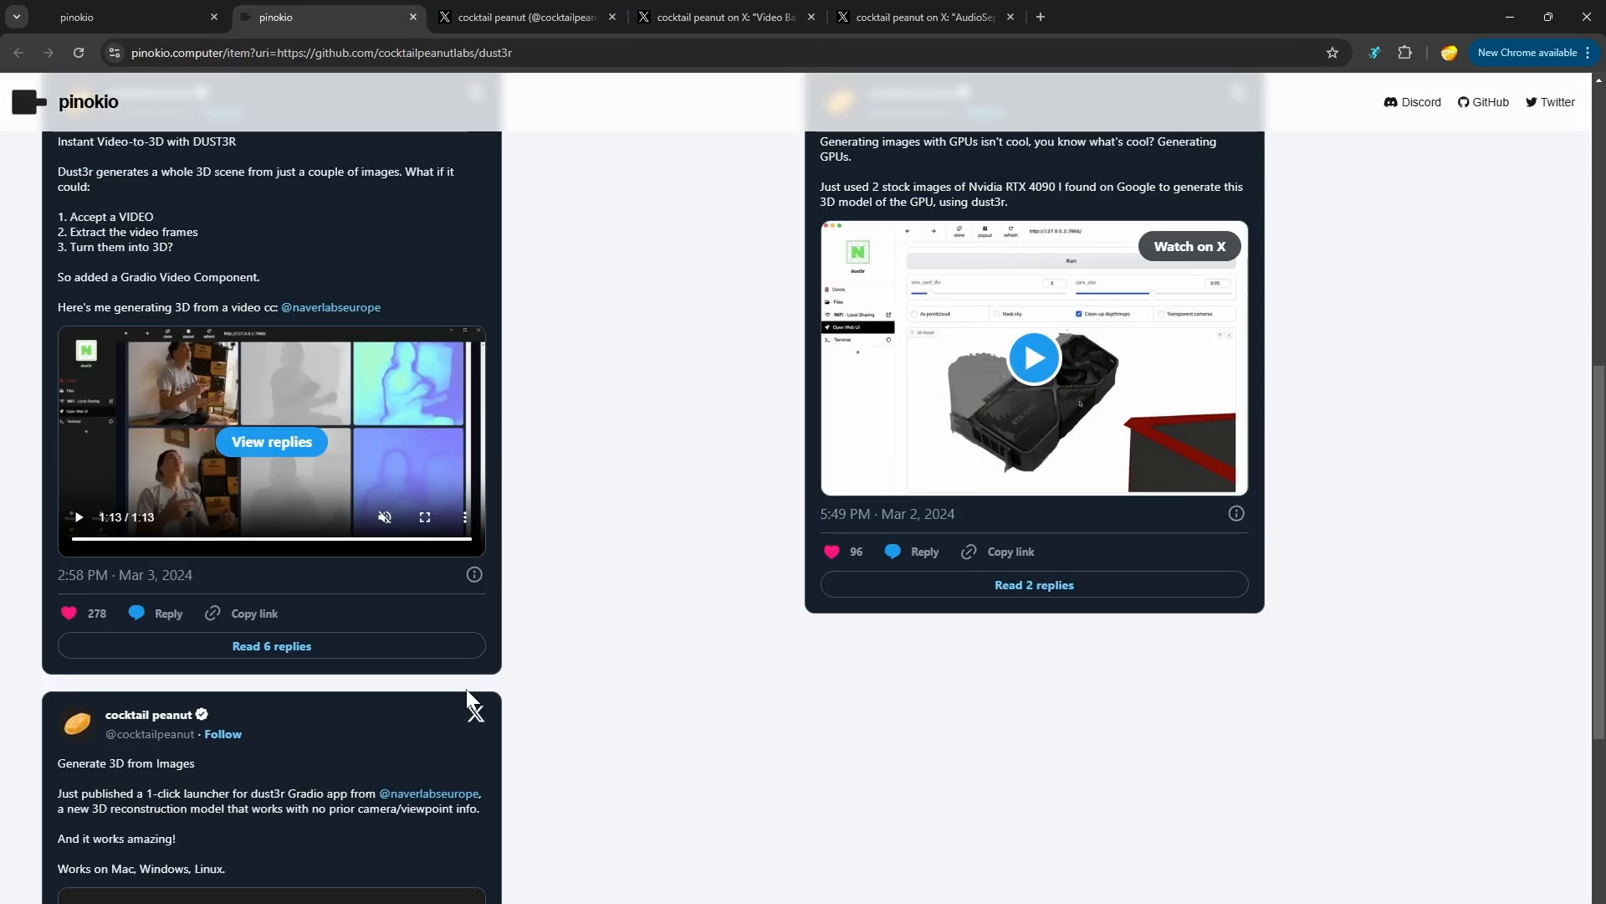
pyautogui.click(1034, 357)
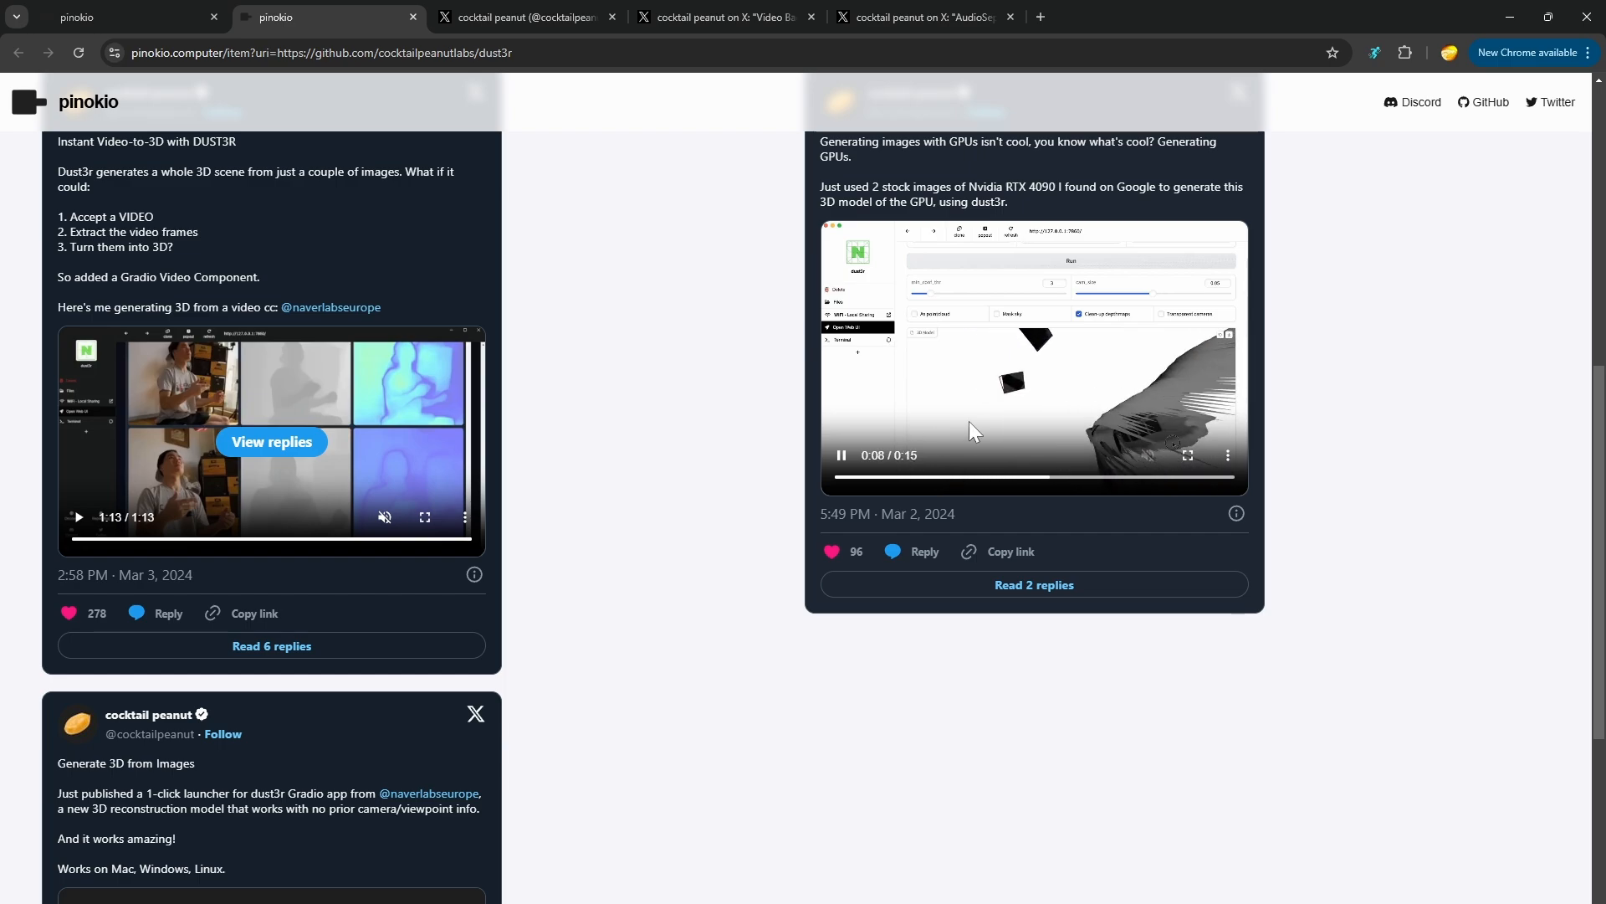
pyautogui.scroll(-3)
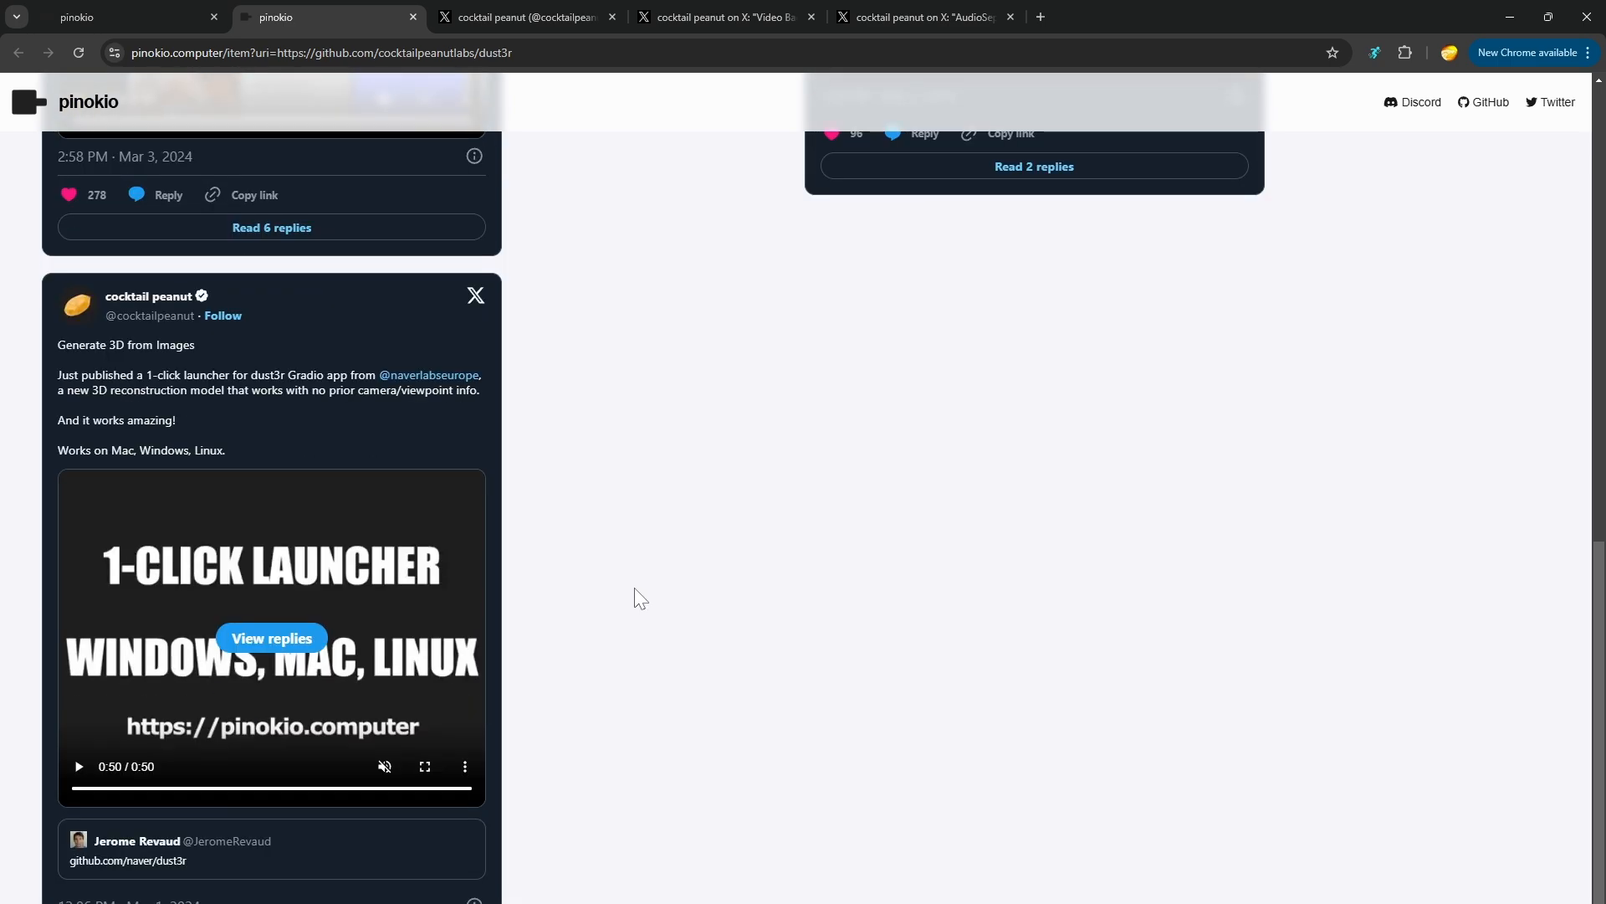
pyautogui.moveTo(794, 519)
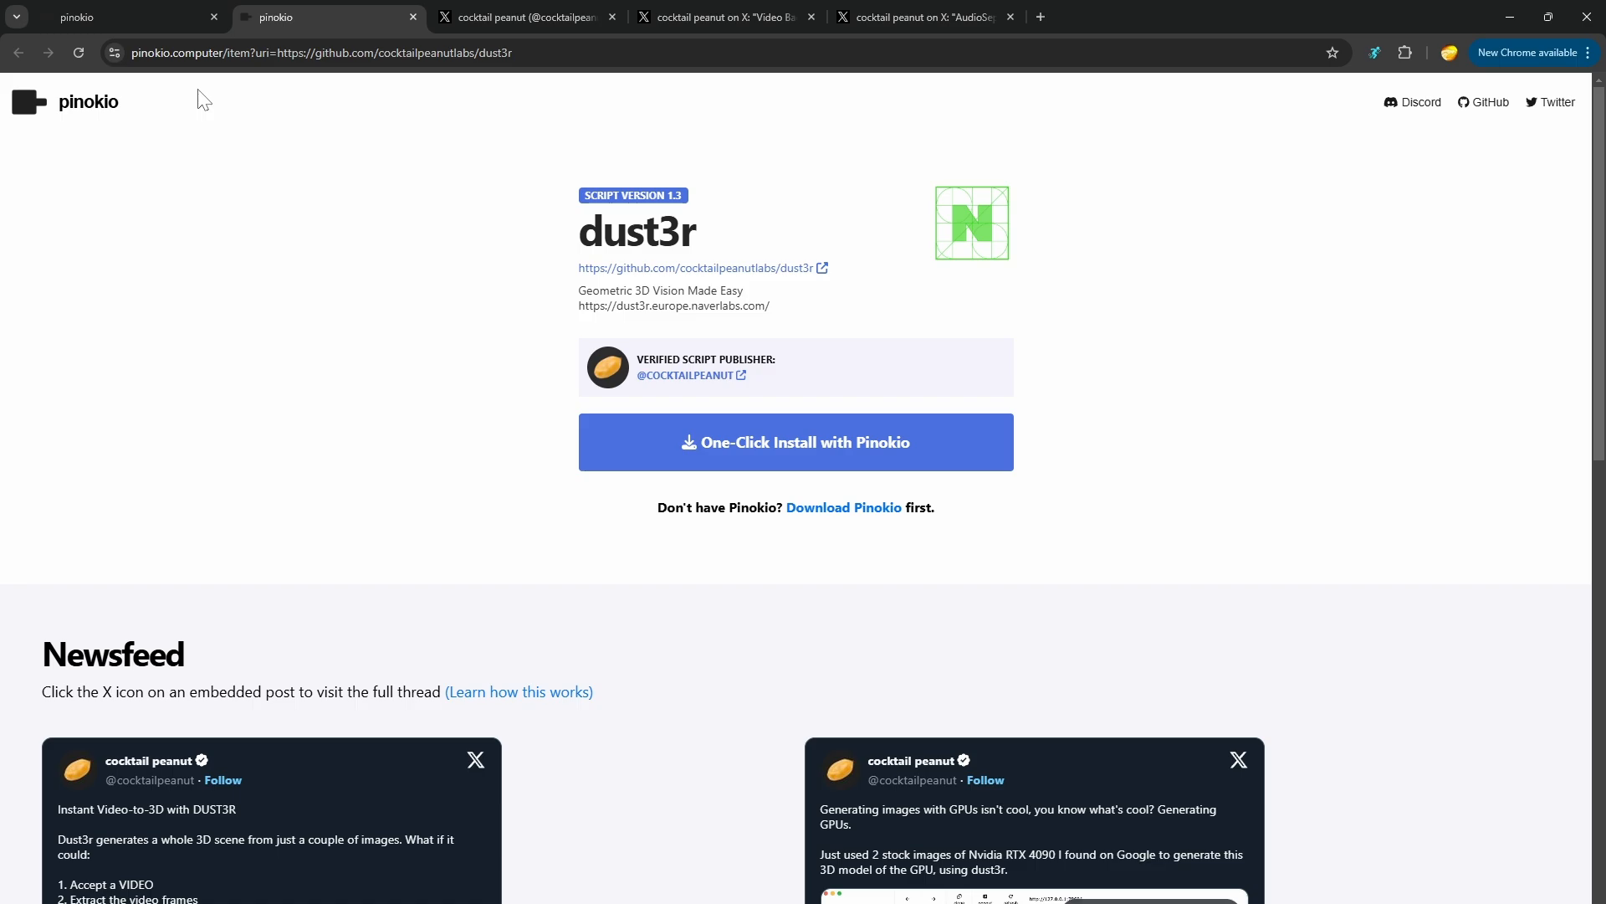
pyautogui.click(92, 17)
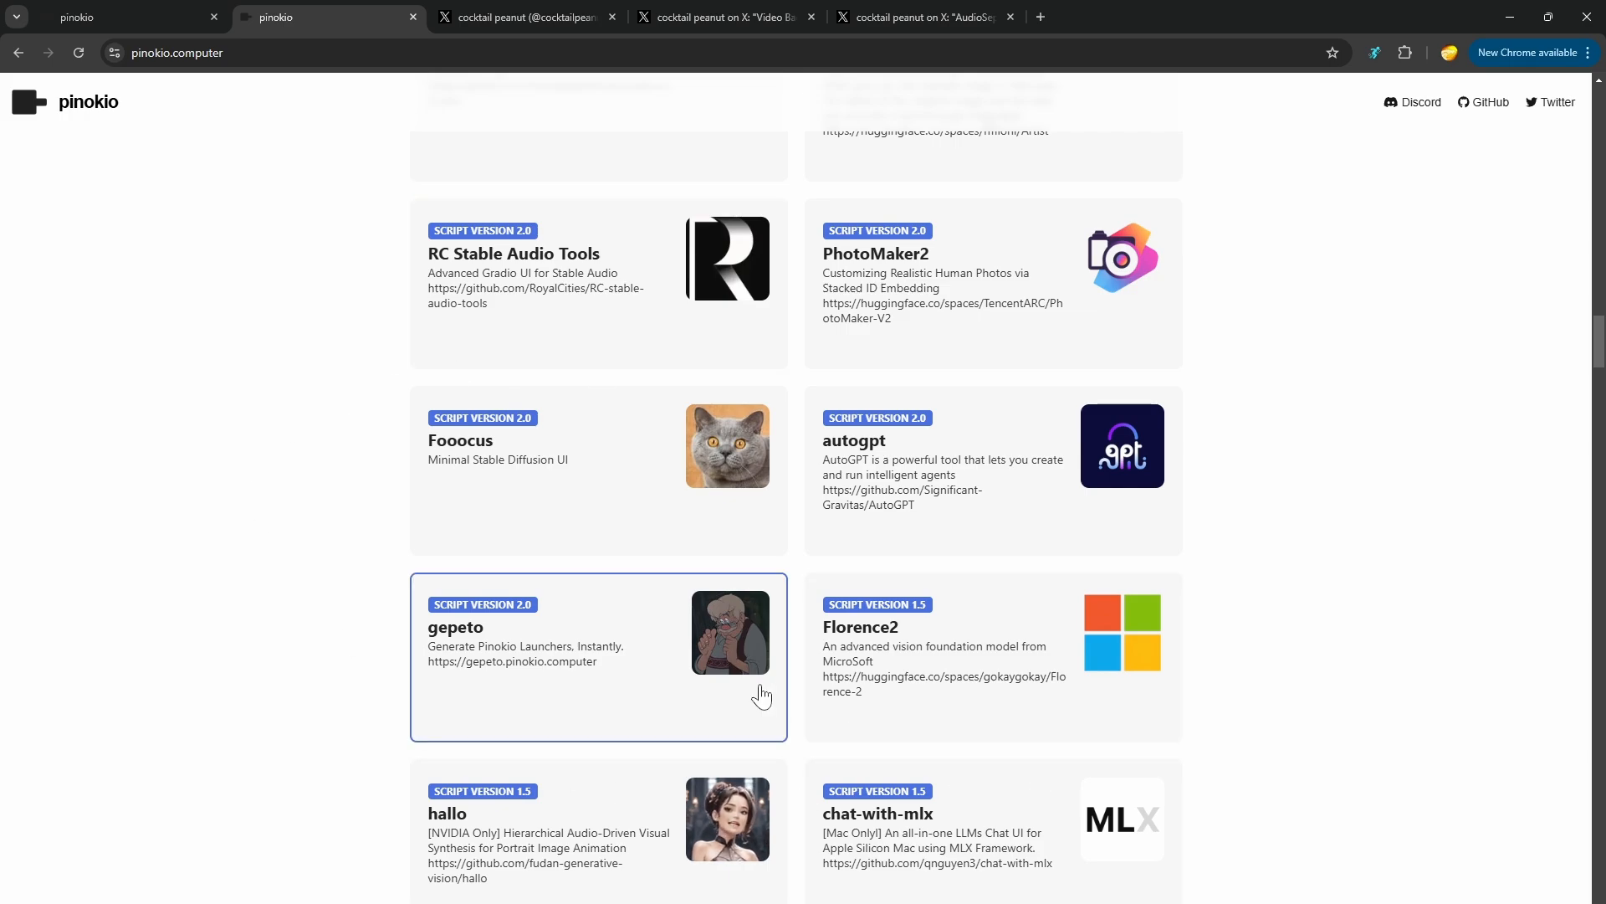
pyautogui.moveTo(935, 651)
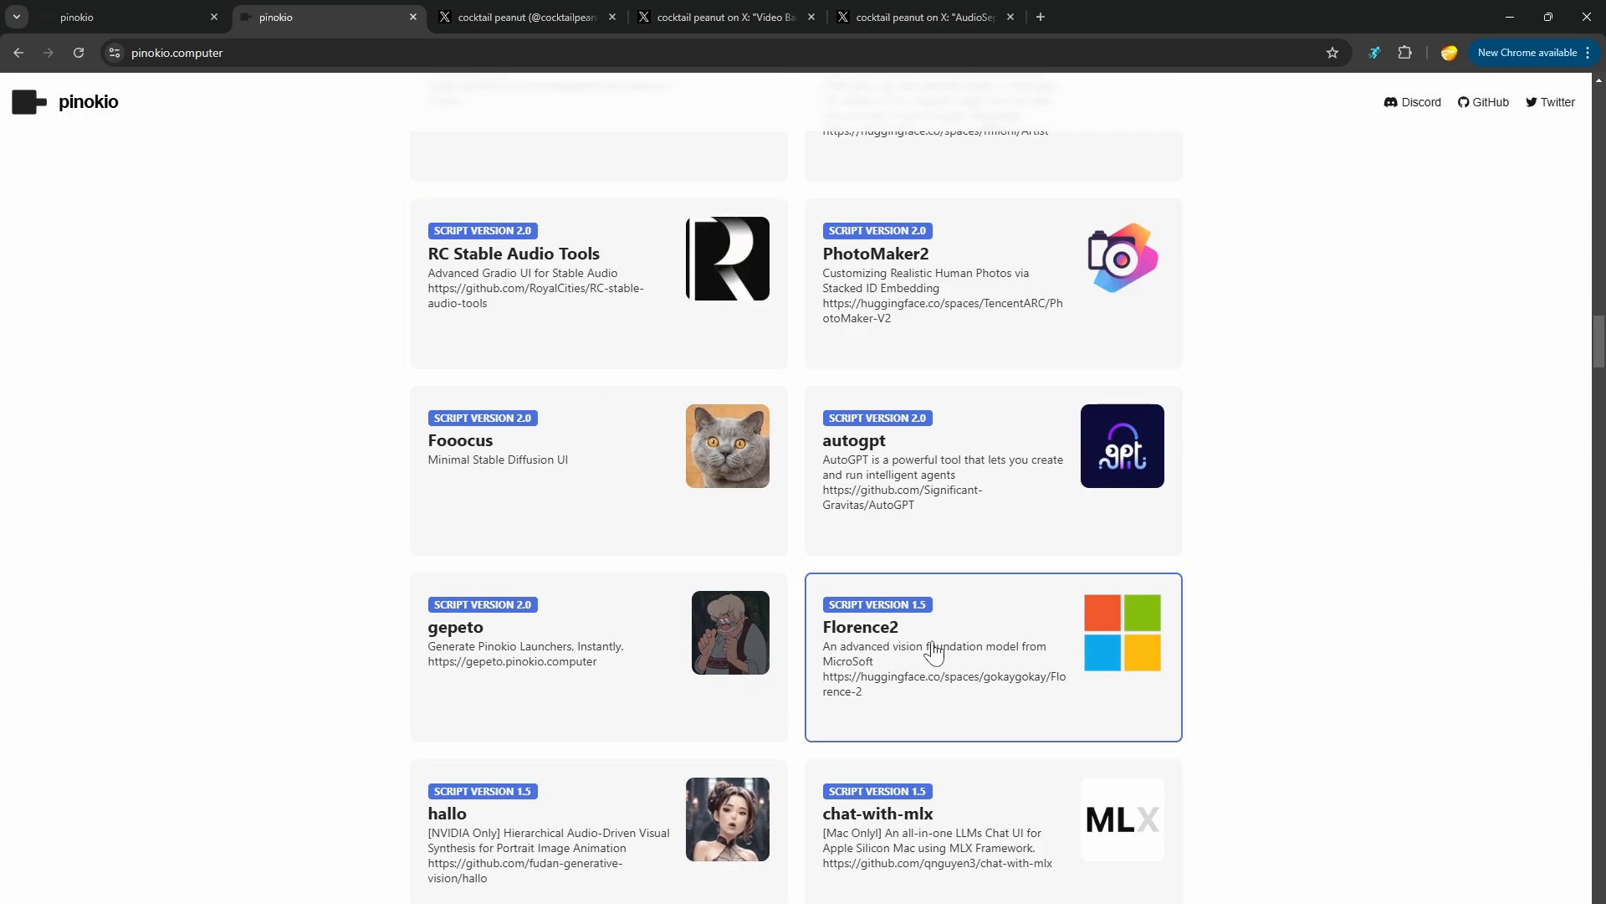
pyautogui.moveTo(222, 515)
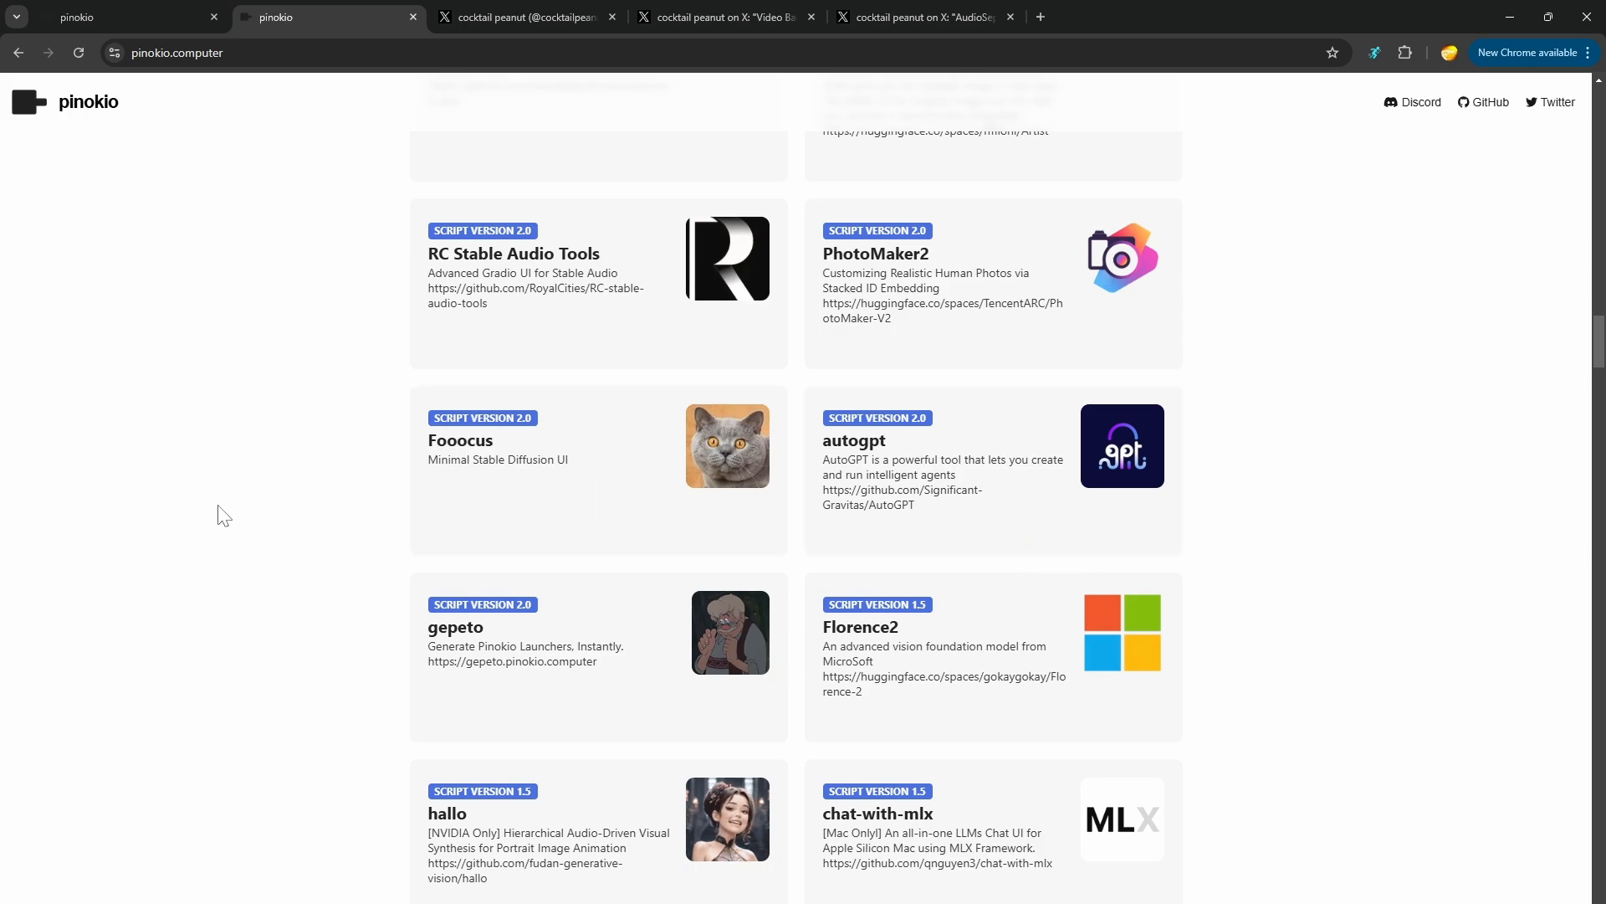
# Step: Browse the catalog past Openvoice2 to the dust3r cards, then bring up the X post on video background removal
pyautogui.scroll(-3)
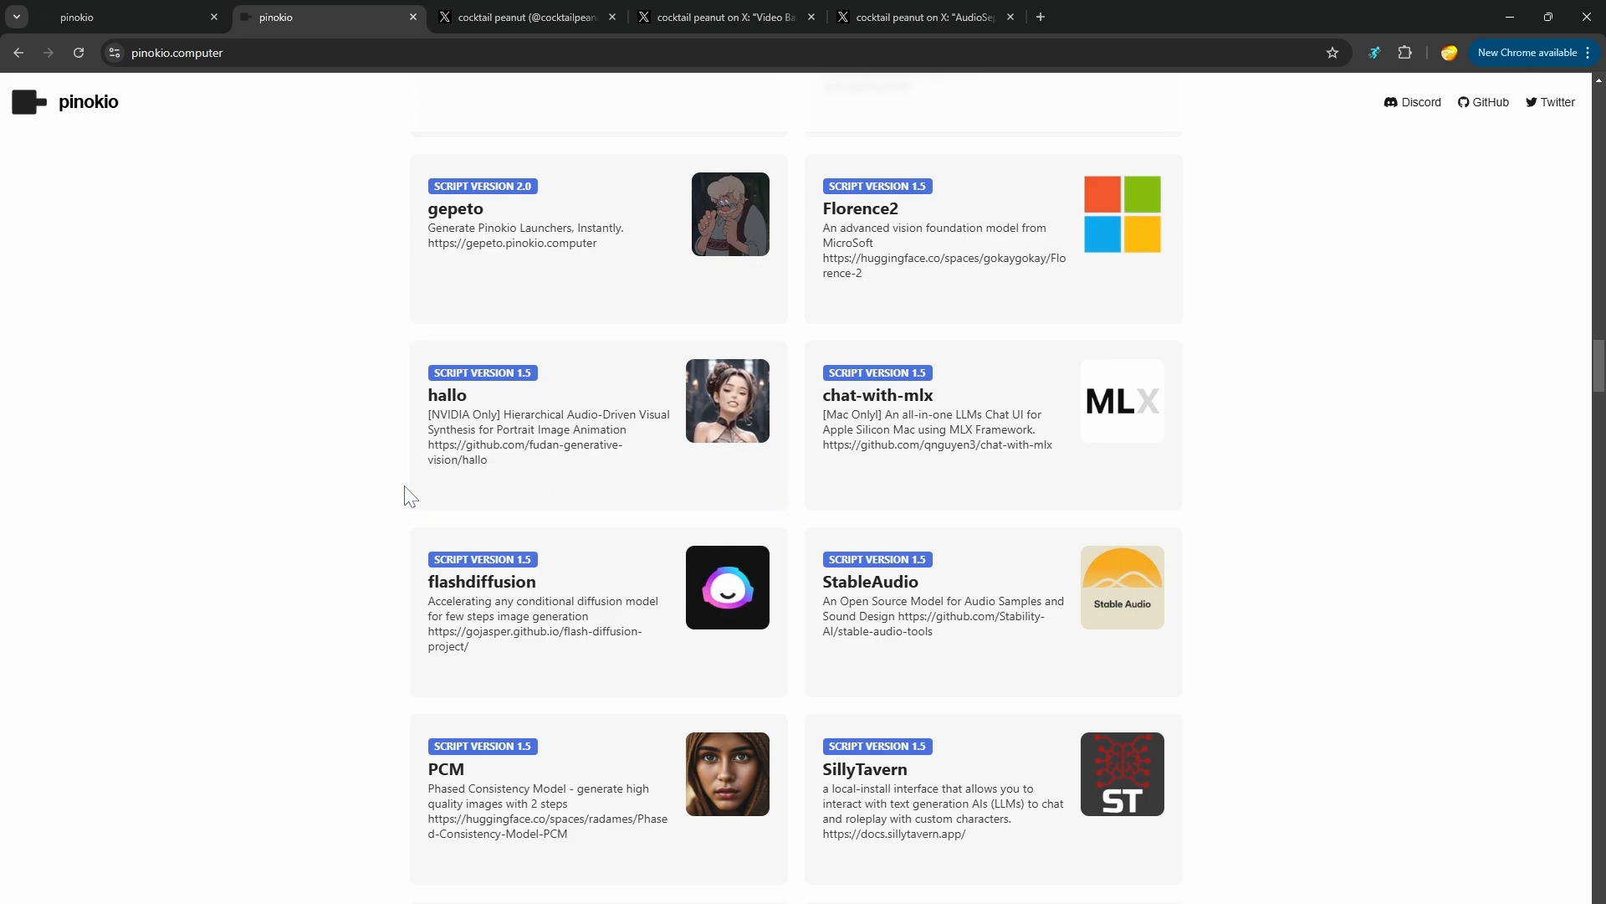
pyautogui.moveTo(461, 459)
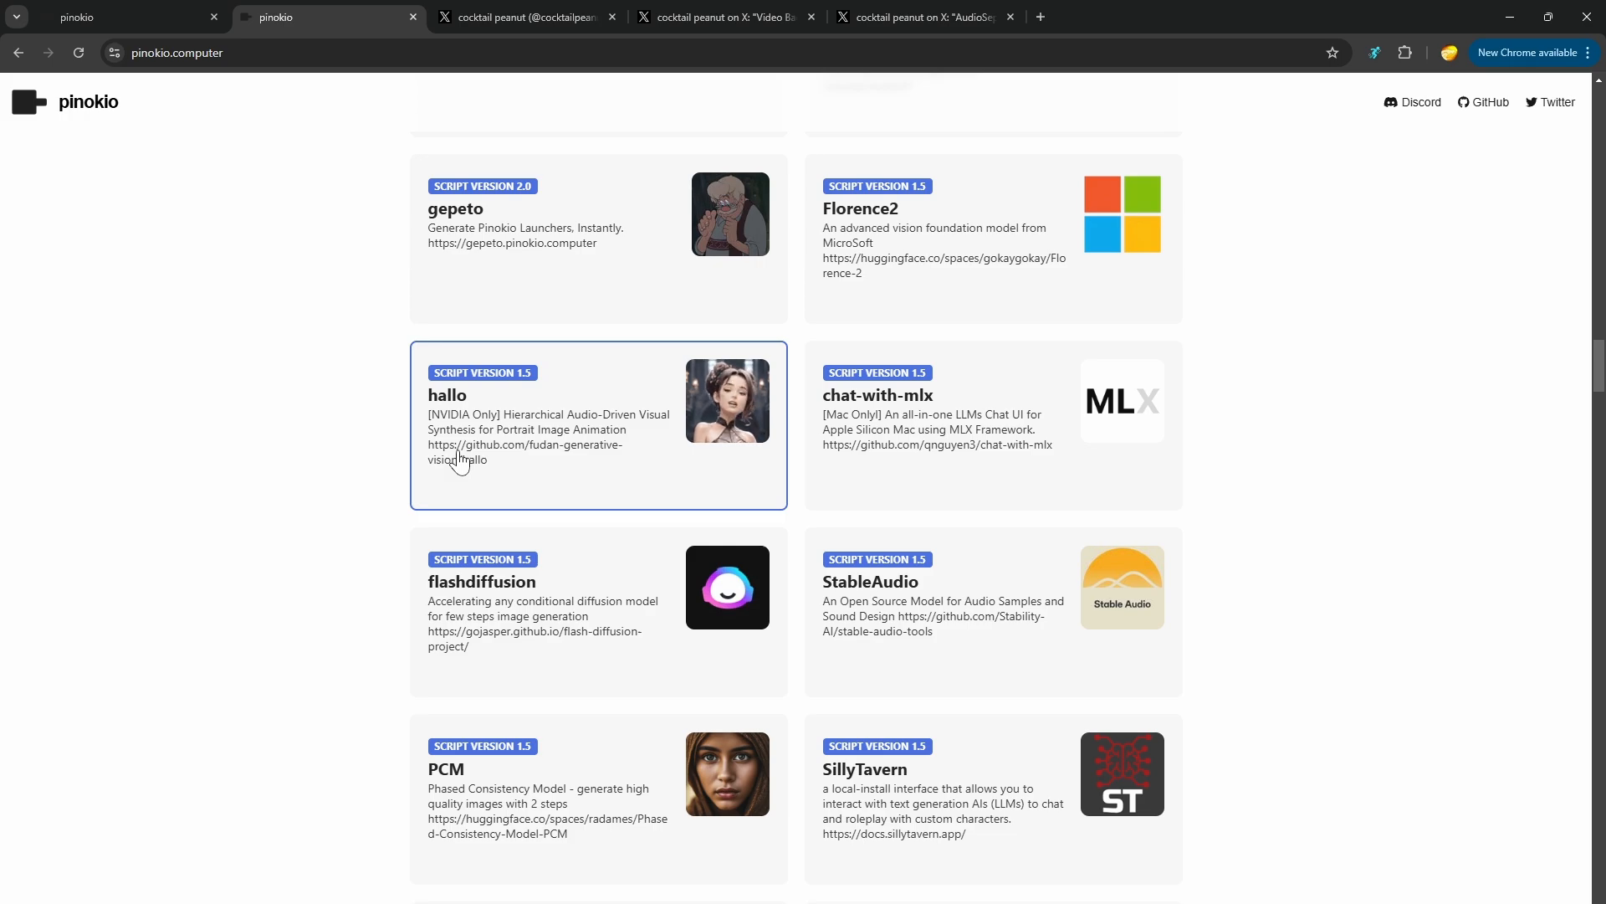
pyautogui.scroll(-3)
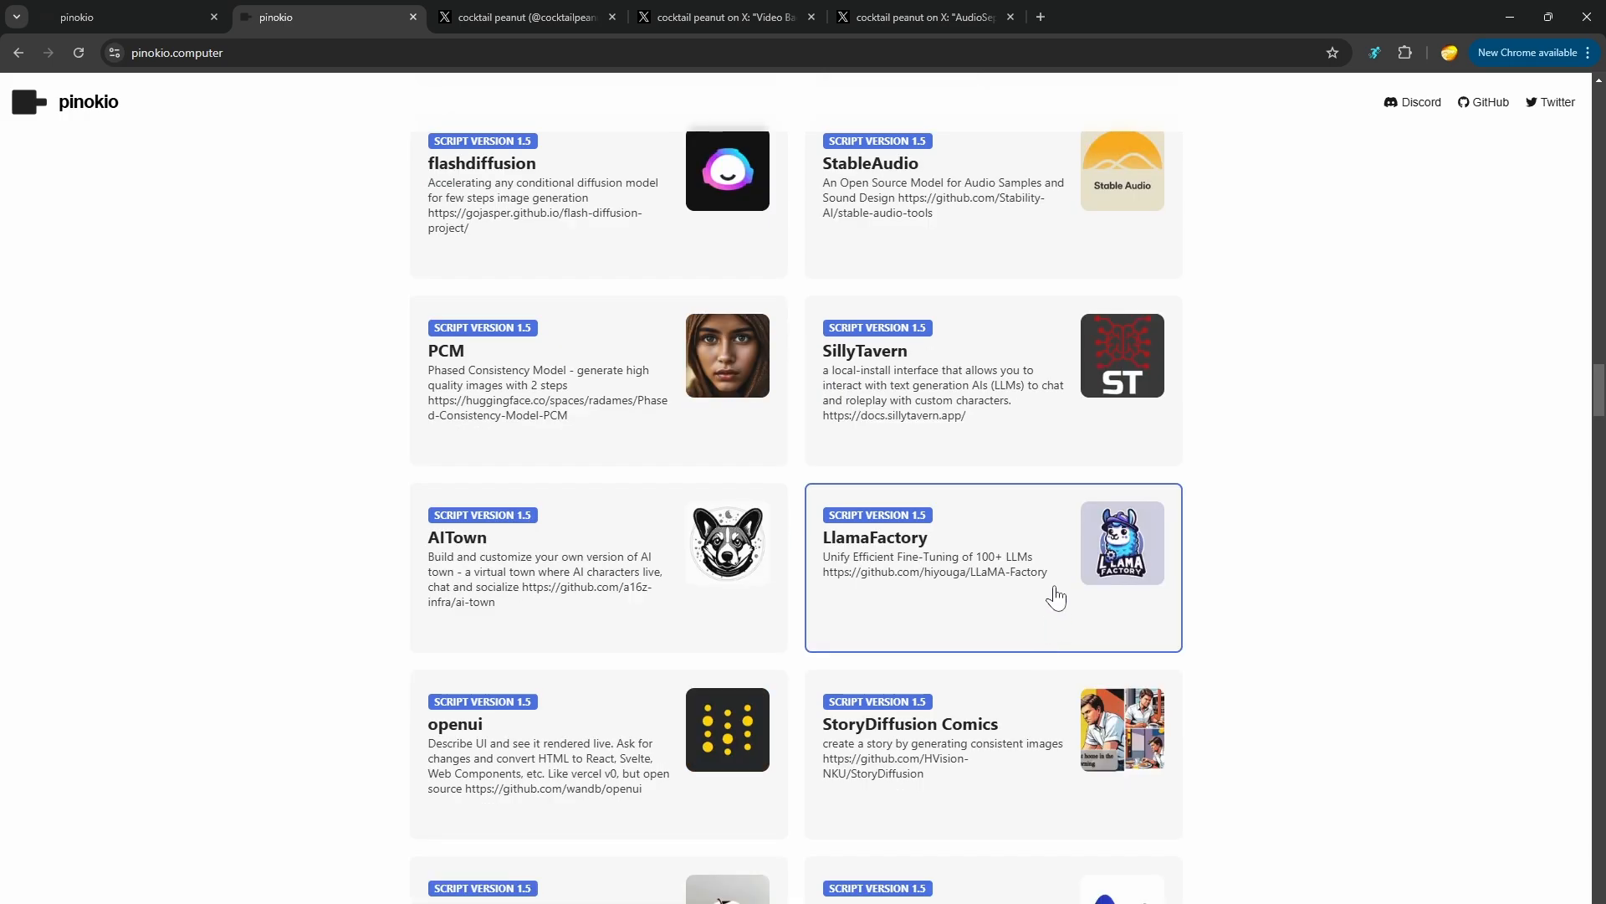
pyautogui.scroll(-3)
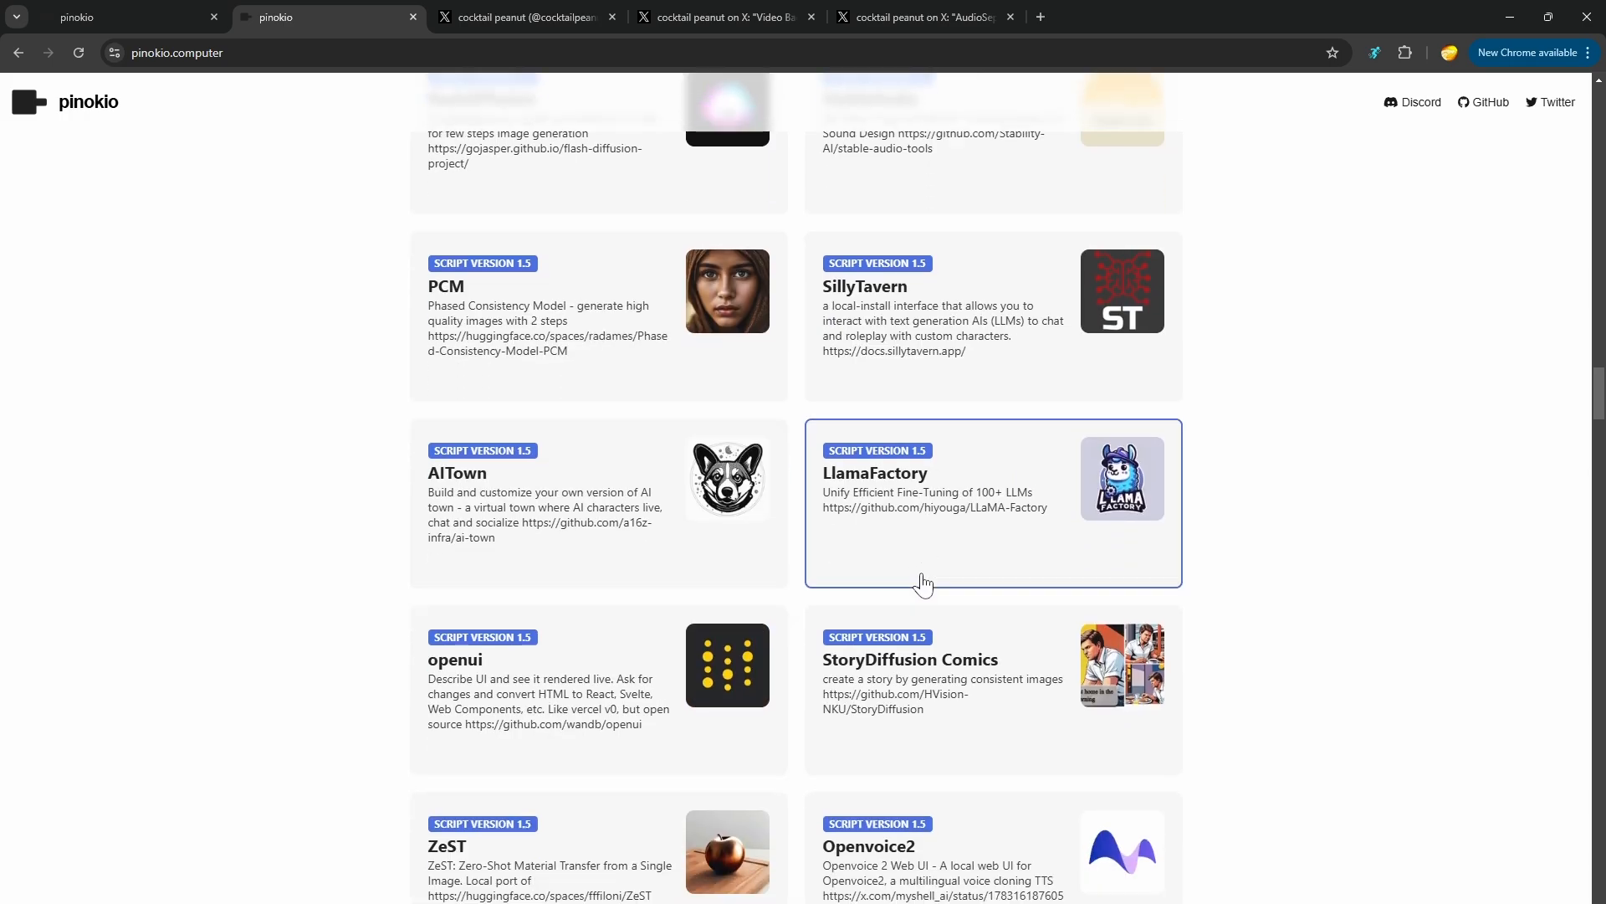
pyautogui.scroll(-3)
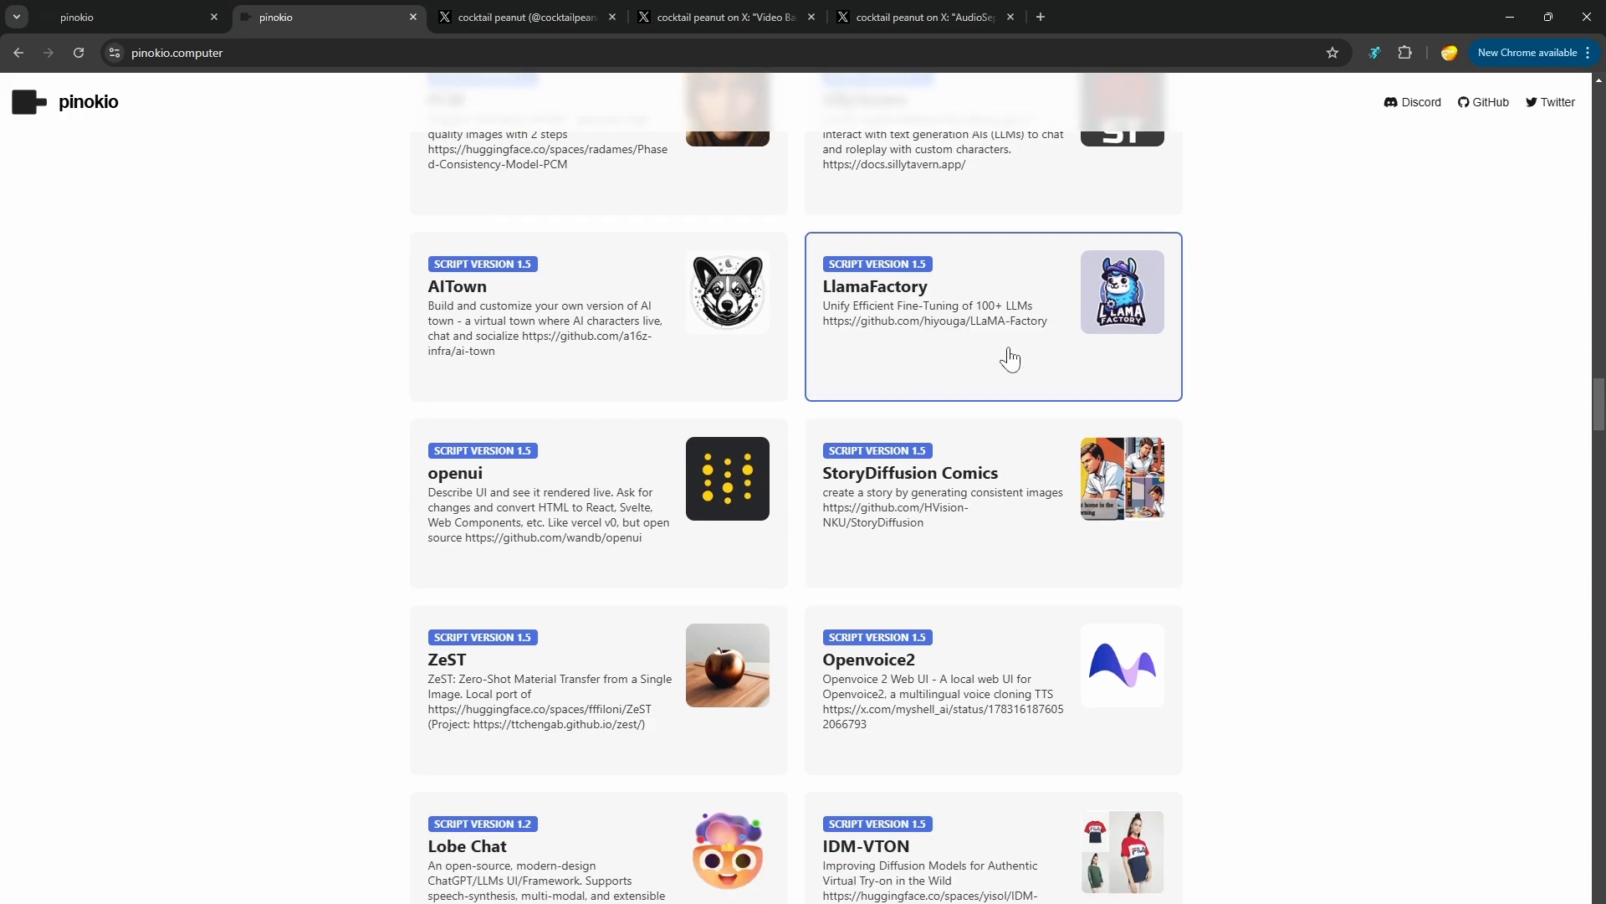
pyautogui.scroll(-3)
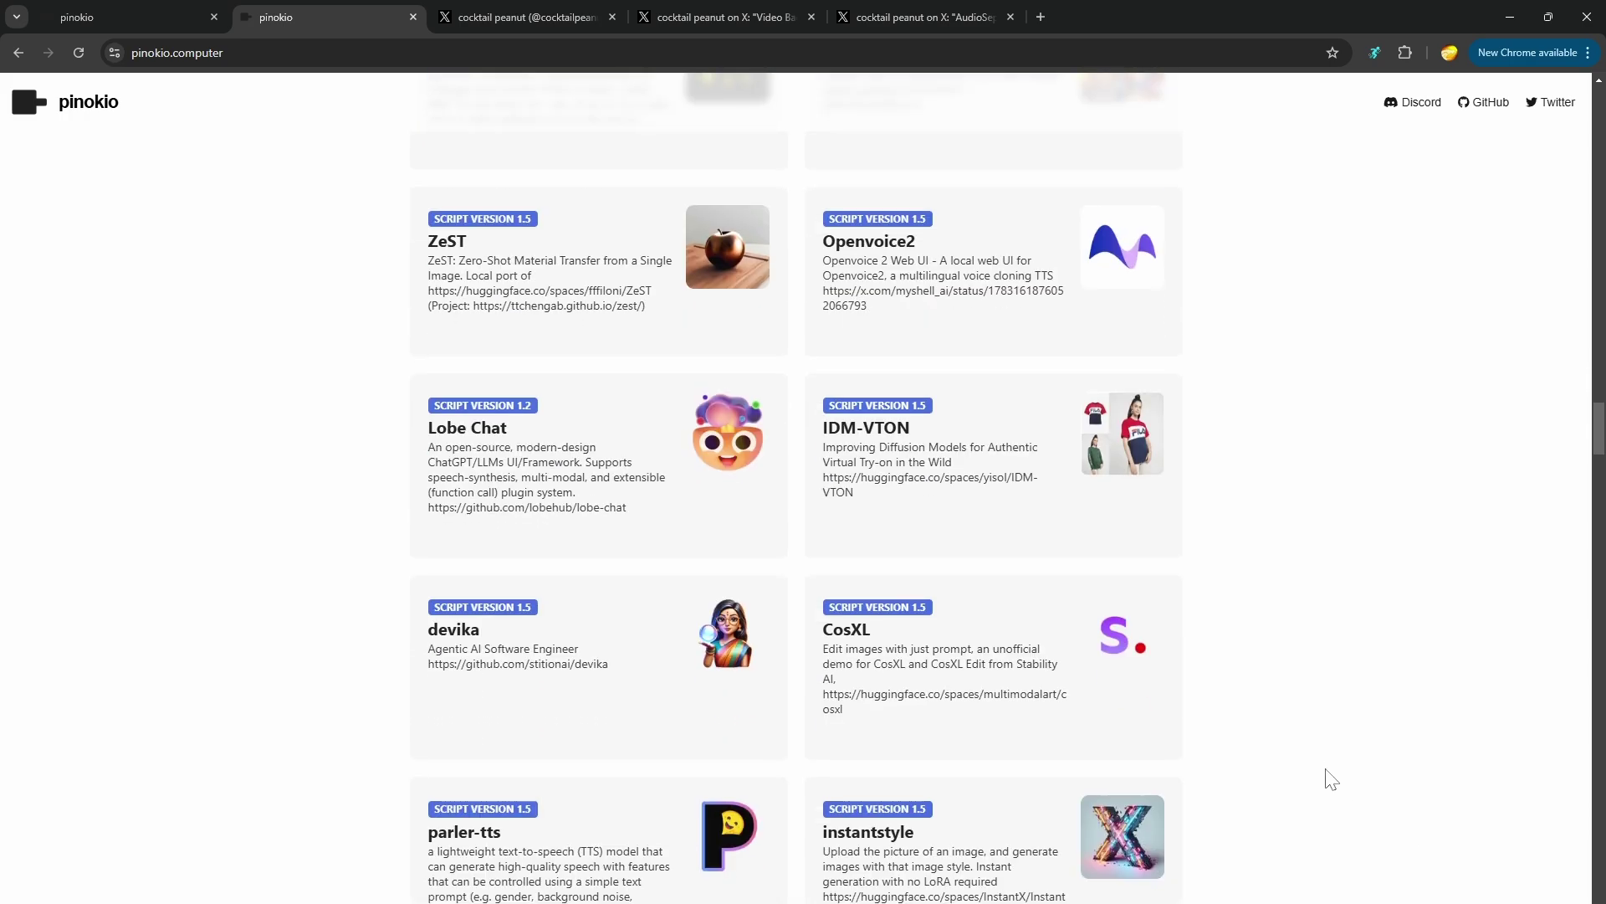
pyautogui.moveTo(1330, 769)
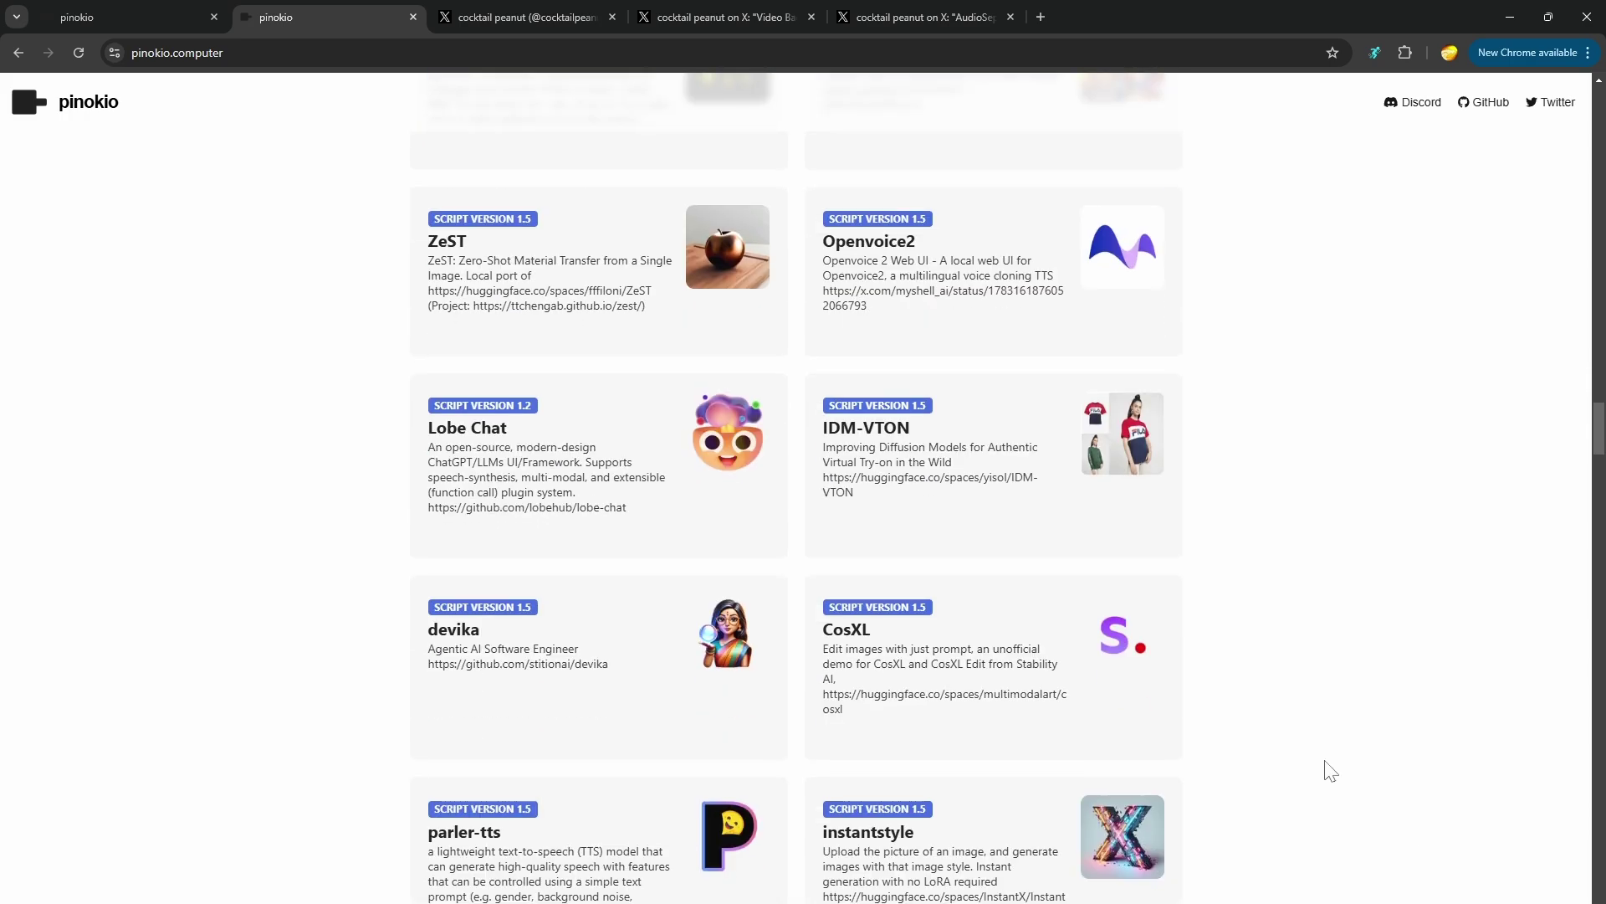
pyautogui.scroll(-3)
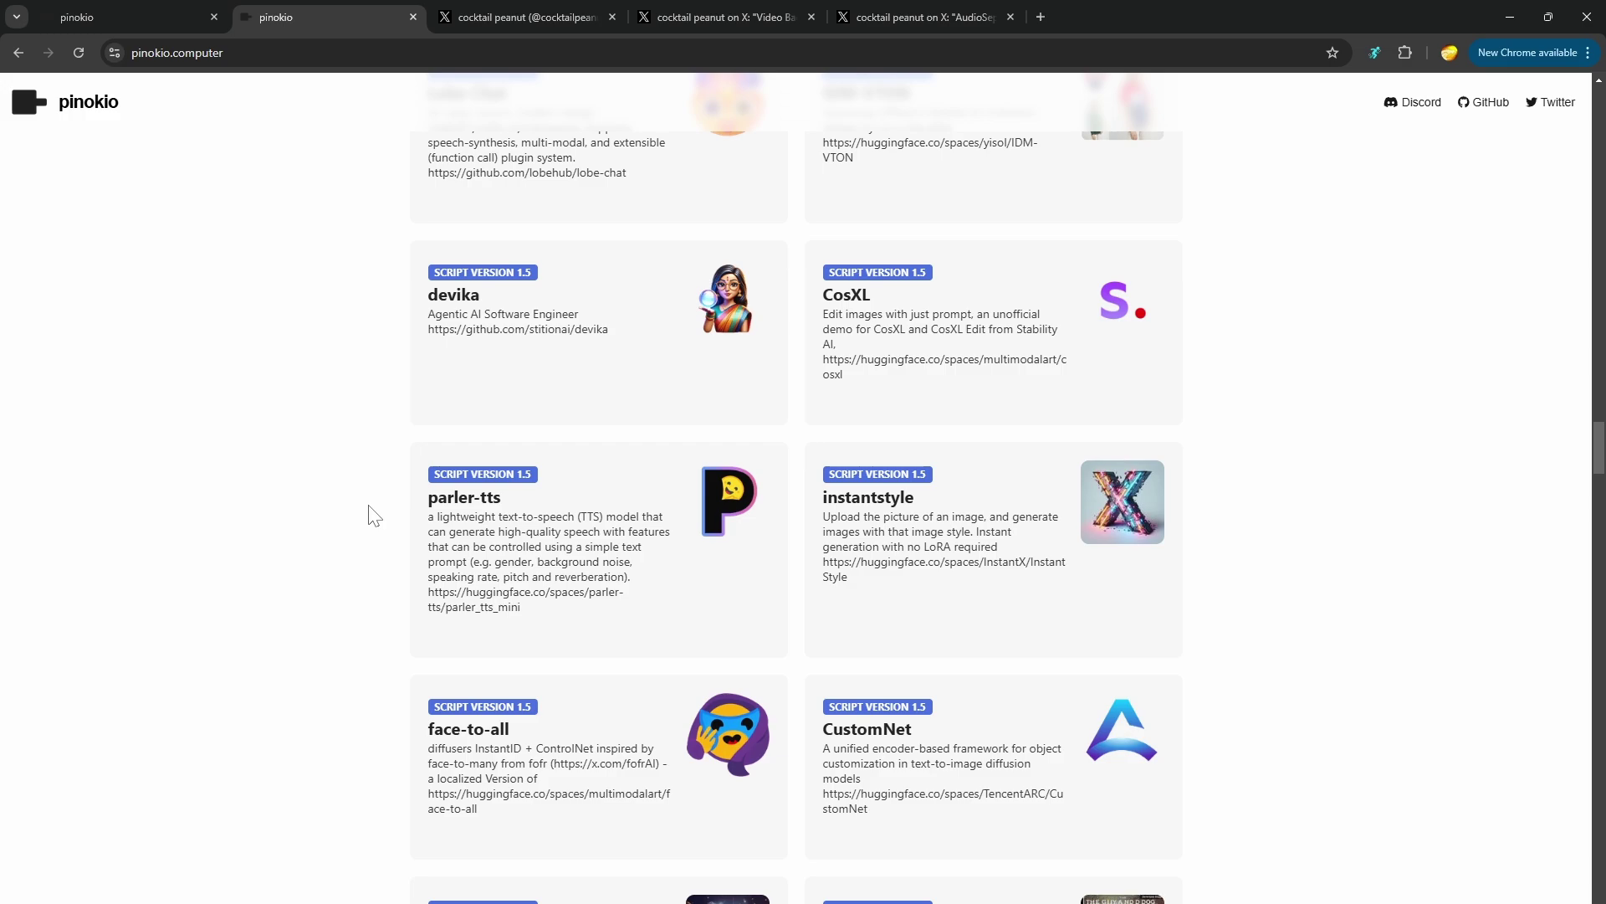
pyautogui.scroll(-3)
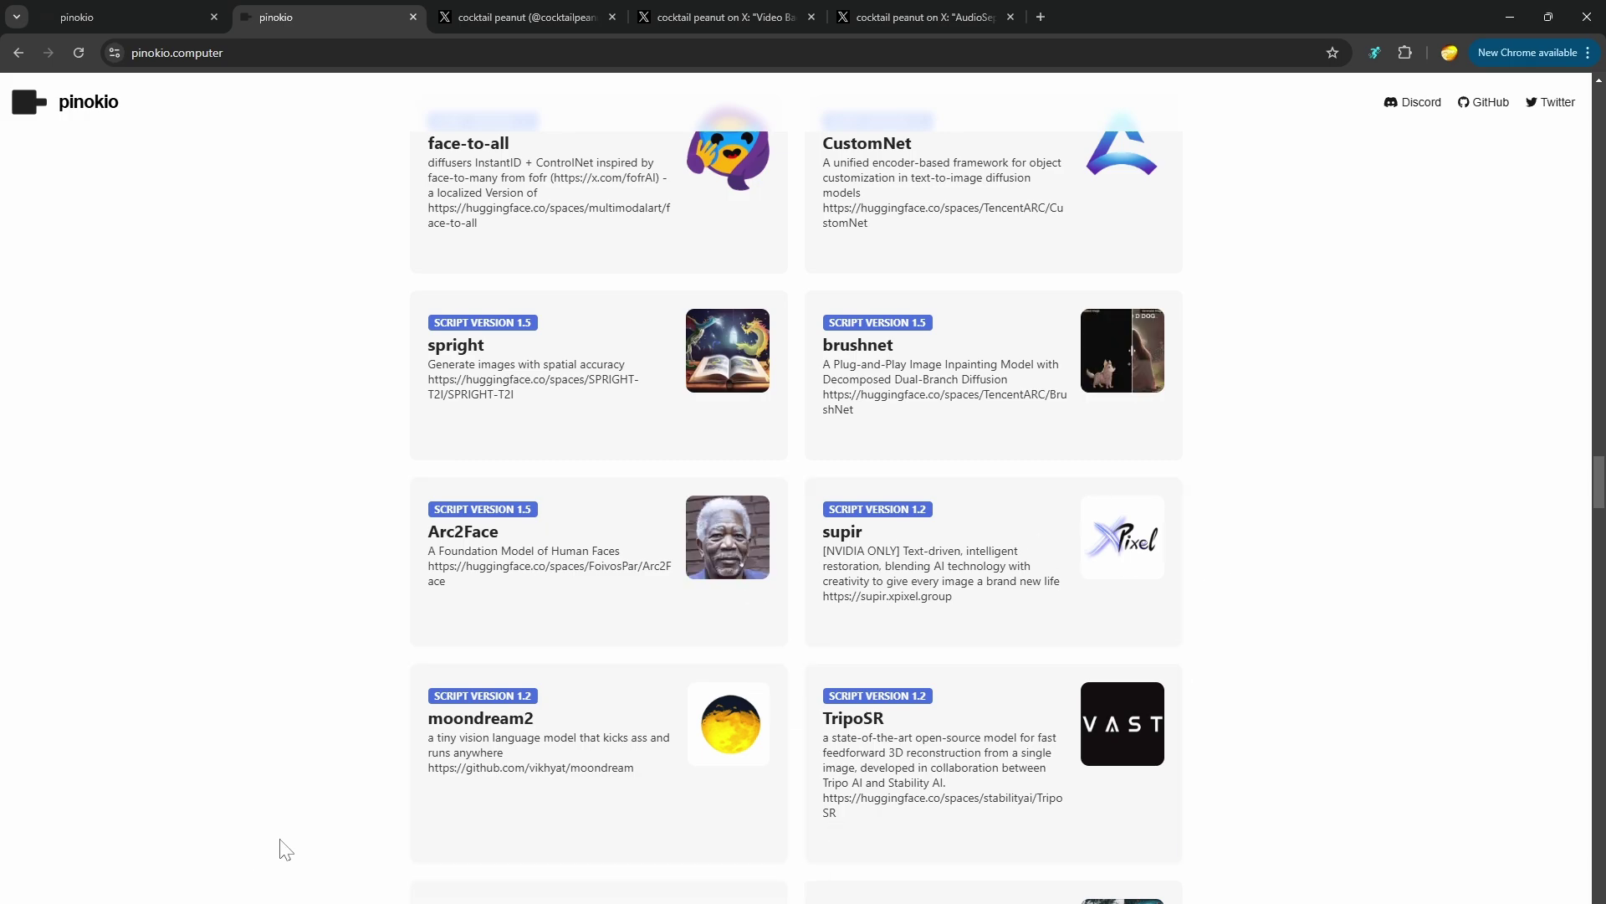
pyautogui.scroll(-3)
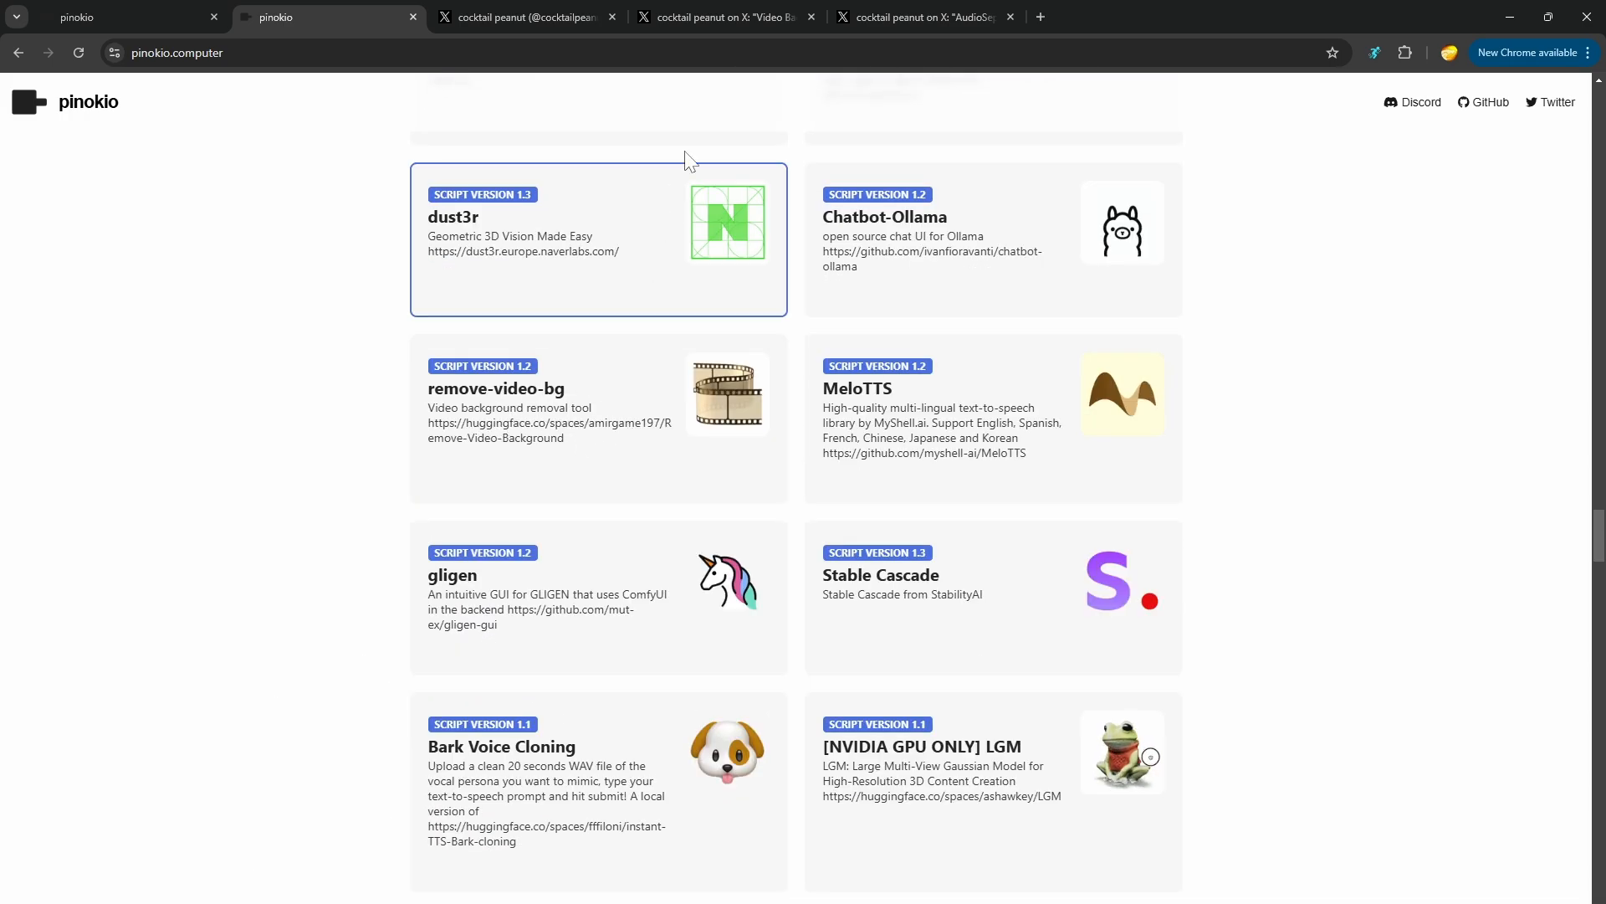
pyautogui.click(725, 17)
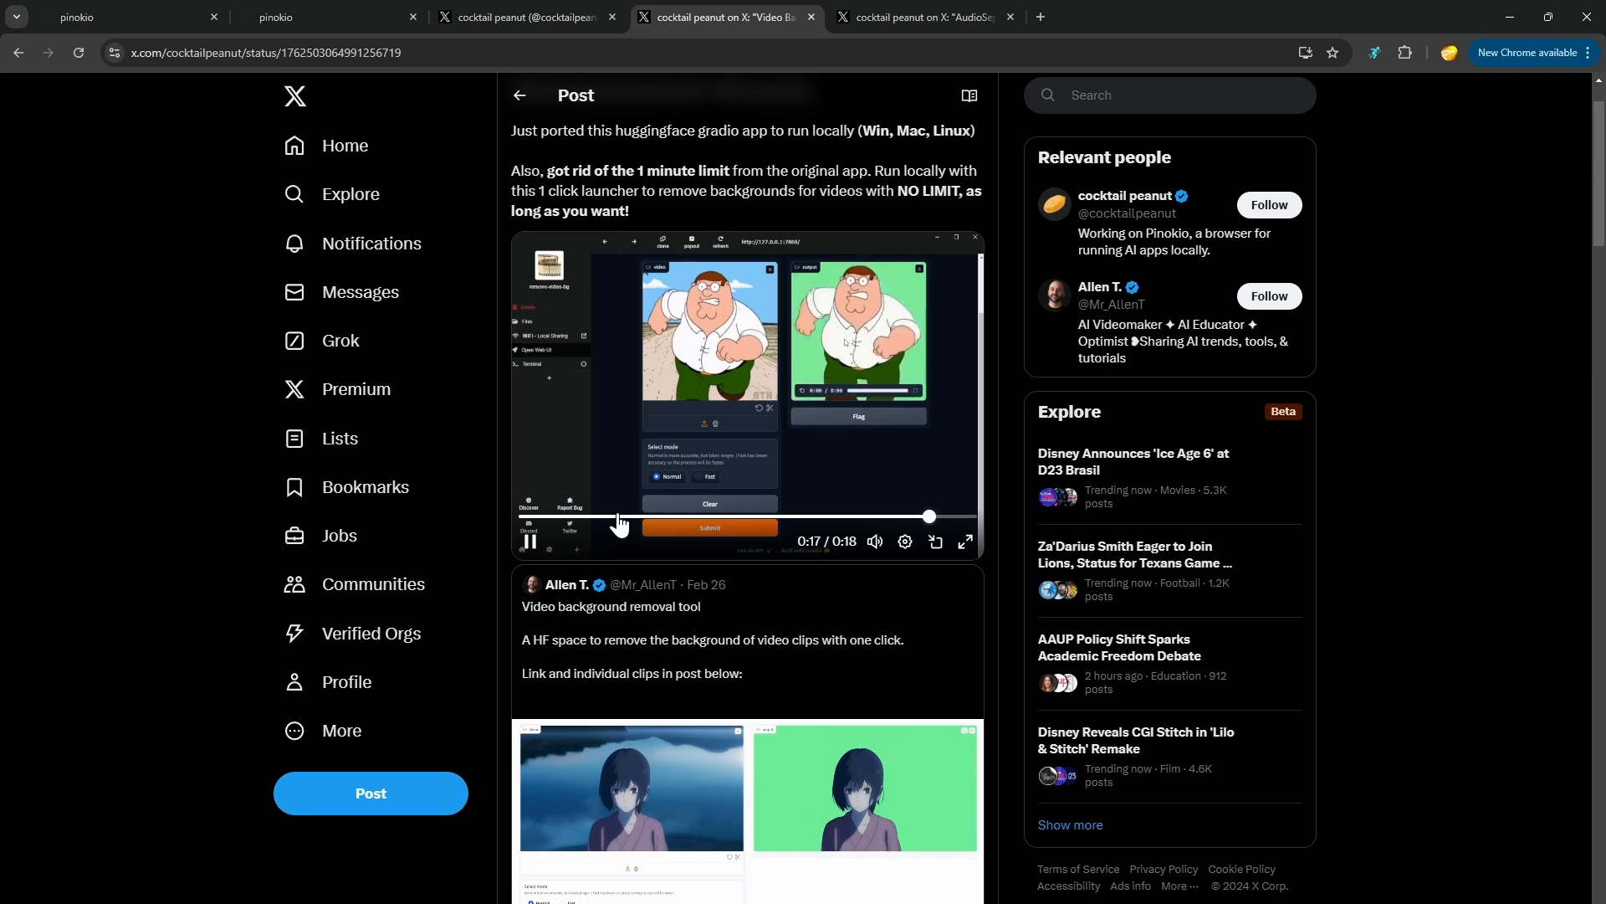
pyautogui.scroll(-3)
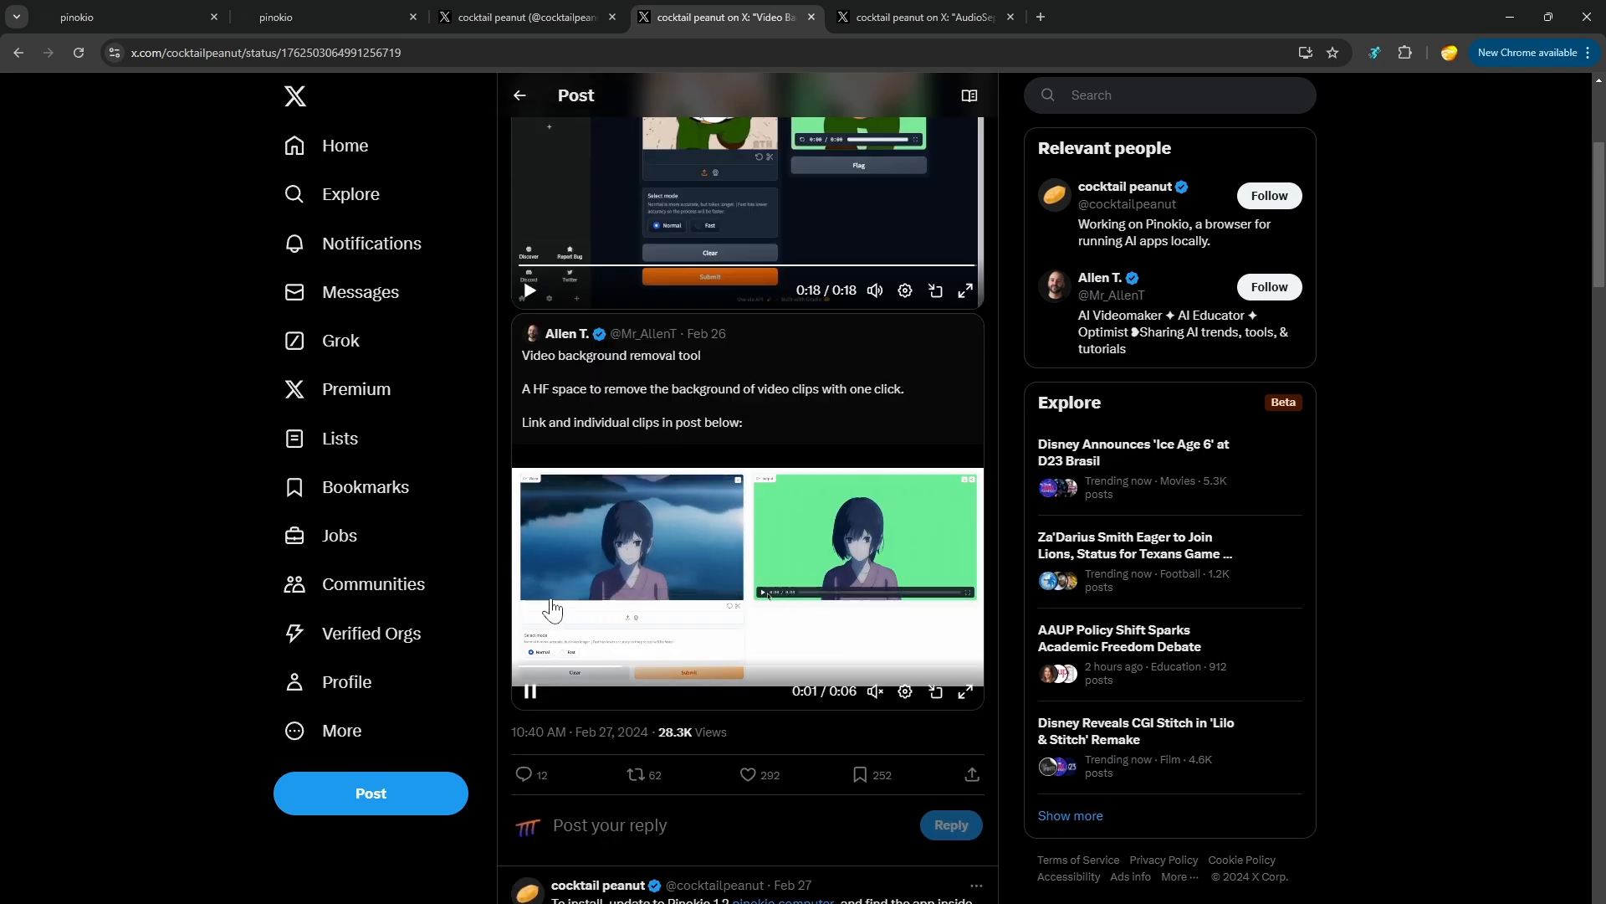